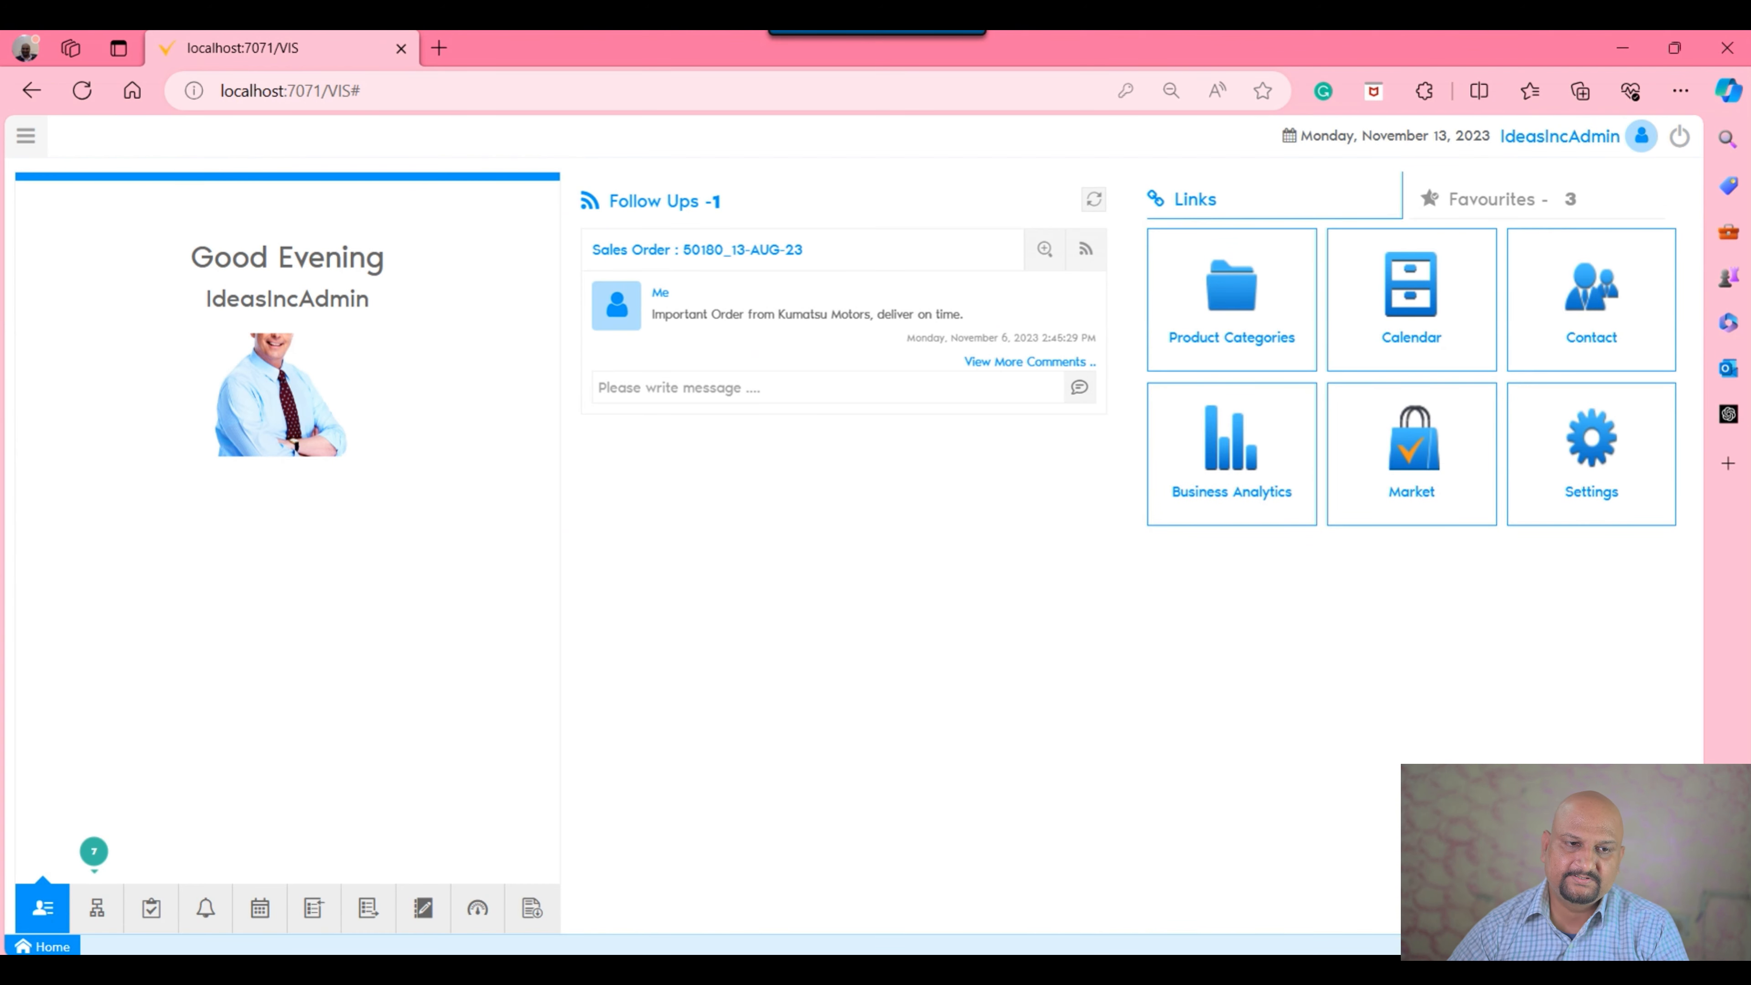
Log out of the admin session via the main menu, landing on the login page.
click(25, 135)
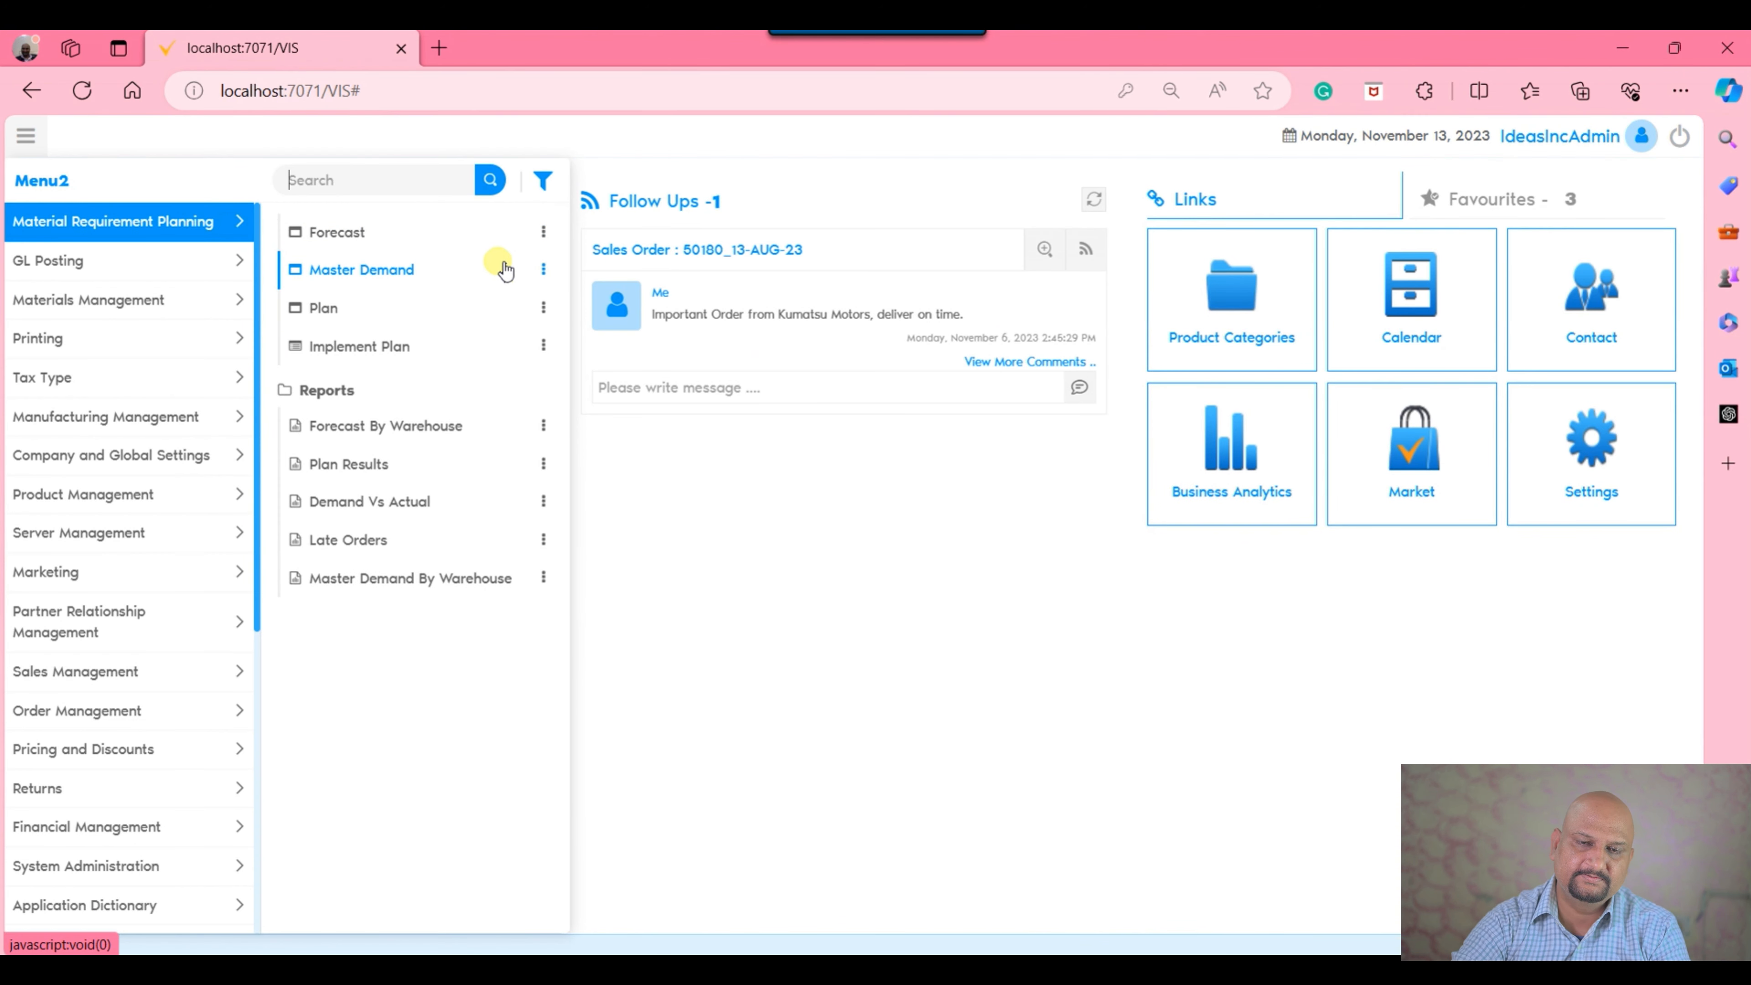
click(362, 269)
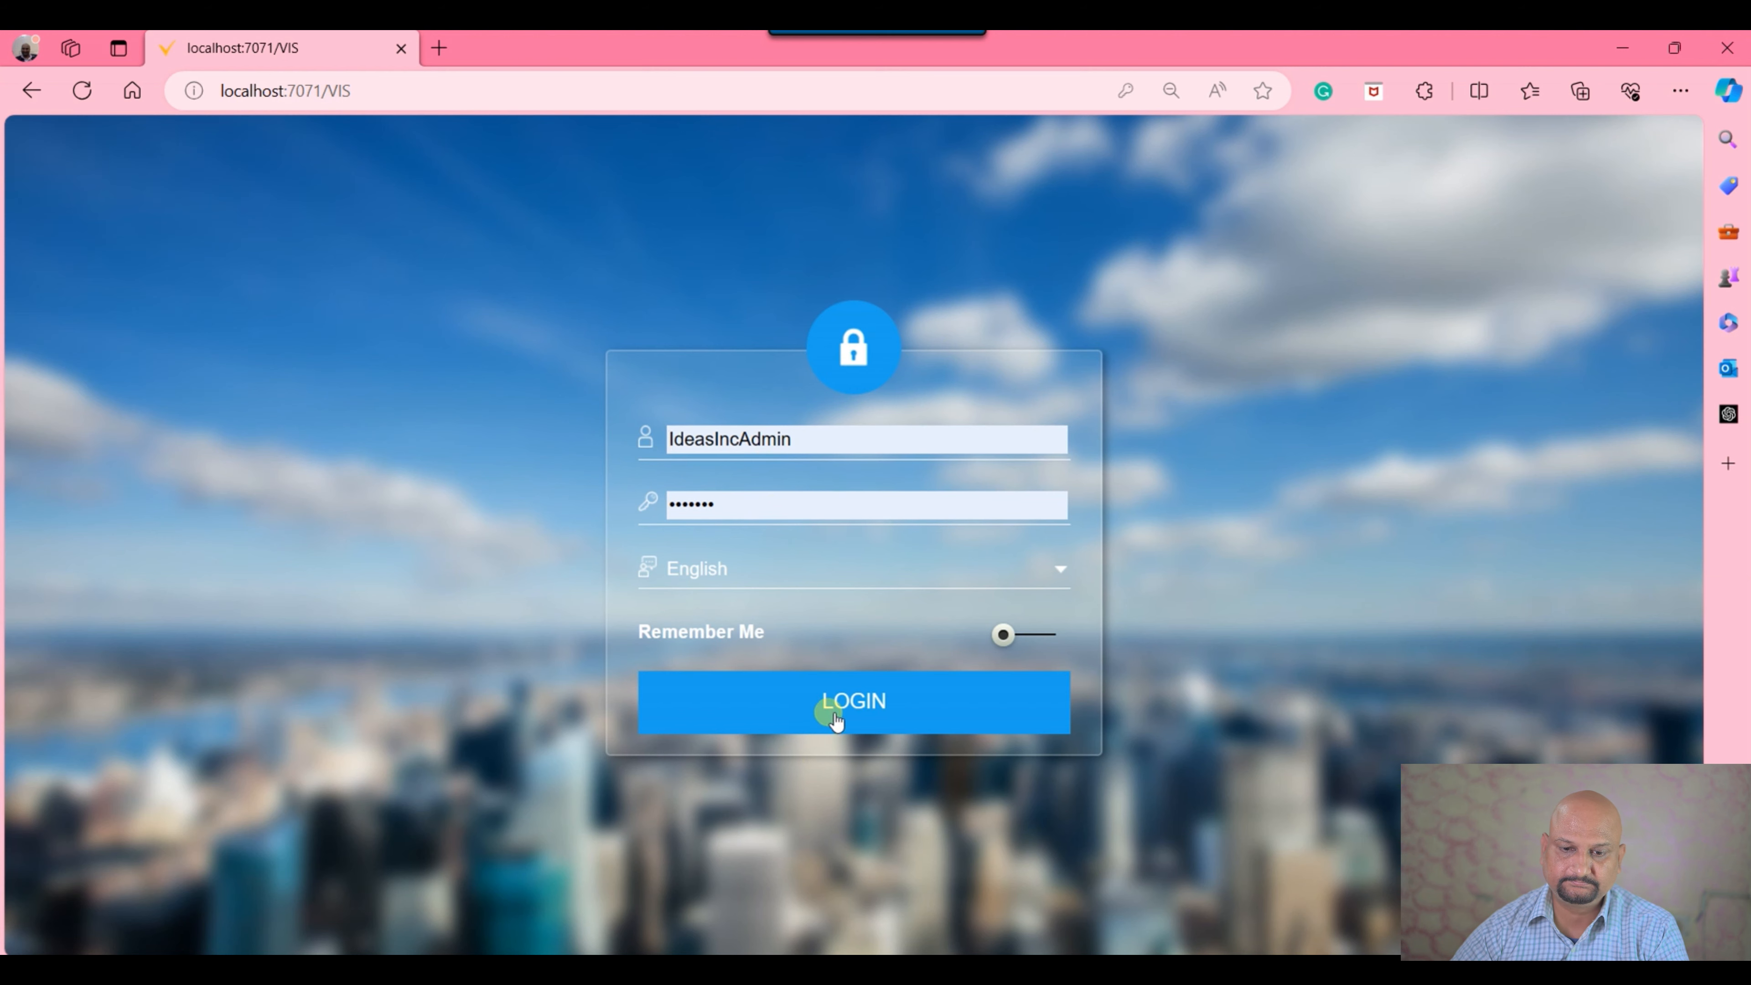
Log in as IdeasIncAdmin and enable the Show Accounting Tabs preference on the AR Invoice.
click(854, 702)
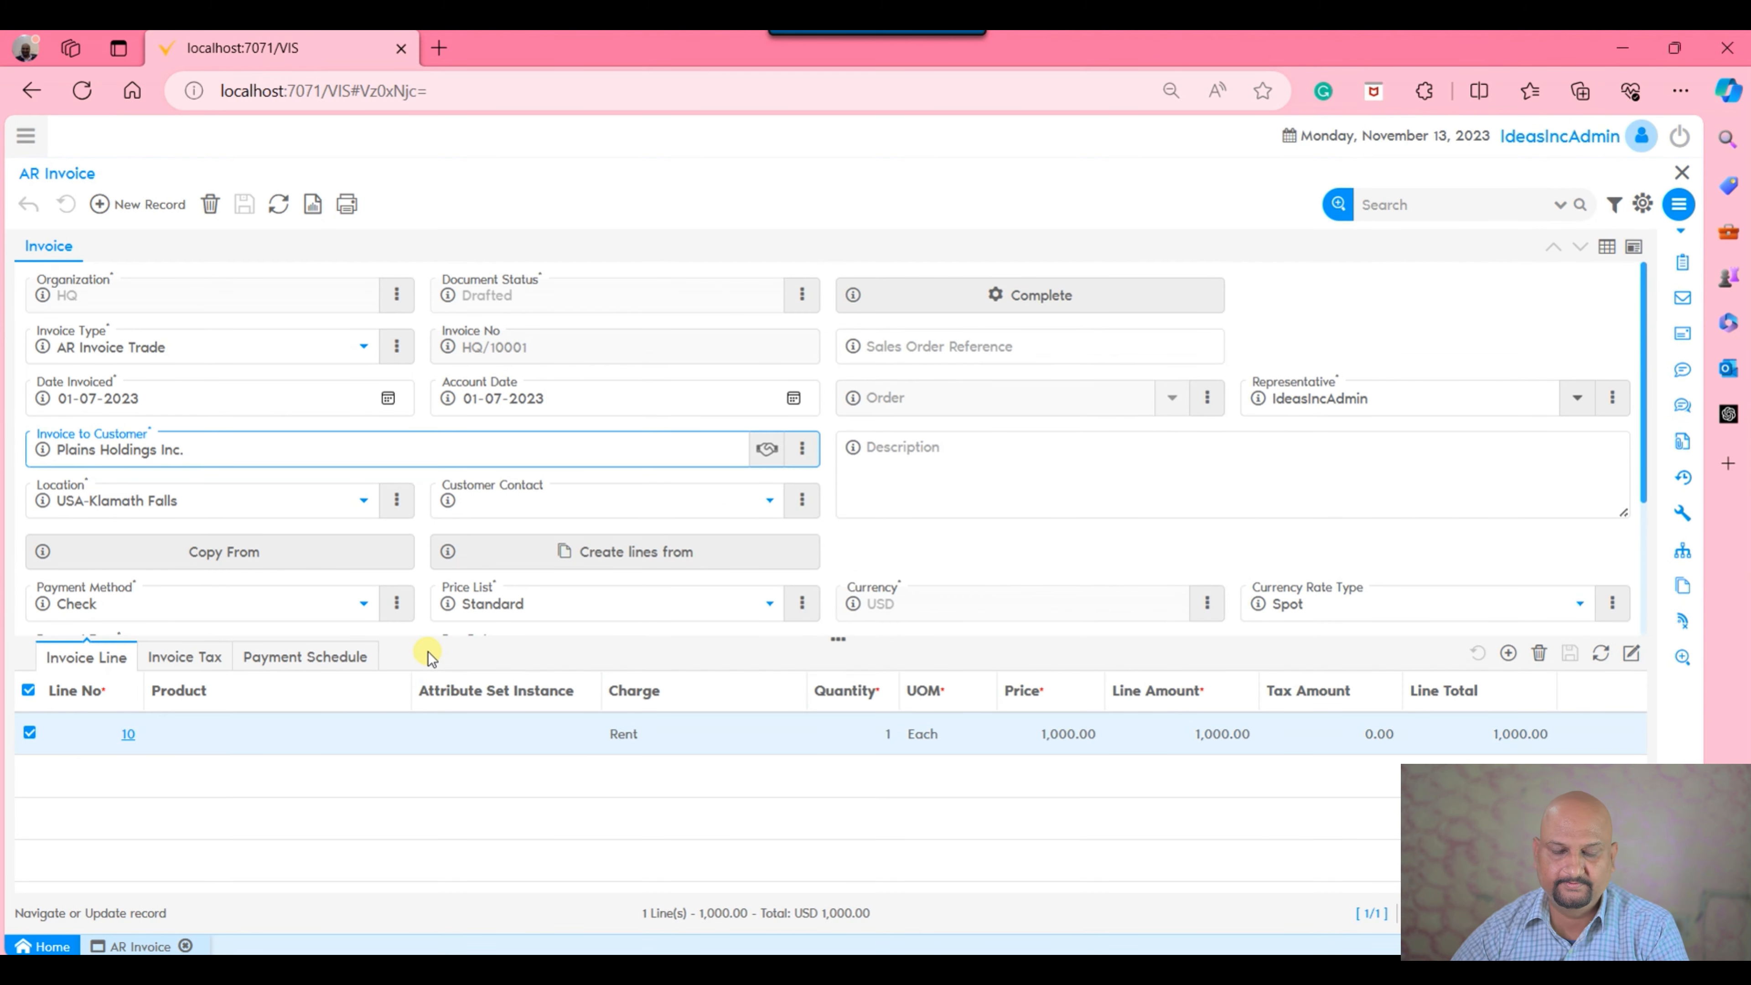
mouse_move(443, 804)
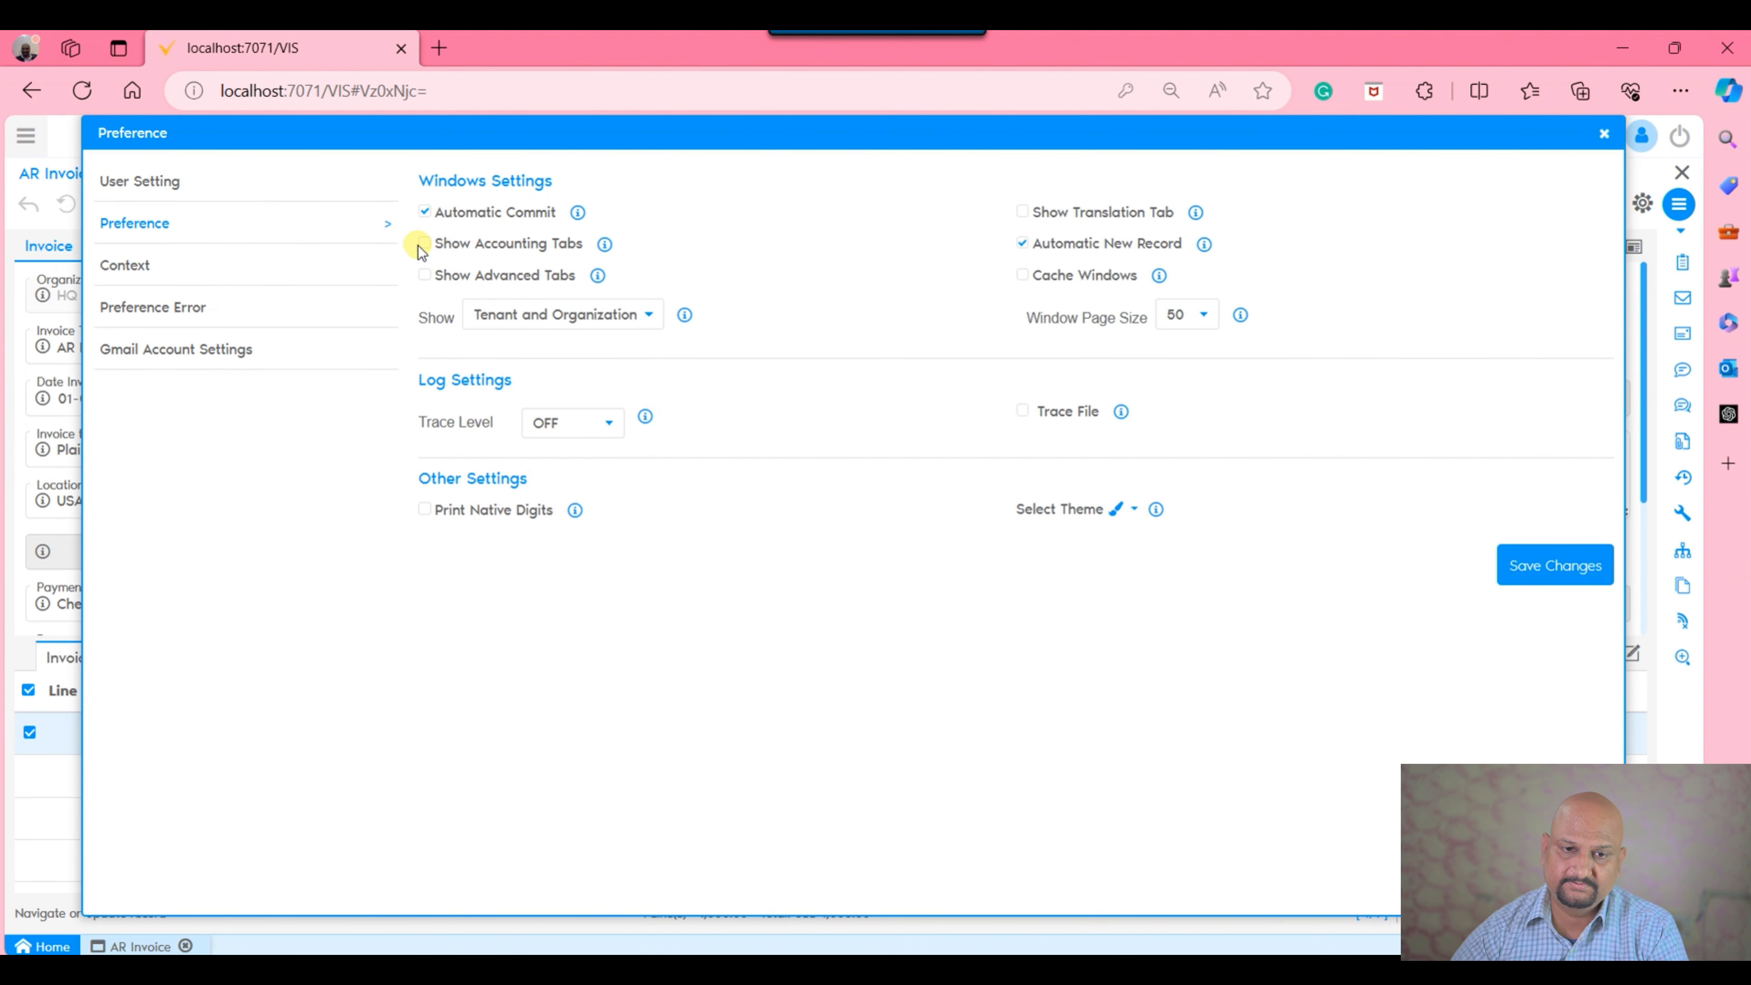
click(1605, 134)
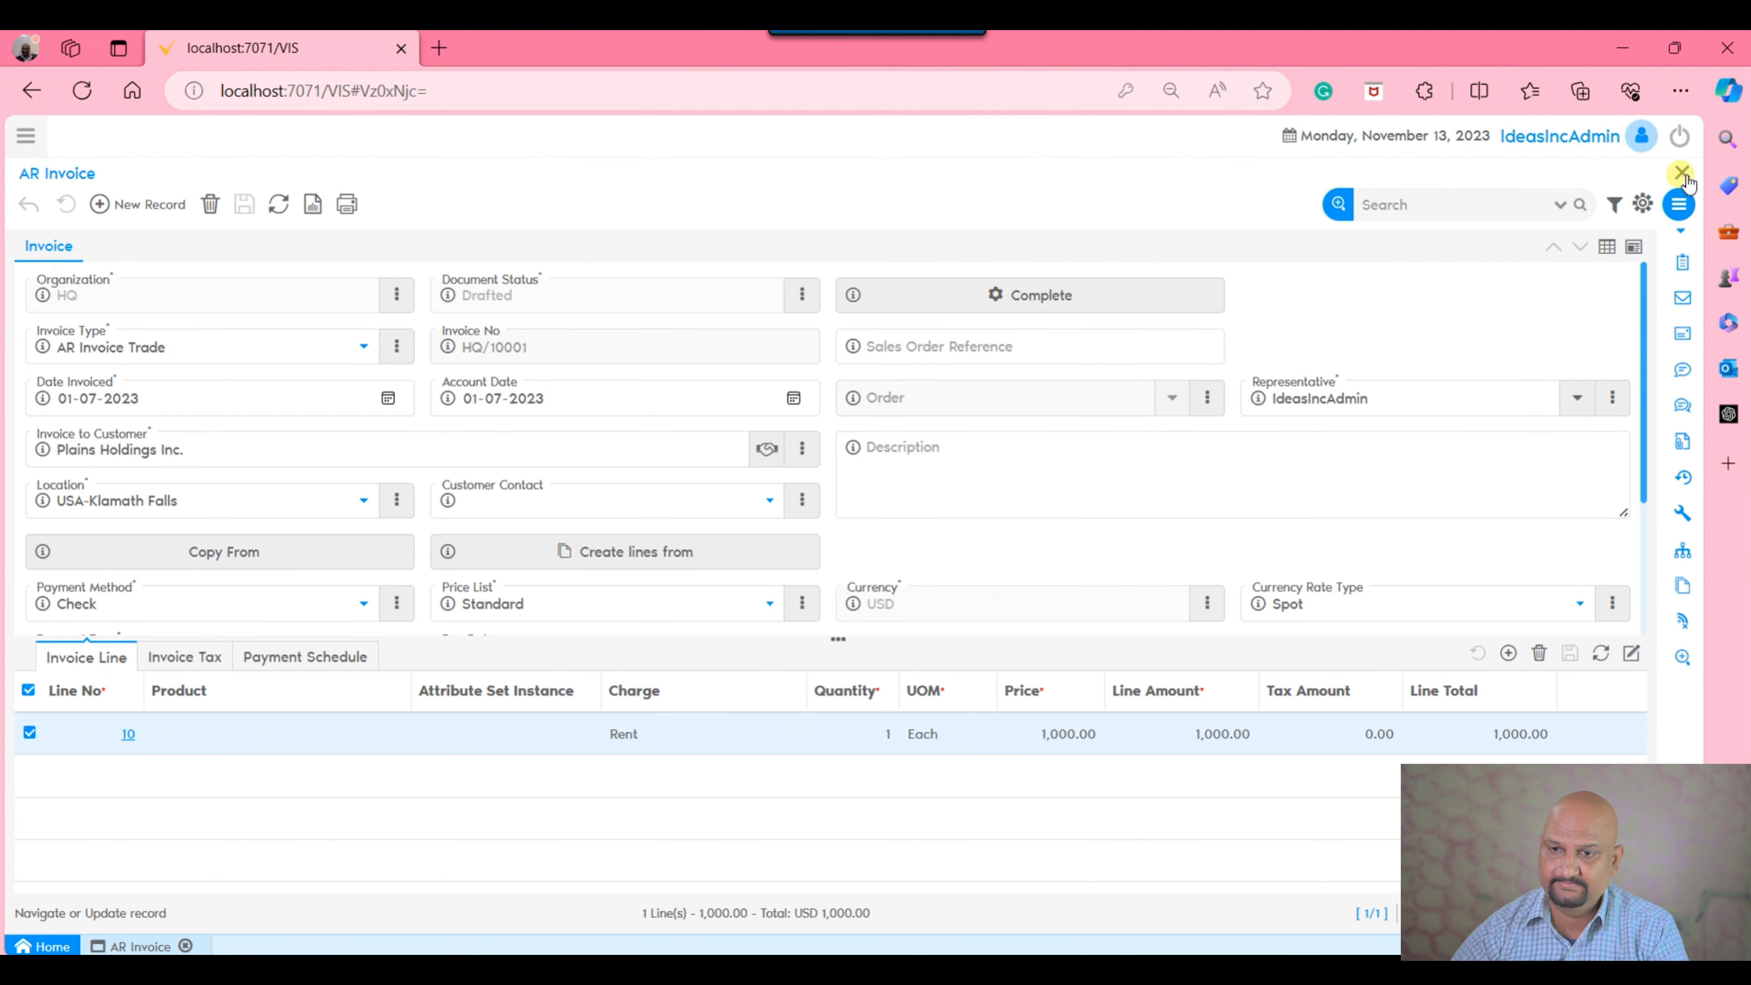
Run Cache Reset from the menu search and log back in as the admin user.
click(1681, 173)
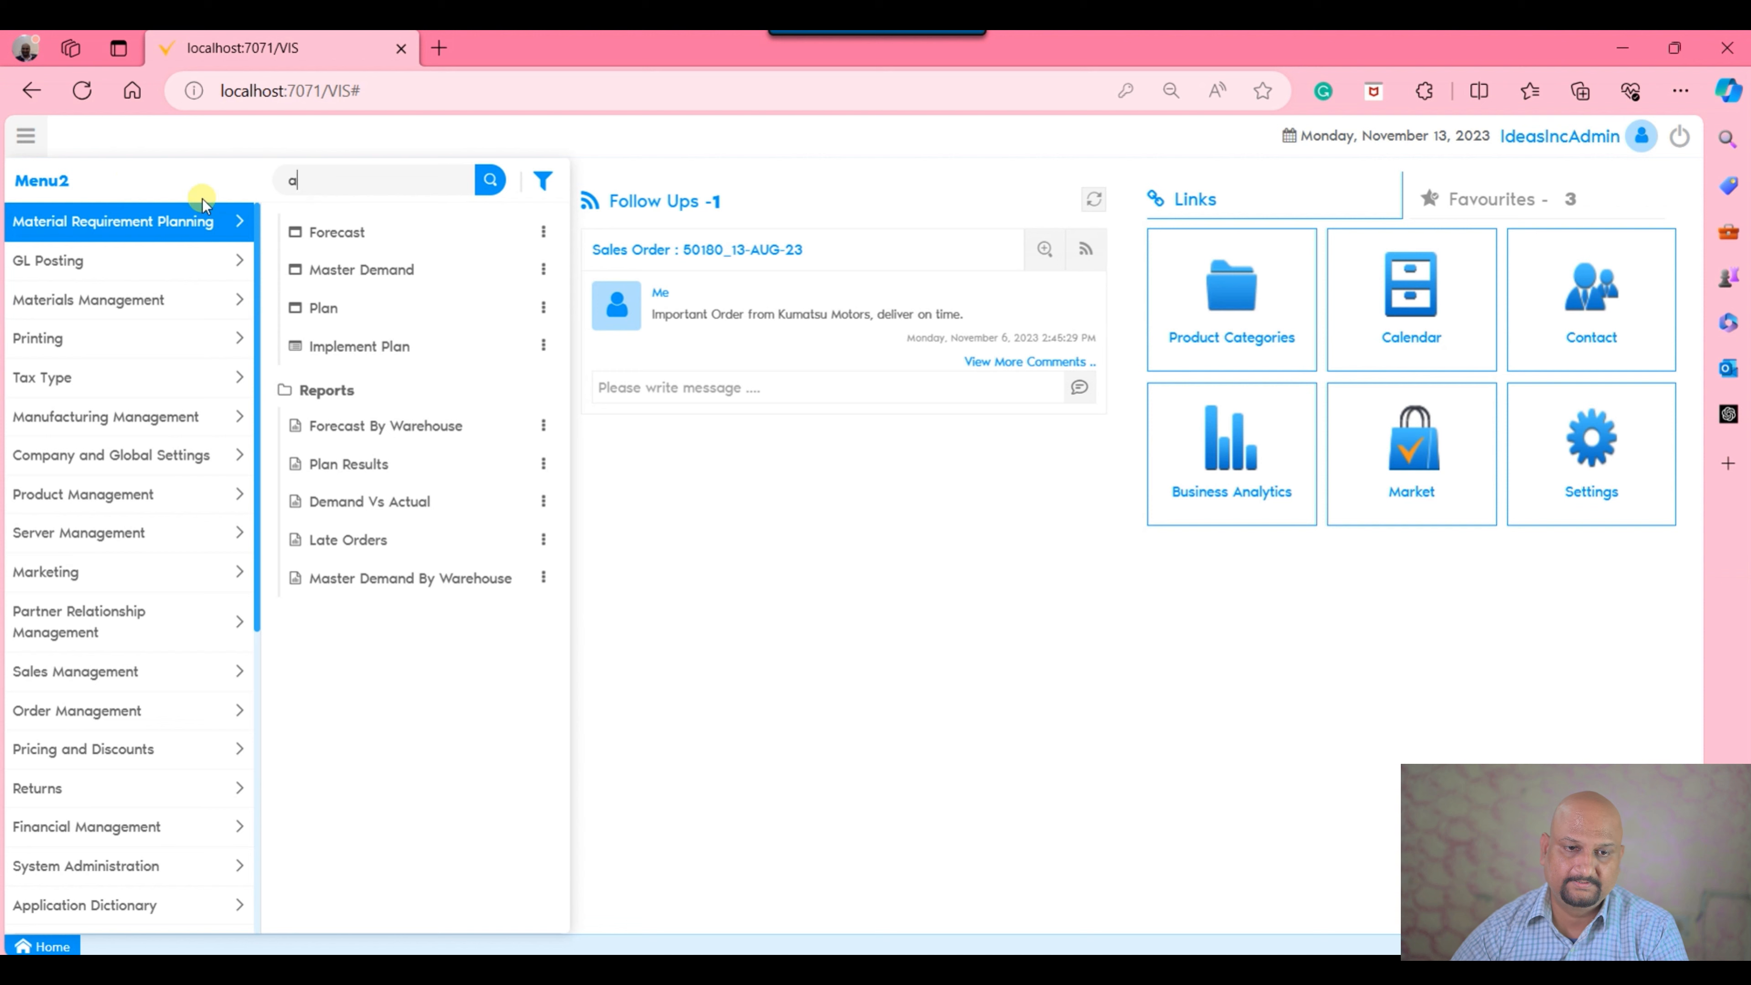
text(cad)
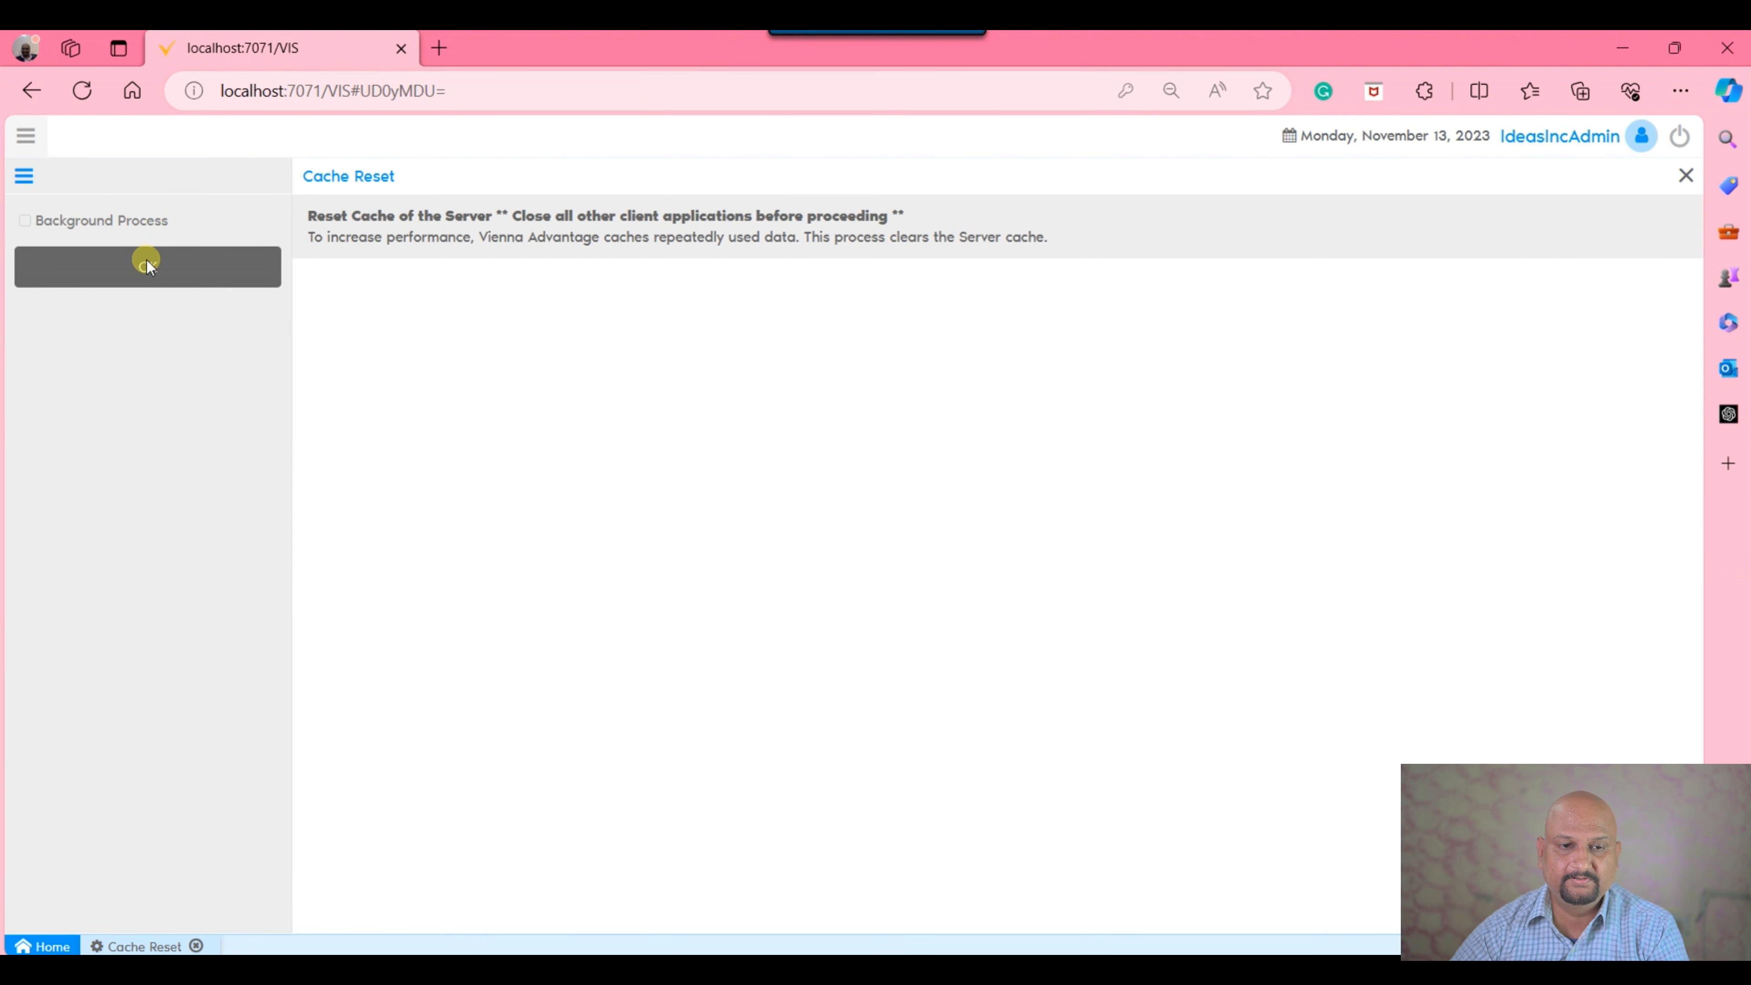
click(1686, 175)
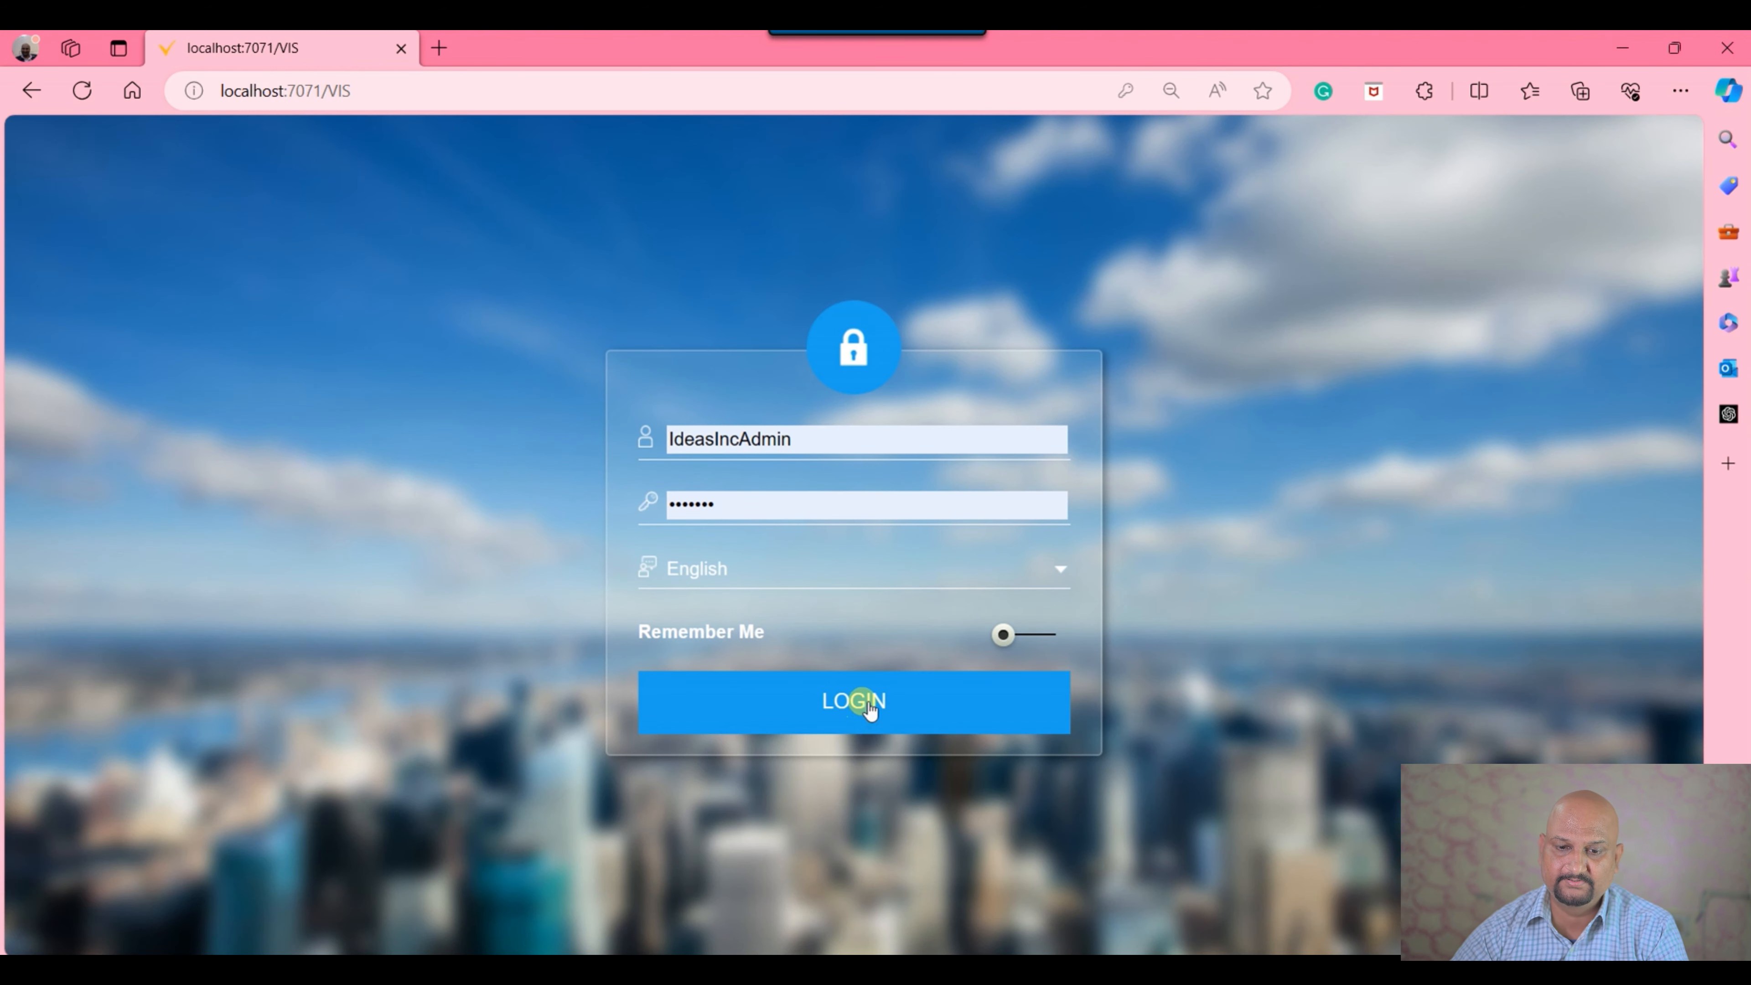
click(852, 701)
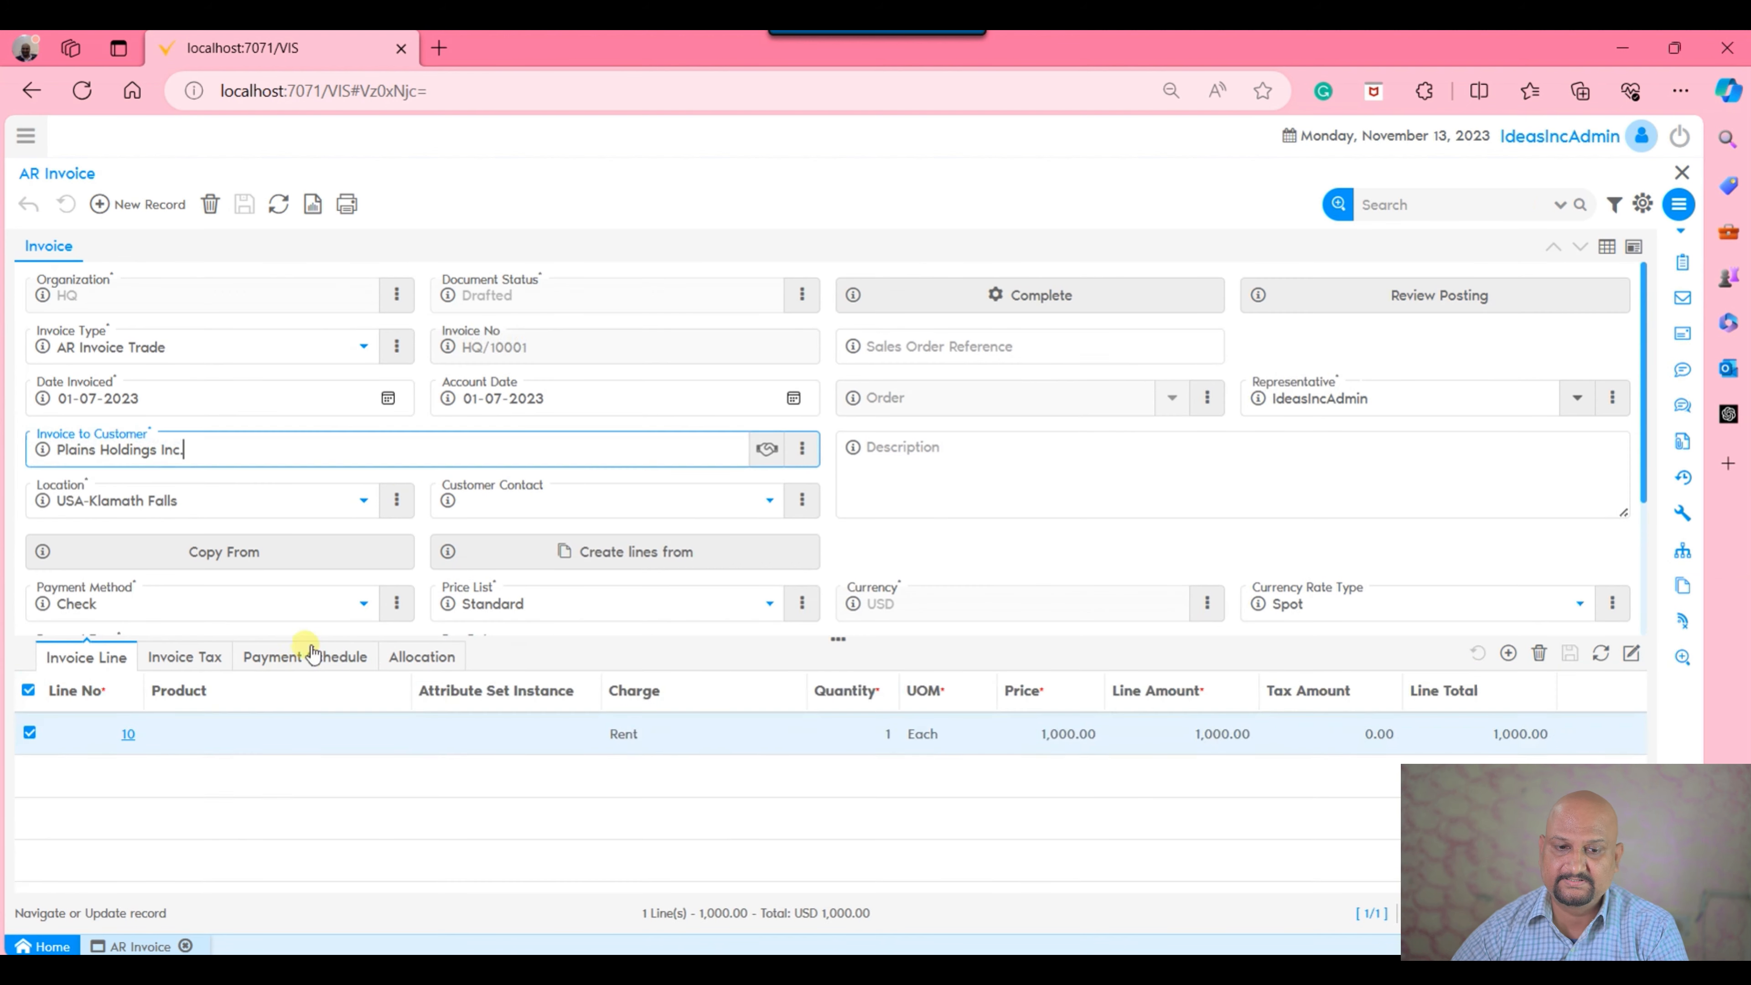
mouse_move(360, 656)
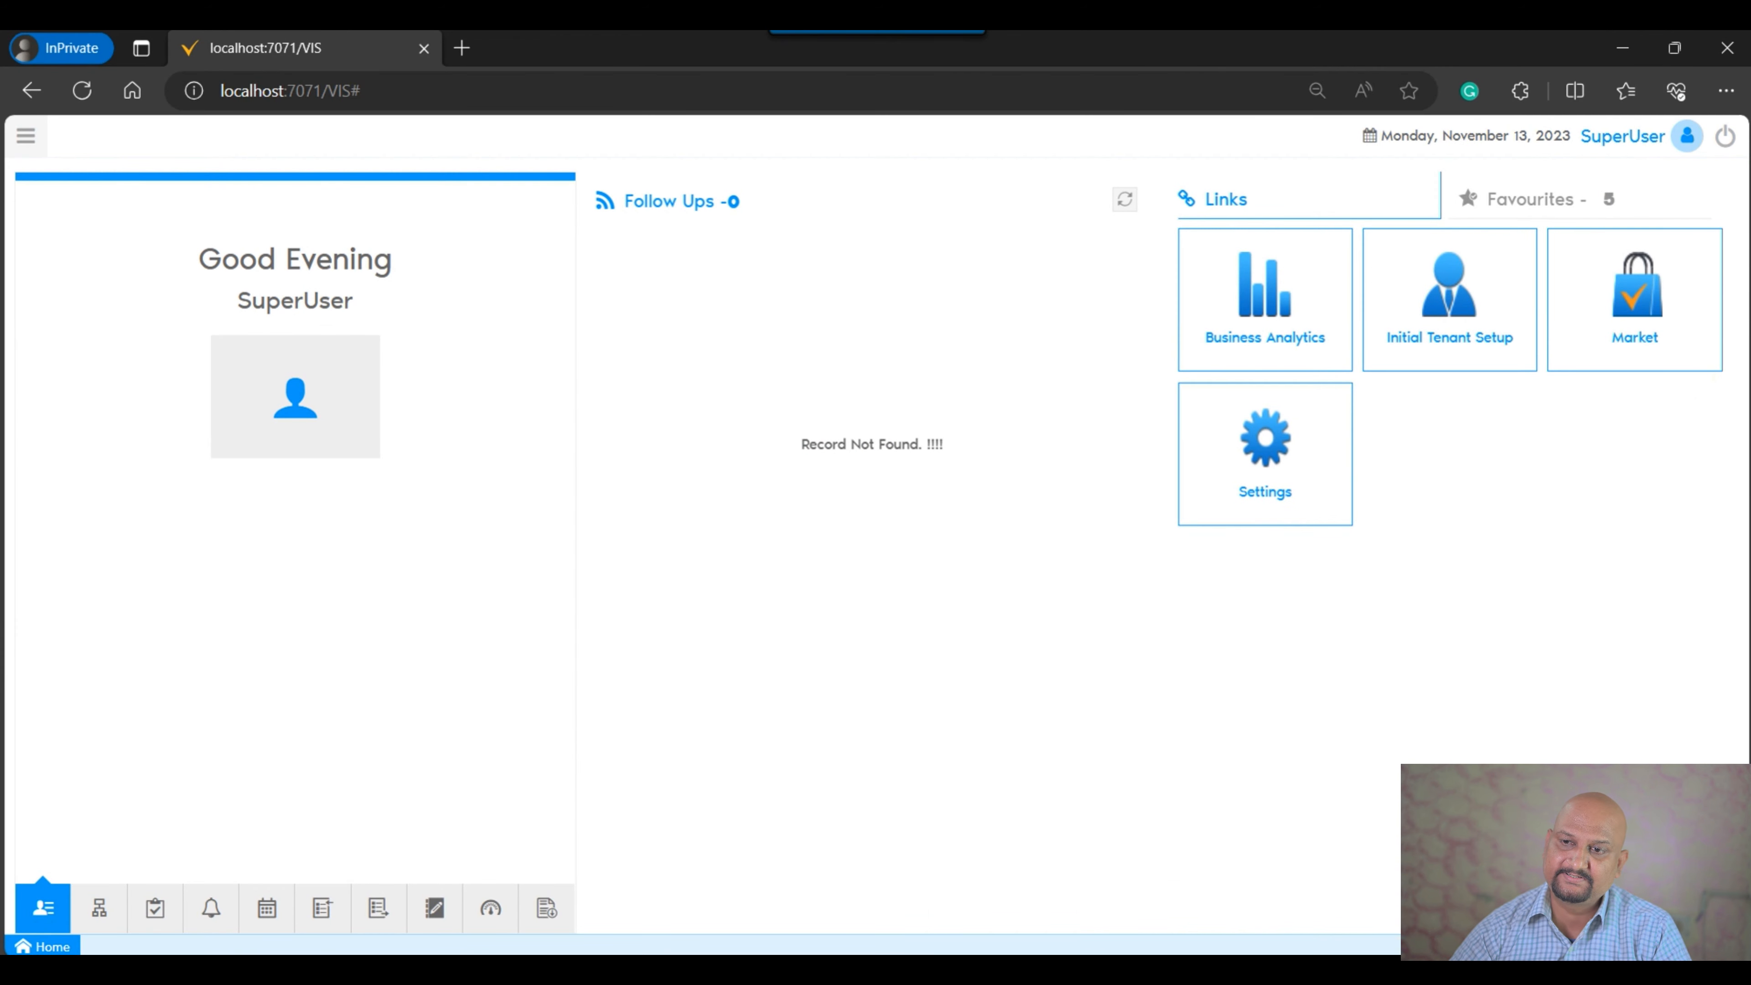
As SuperUser, find Screen Configuration via menu search and look up the 'ar in' screen.
click(1686, 136)
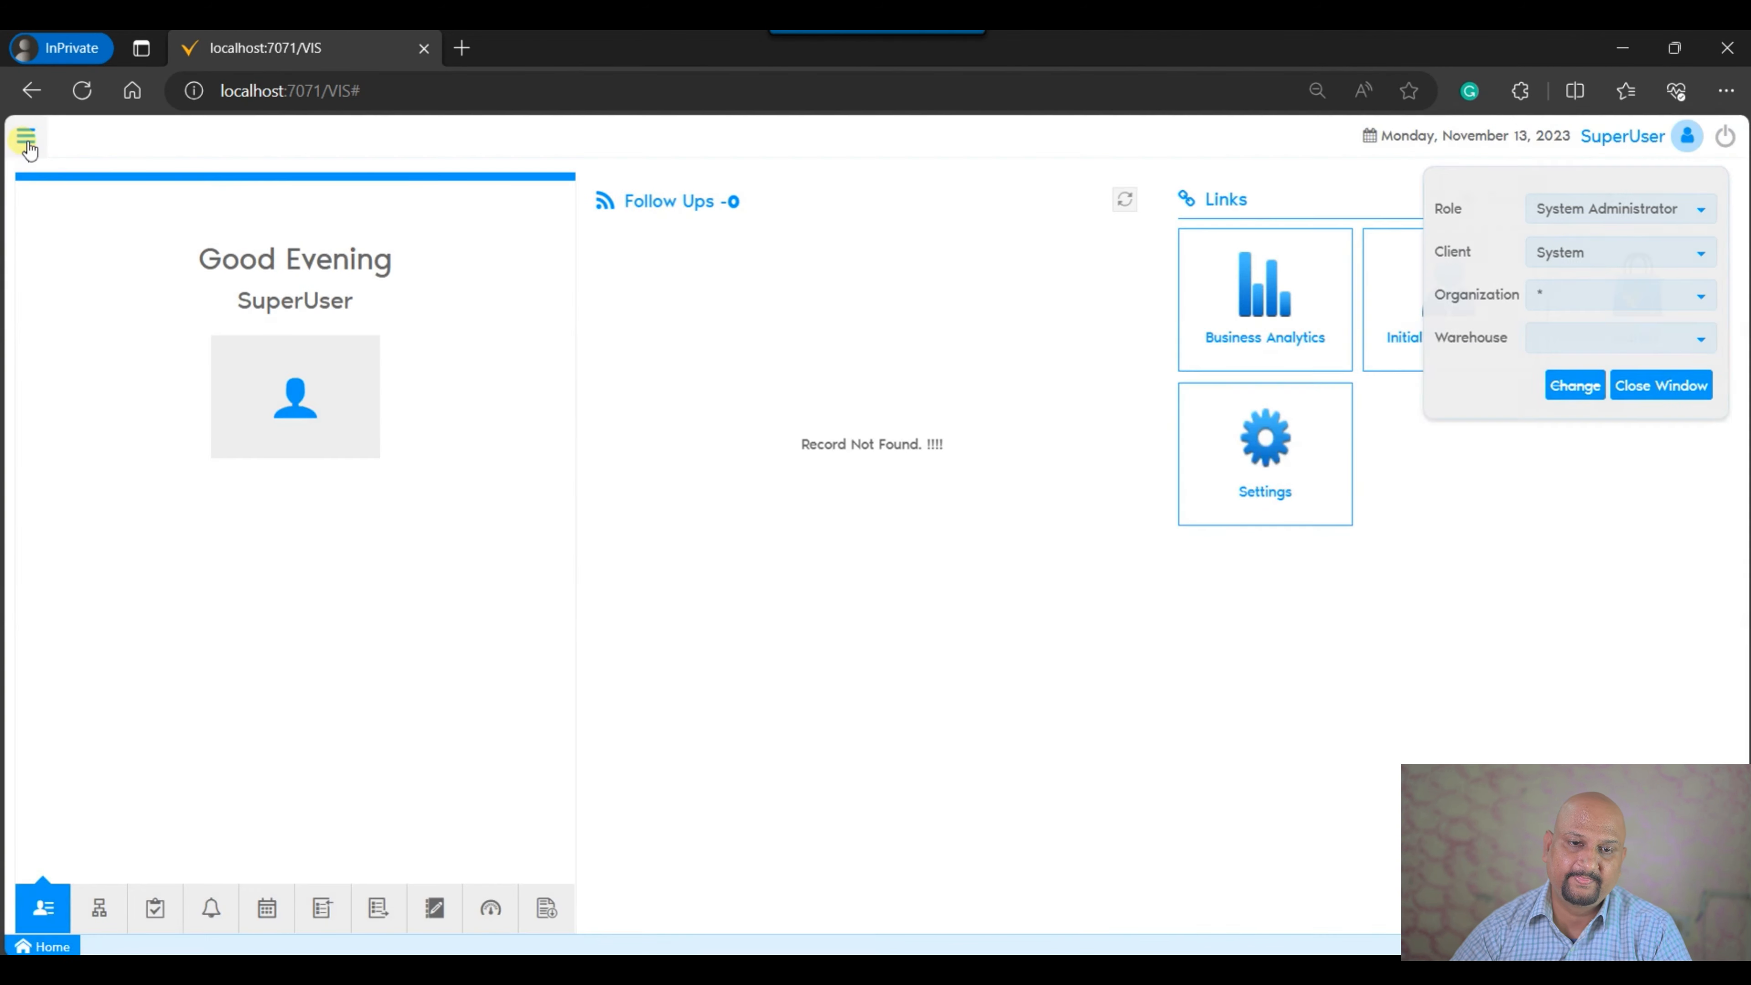
click(26, 136)
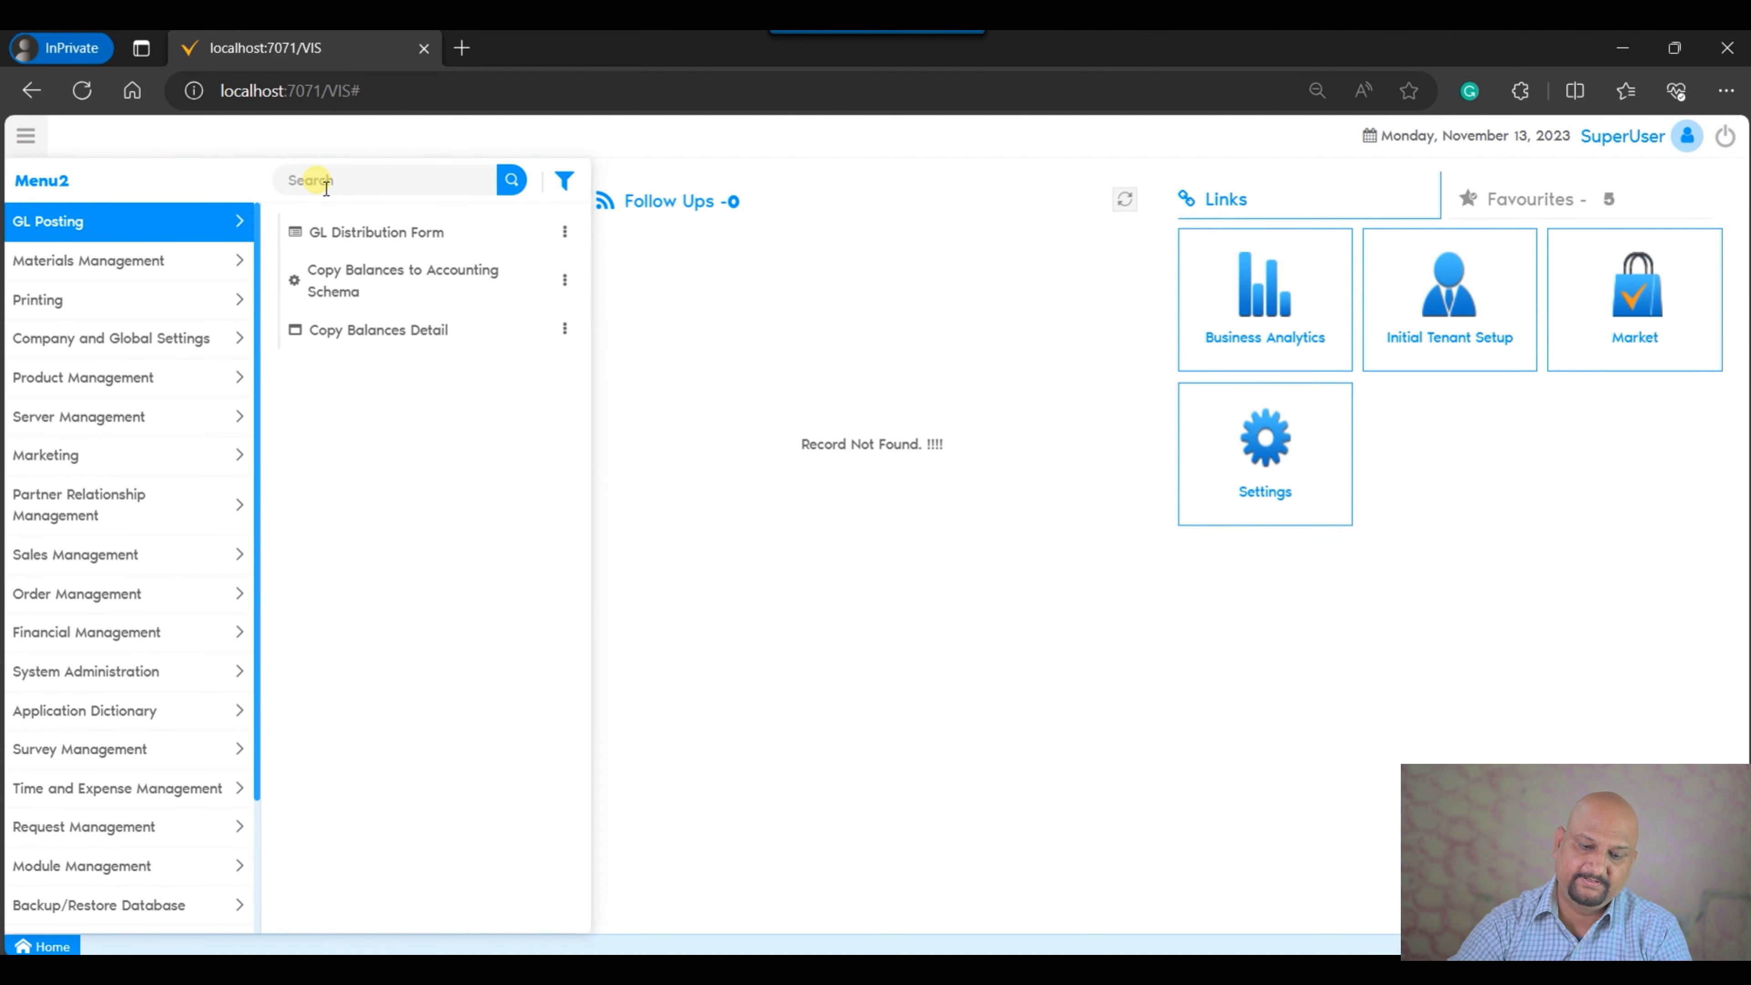
text(screen)
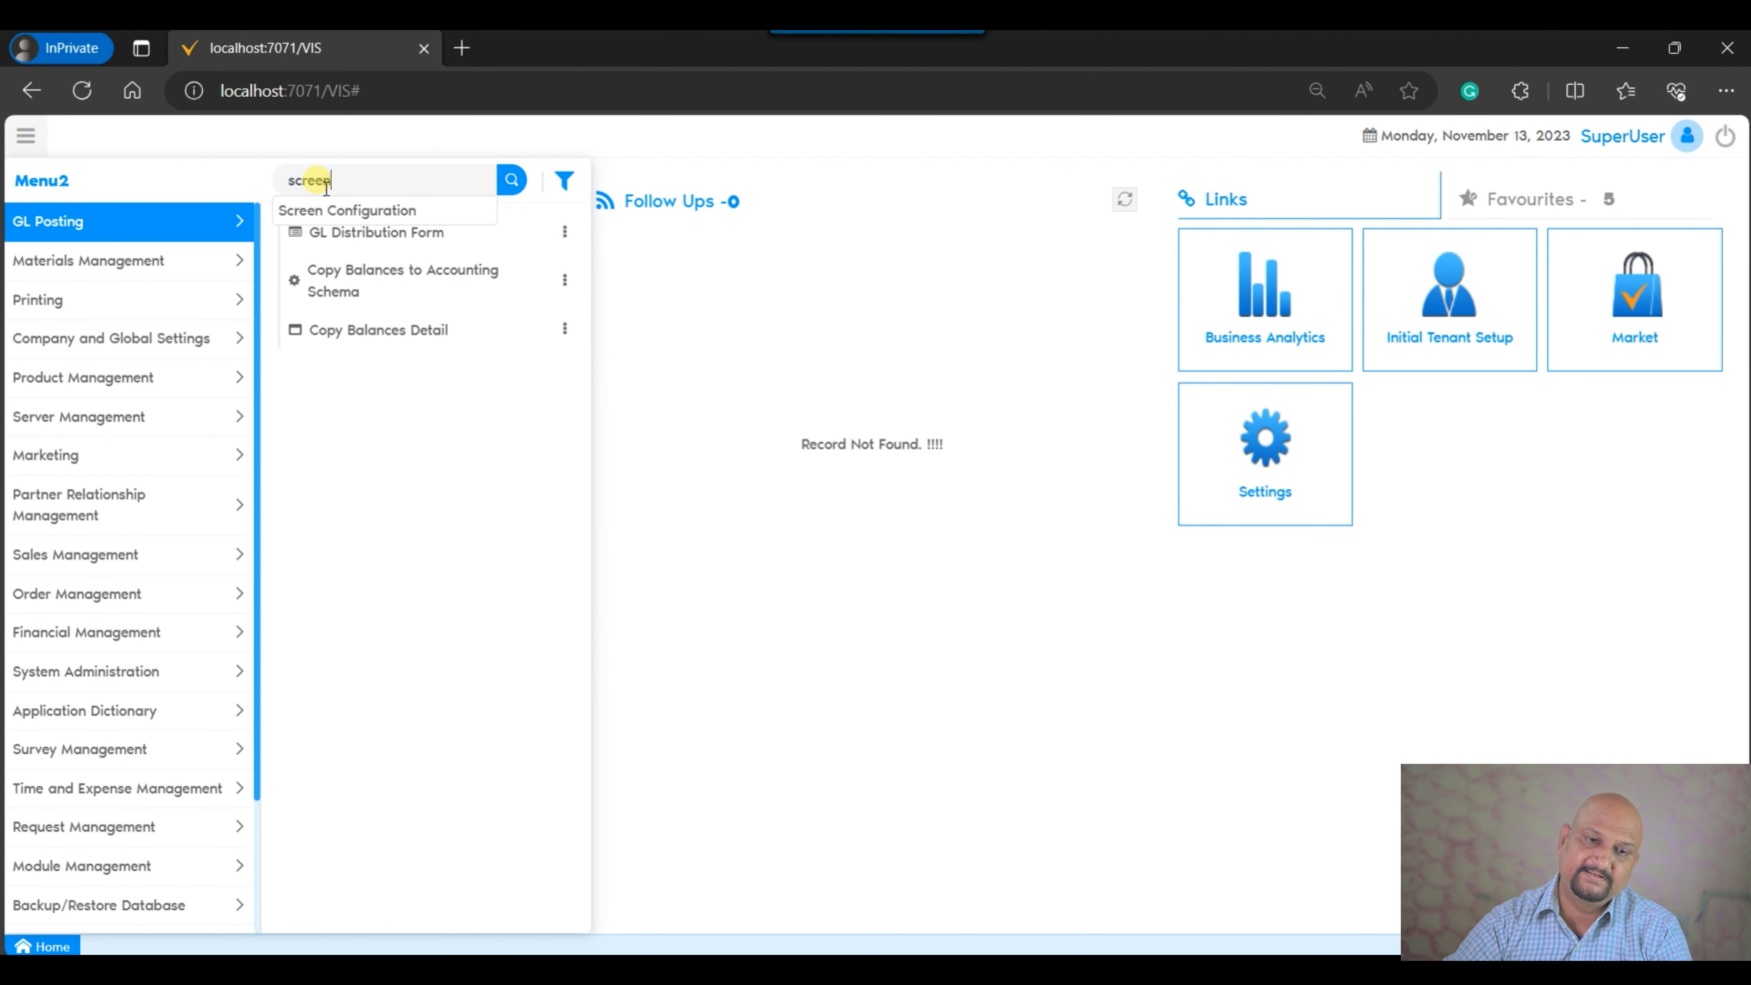
click(346, 209)
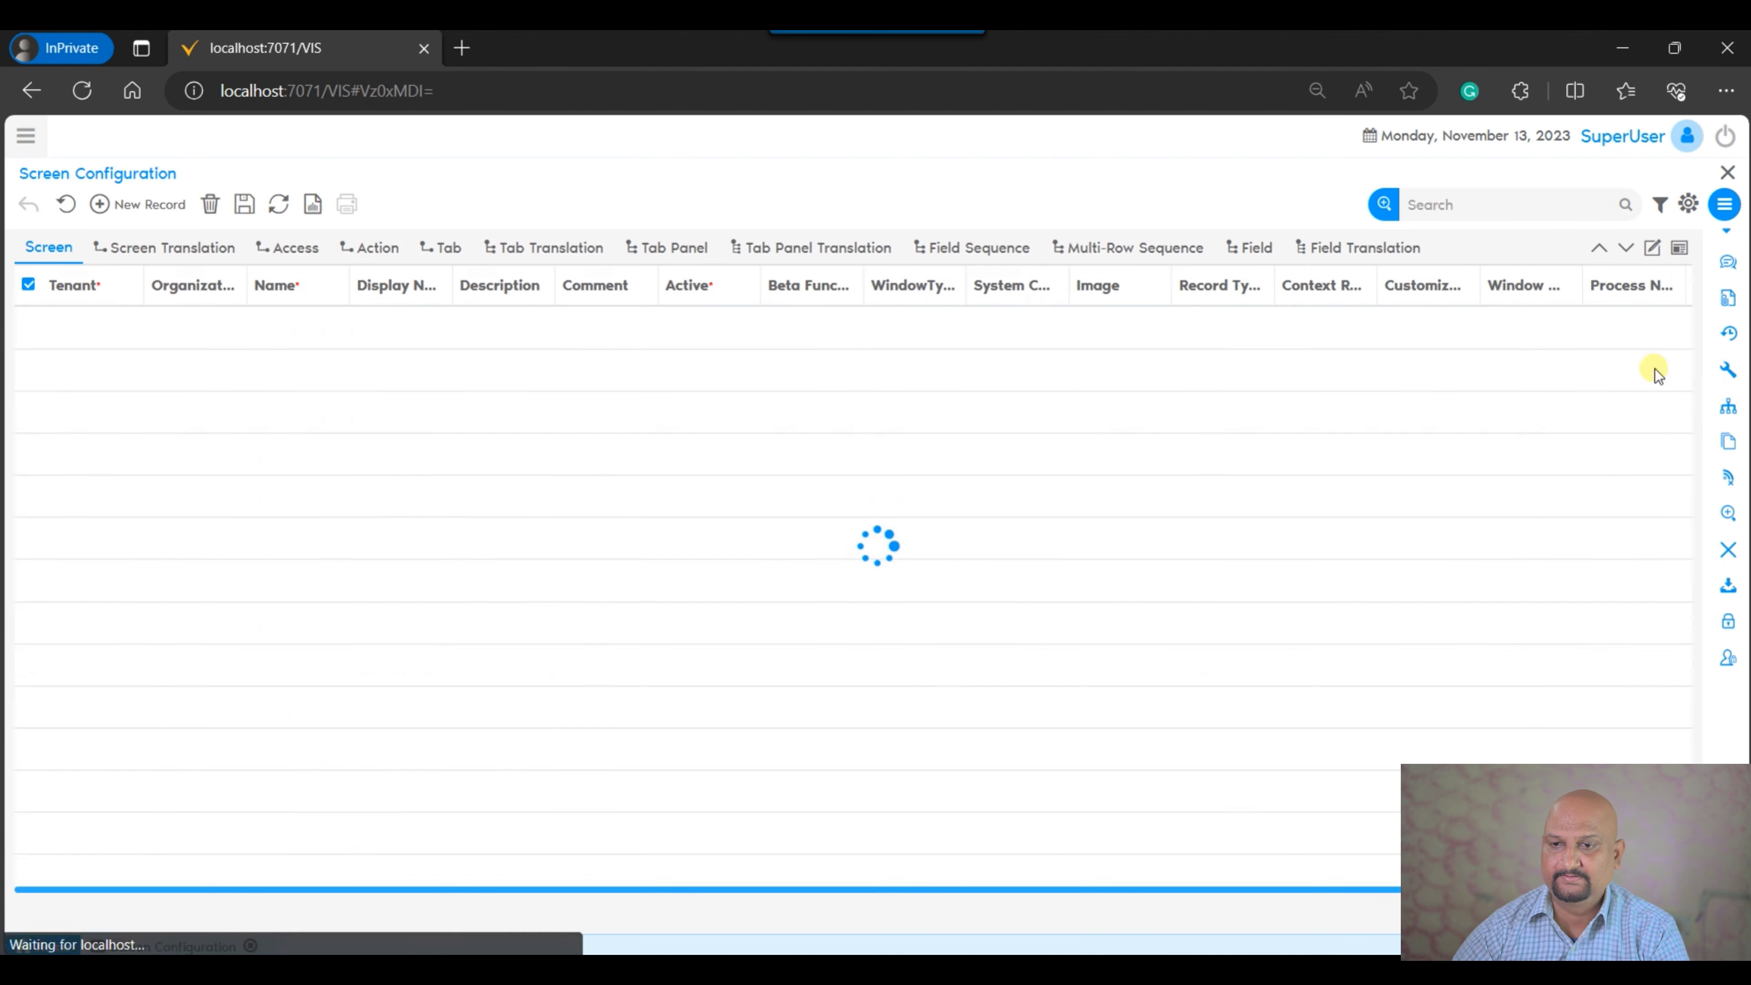
text(ar in)
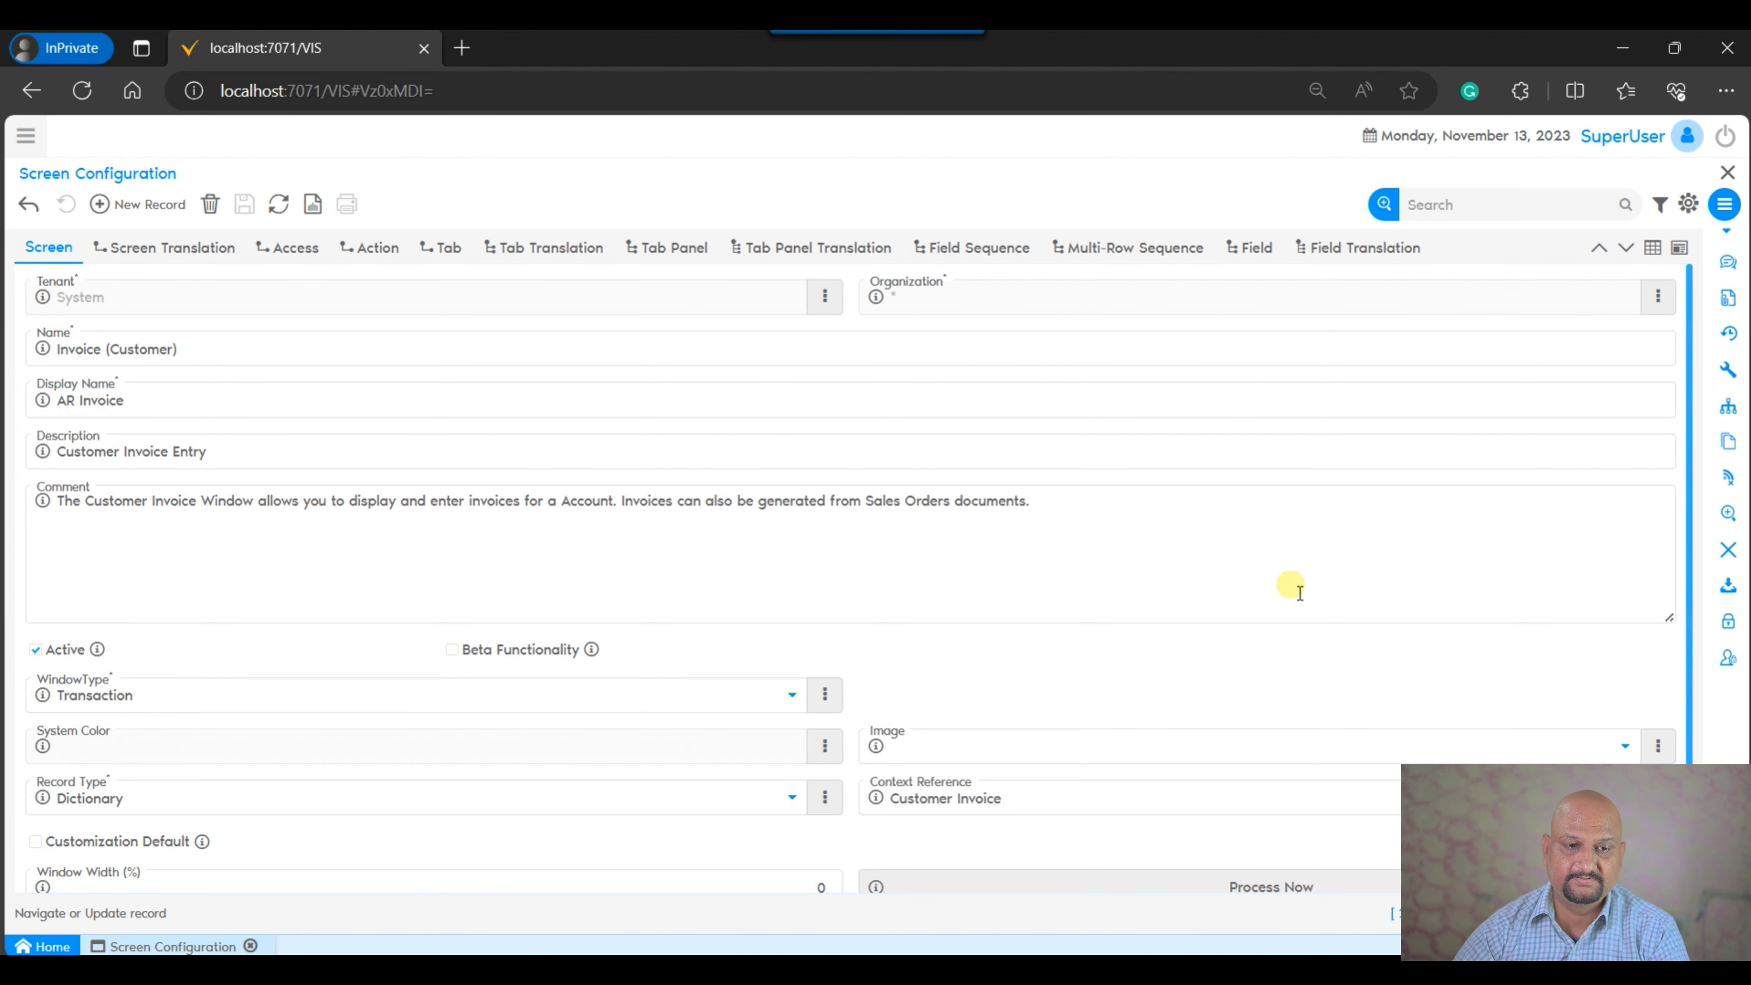
List the Invoice (Customer) screen's tabs and open the Allocation tab record.
click(1653, 247)
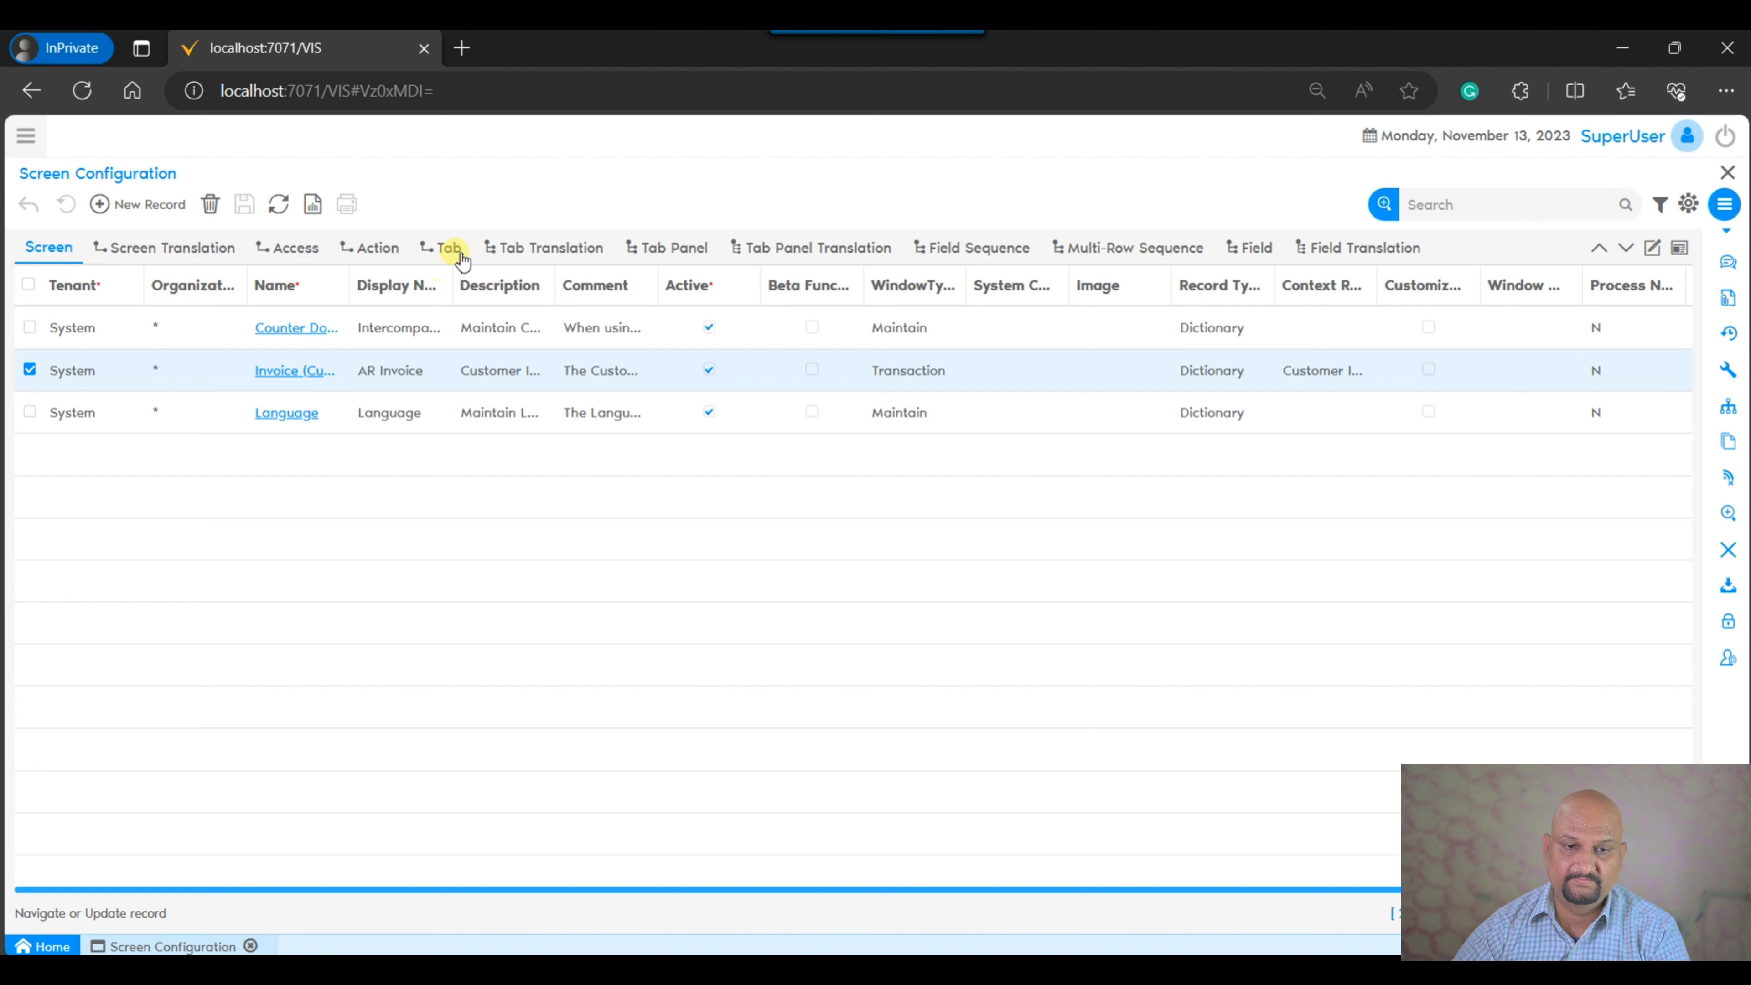
click(450, 248)
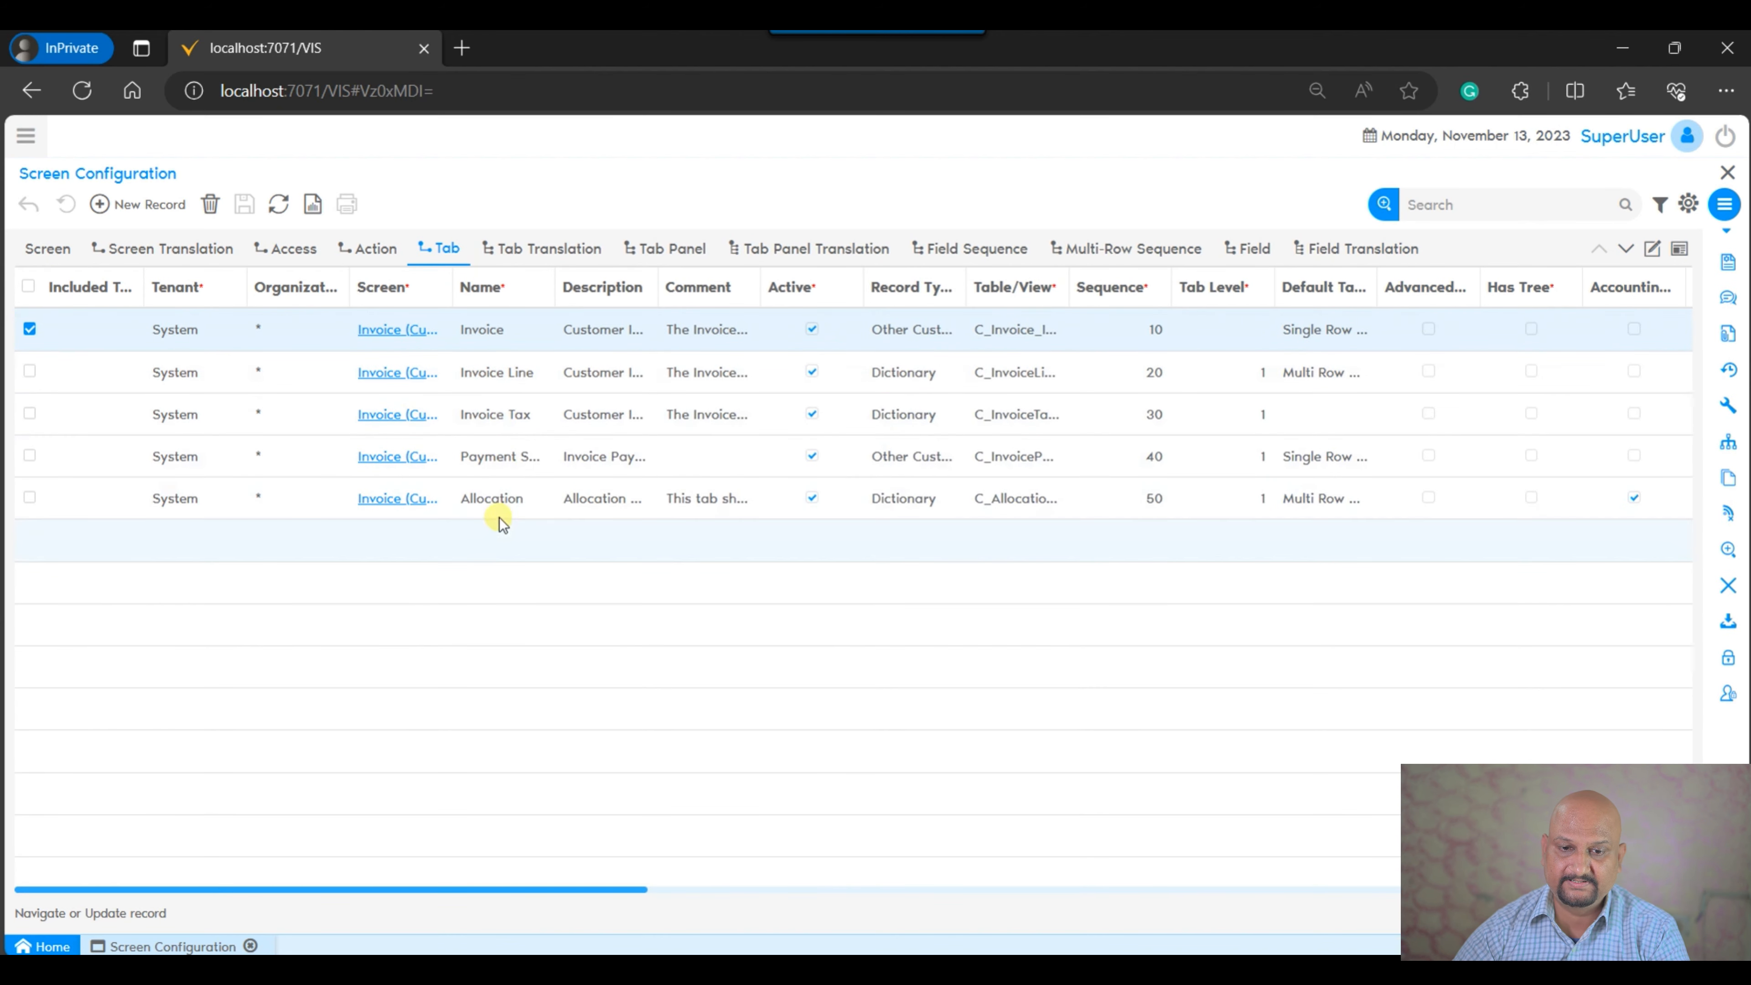
click(1653, 248)
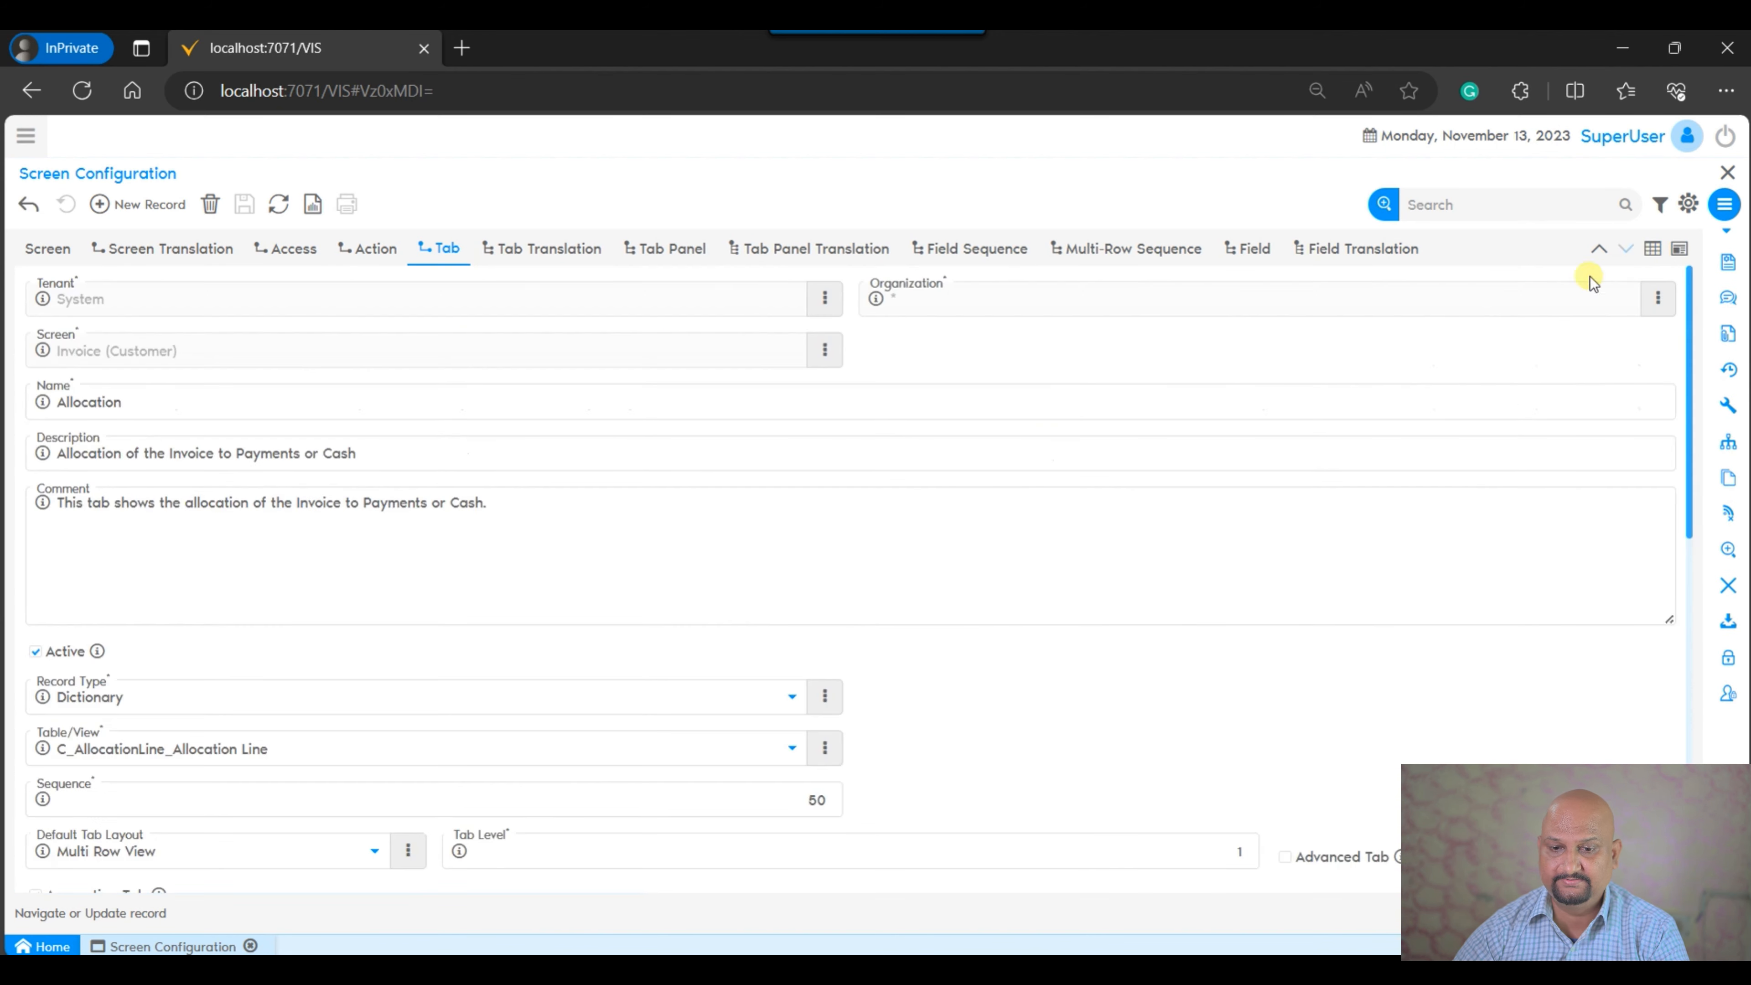
scroll(down, 3)
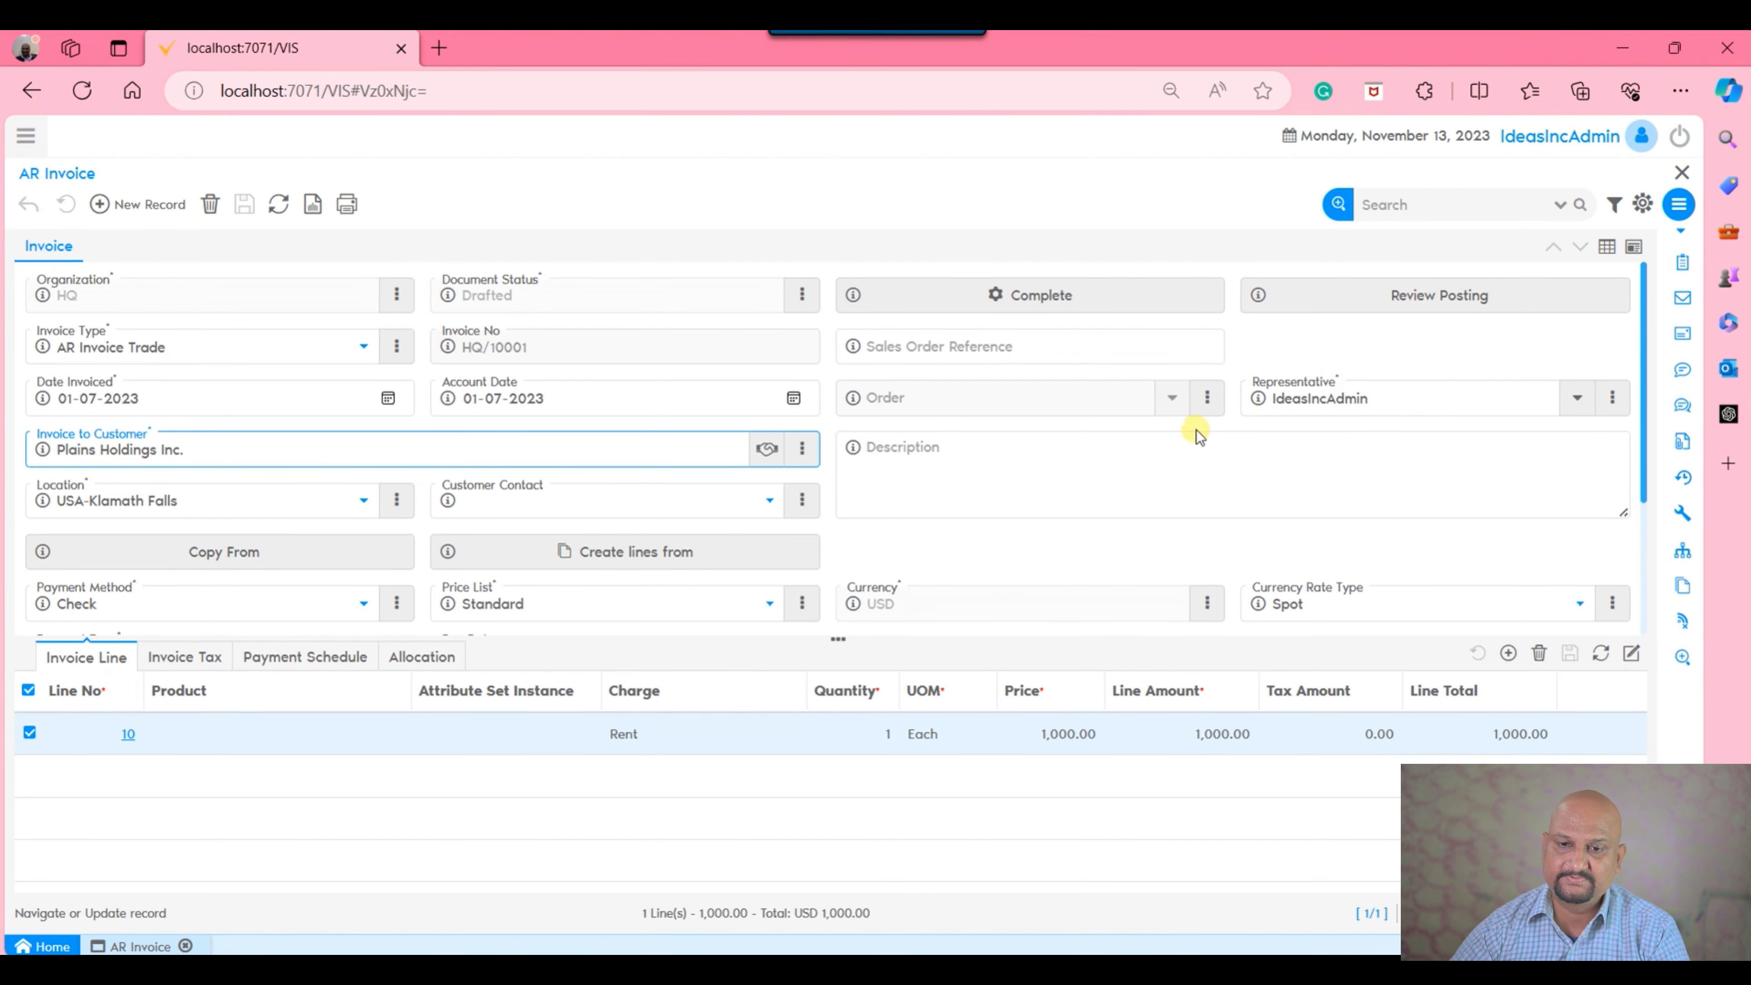
Open the window Preference dialog from the gear settings menu.
click(1643, 204)
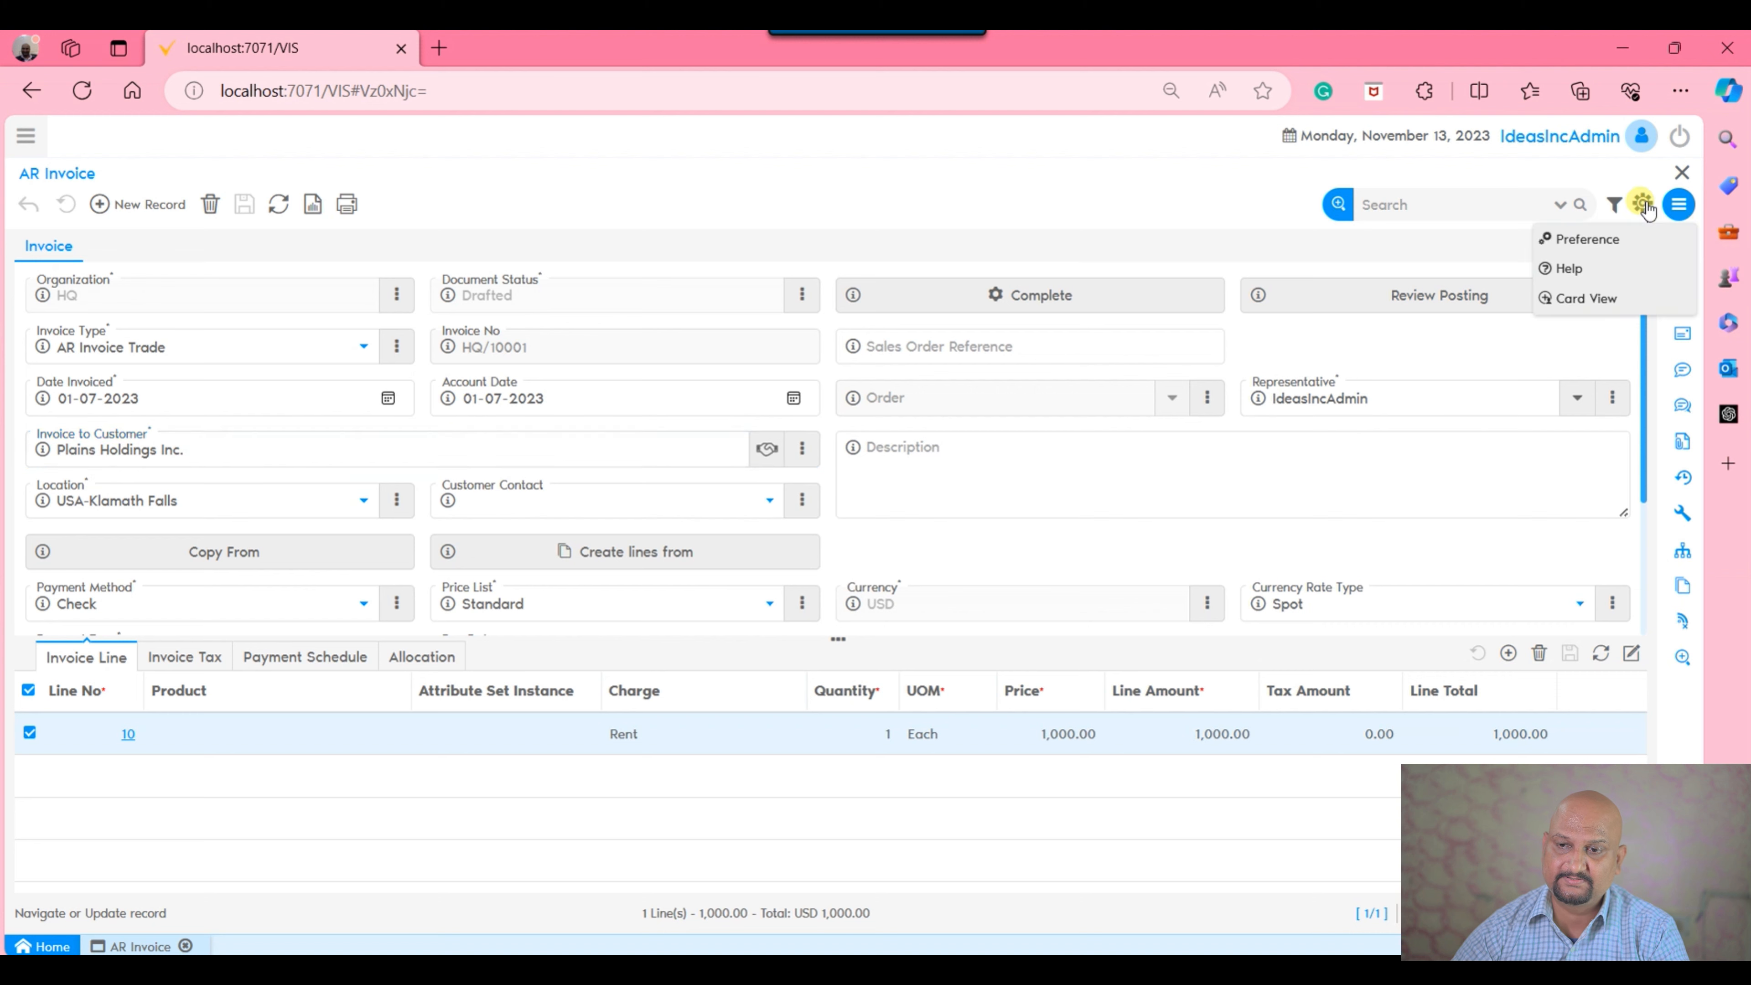
click(1585, 238)
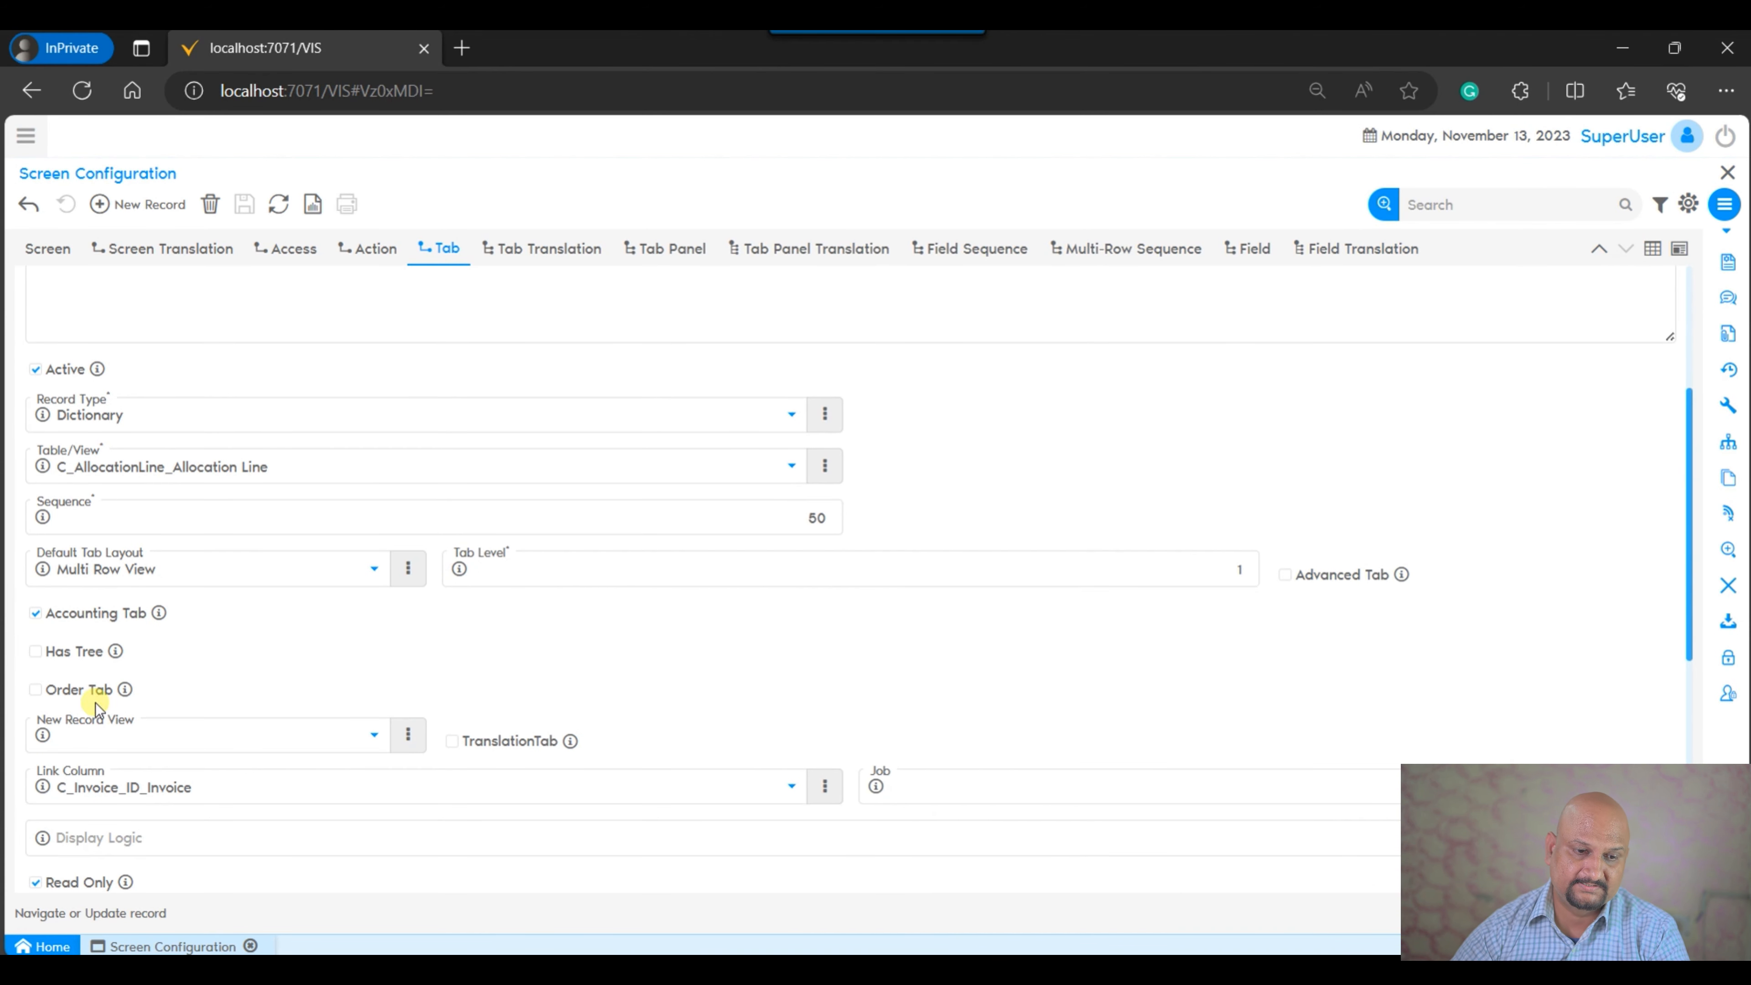
Switch to the AR Invoice window listing Allocation among its sub-tabs.
click(36, 613)
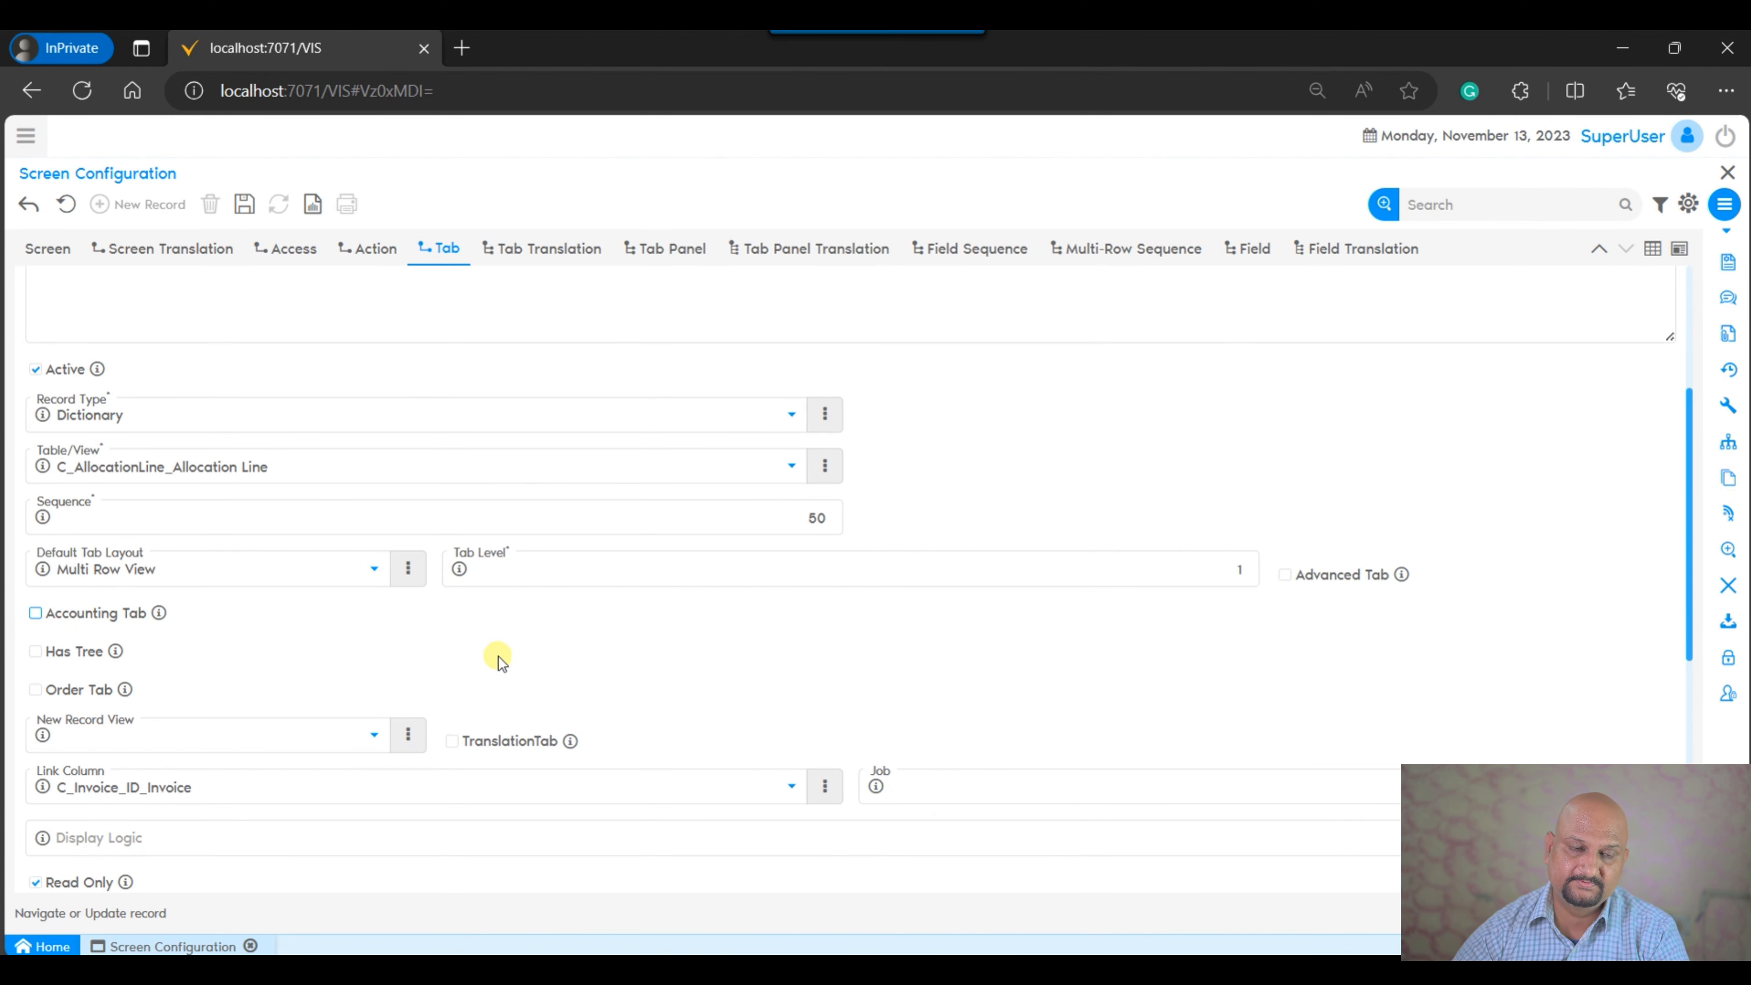
mouse_move(318, 309)
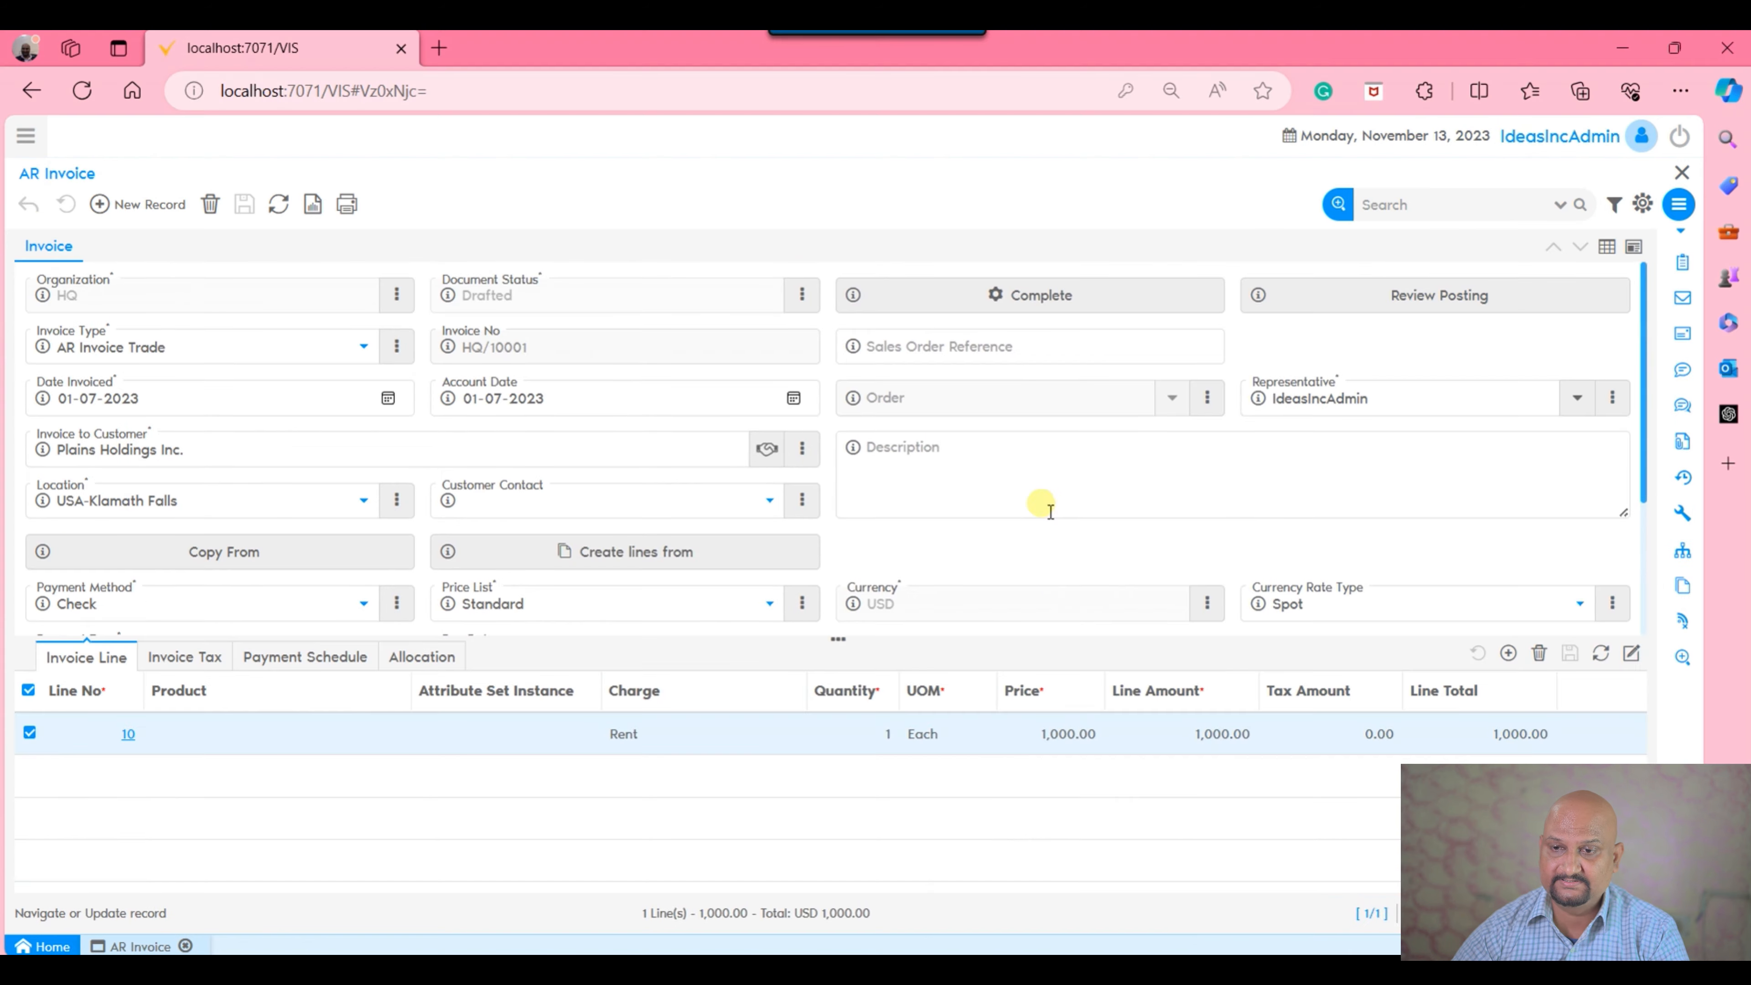
Check Show Accounting Tabs in the user preferences.
click(1678, 204)
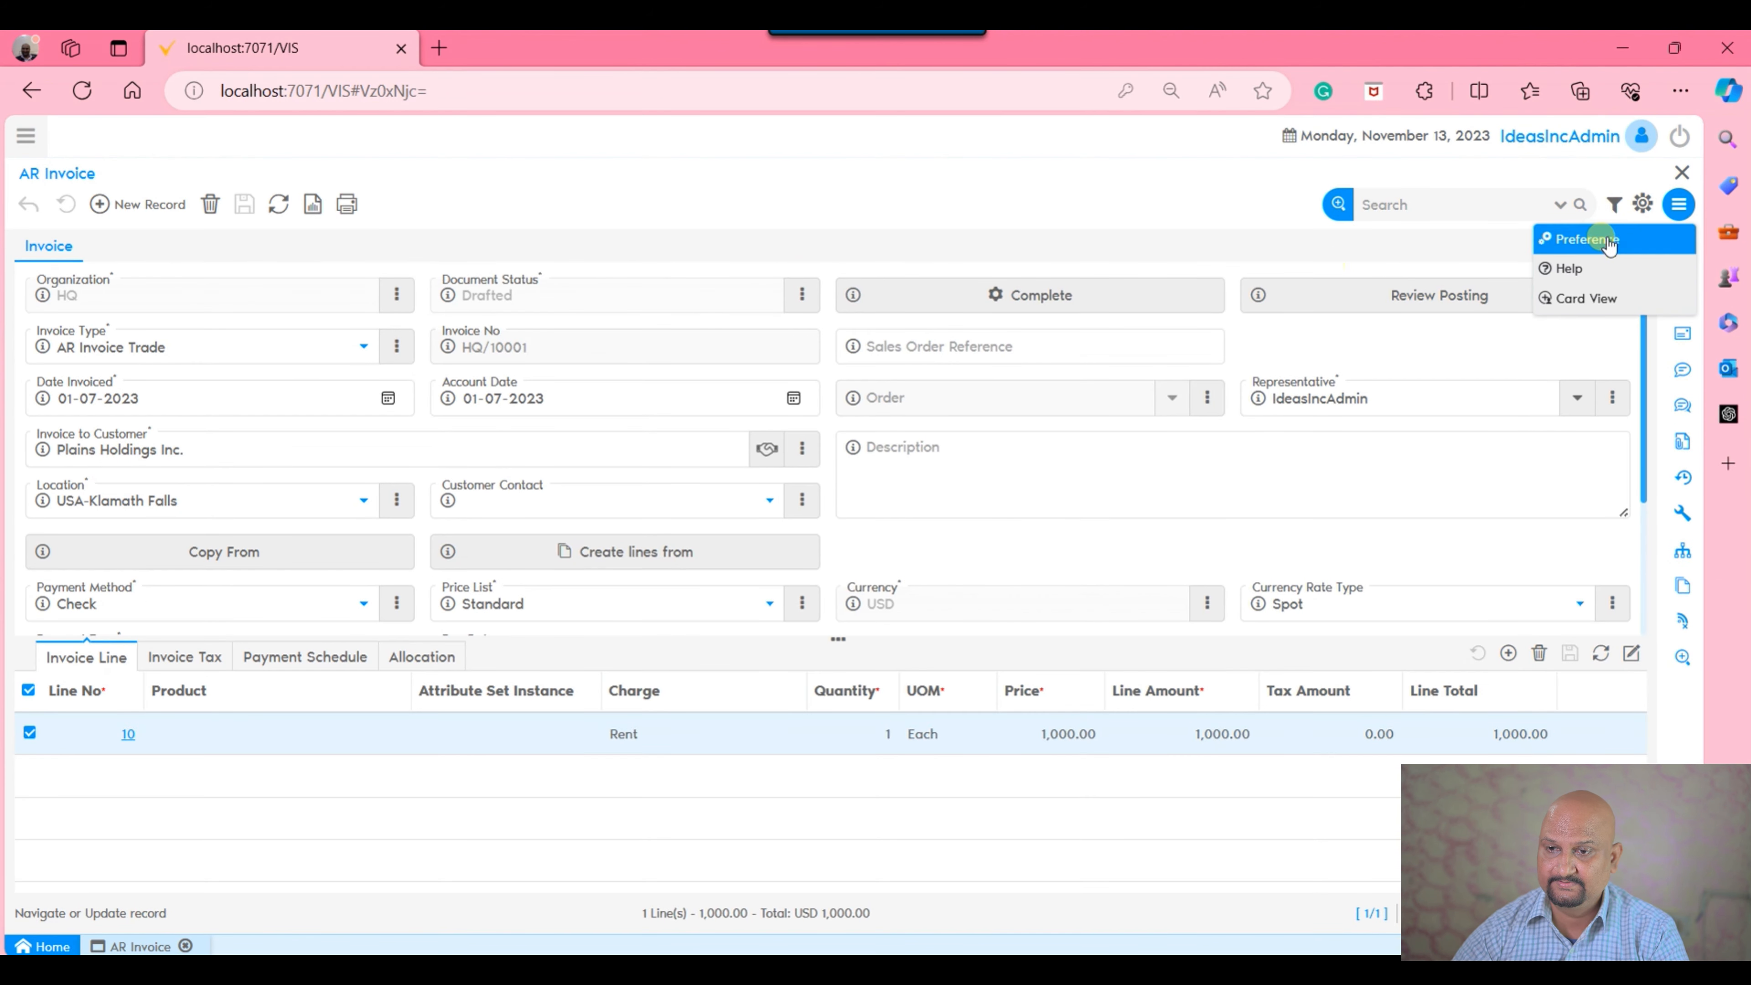
click(1578, 239)
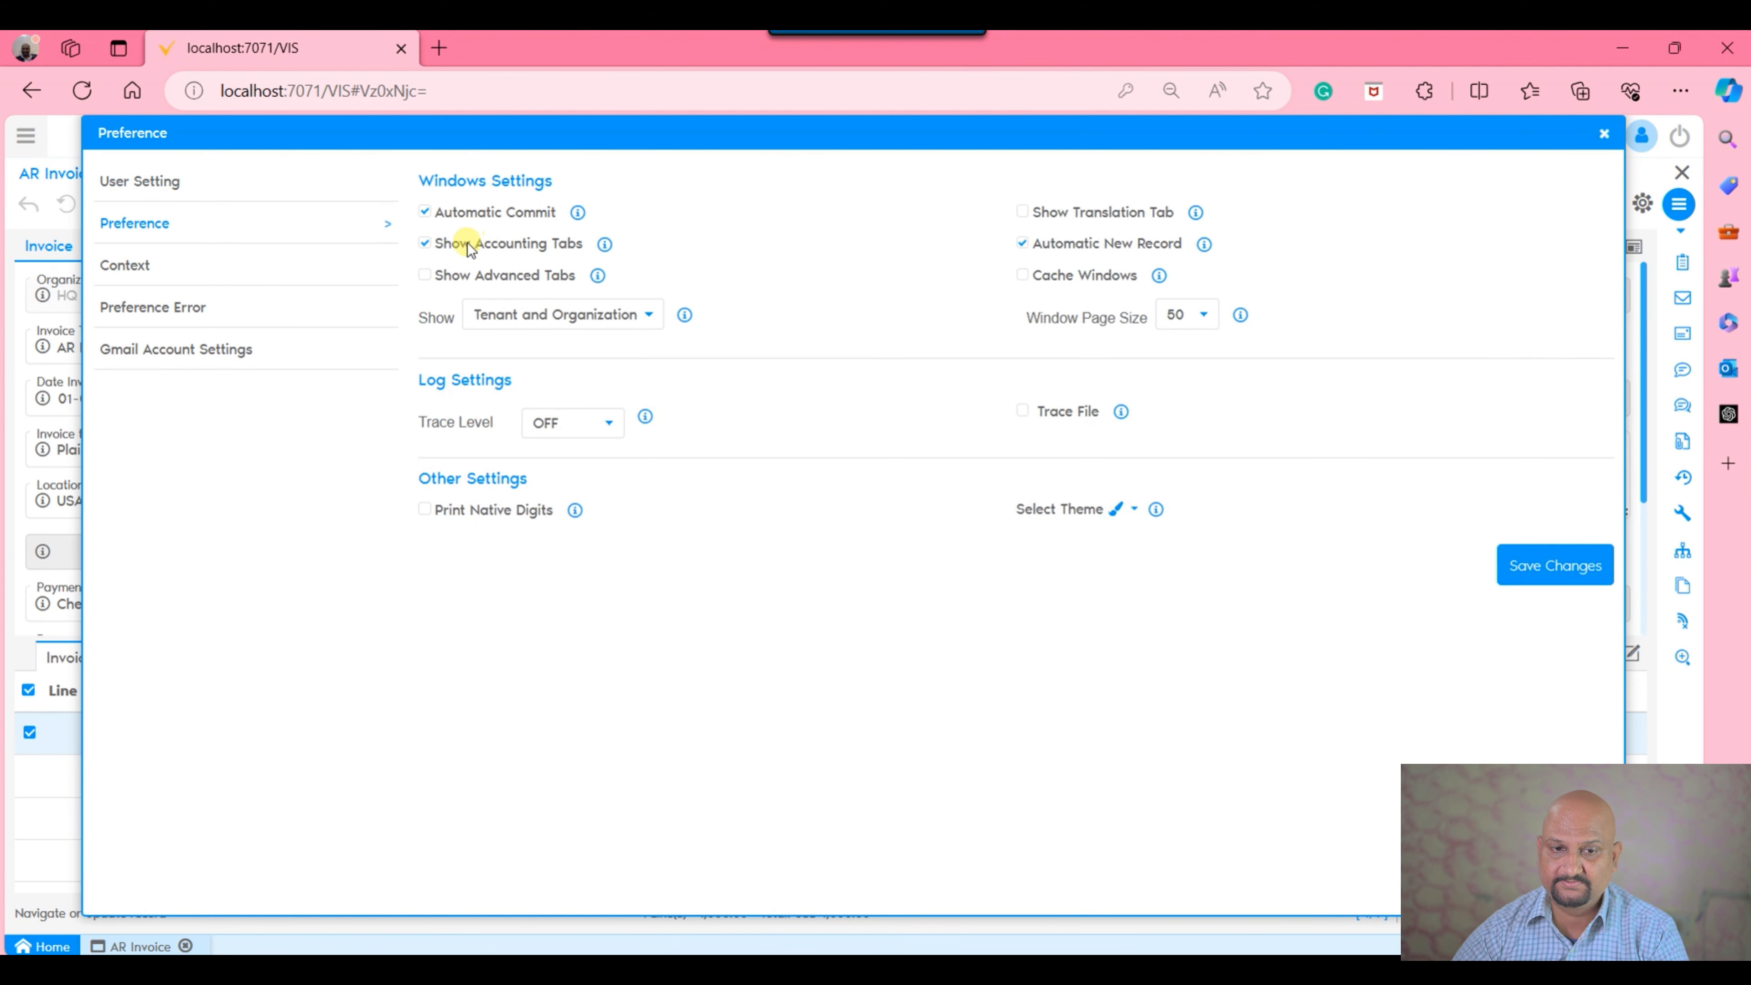
click(424, 244)
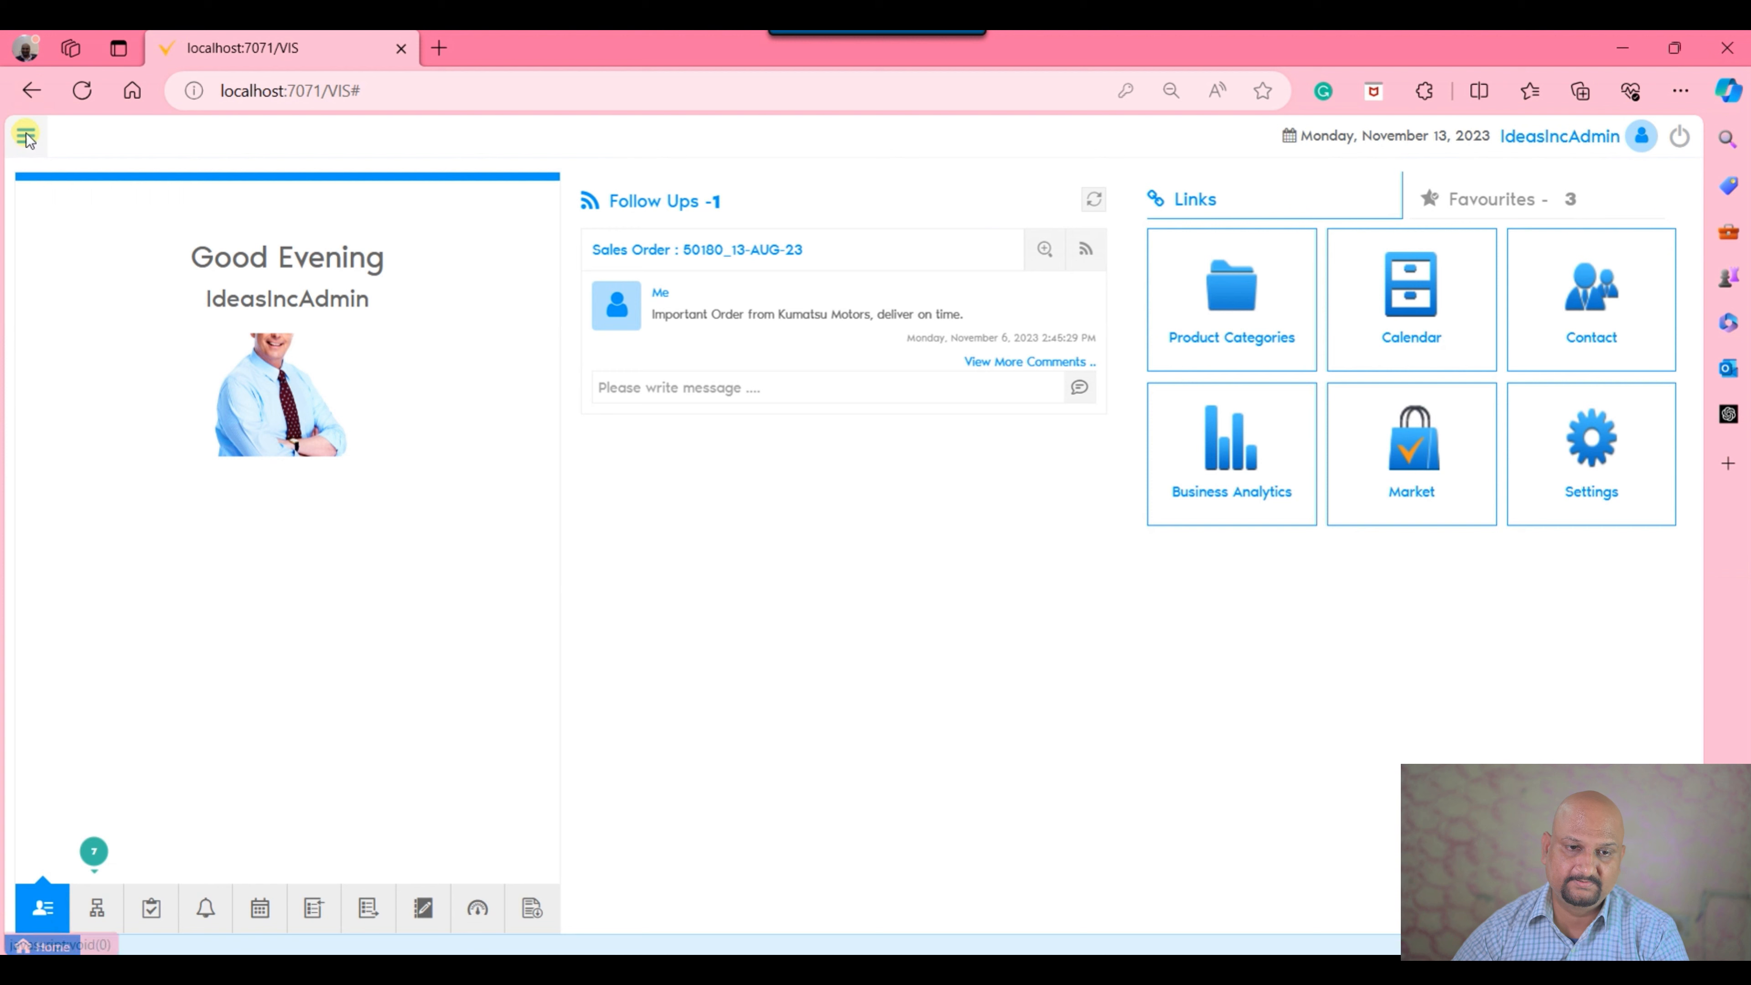
Run the server Cache Reset and log back in to reopen AR Invoice.
click(26, 135)
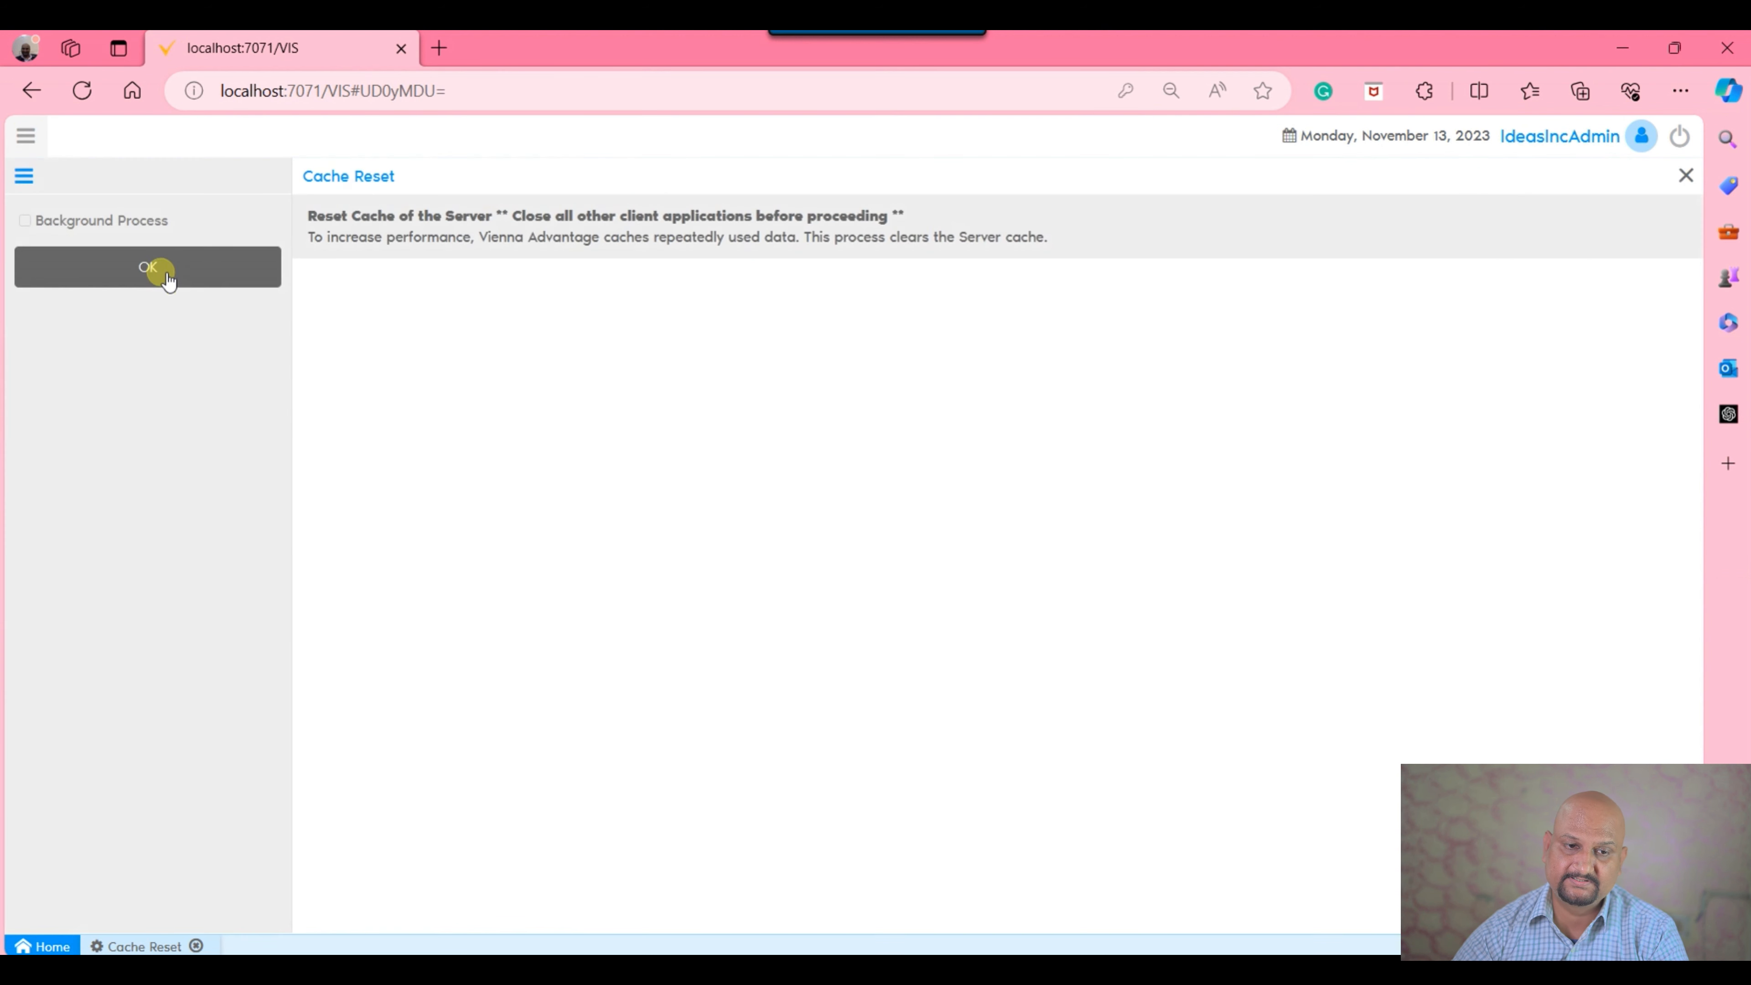
click(148, 267)
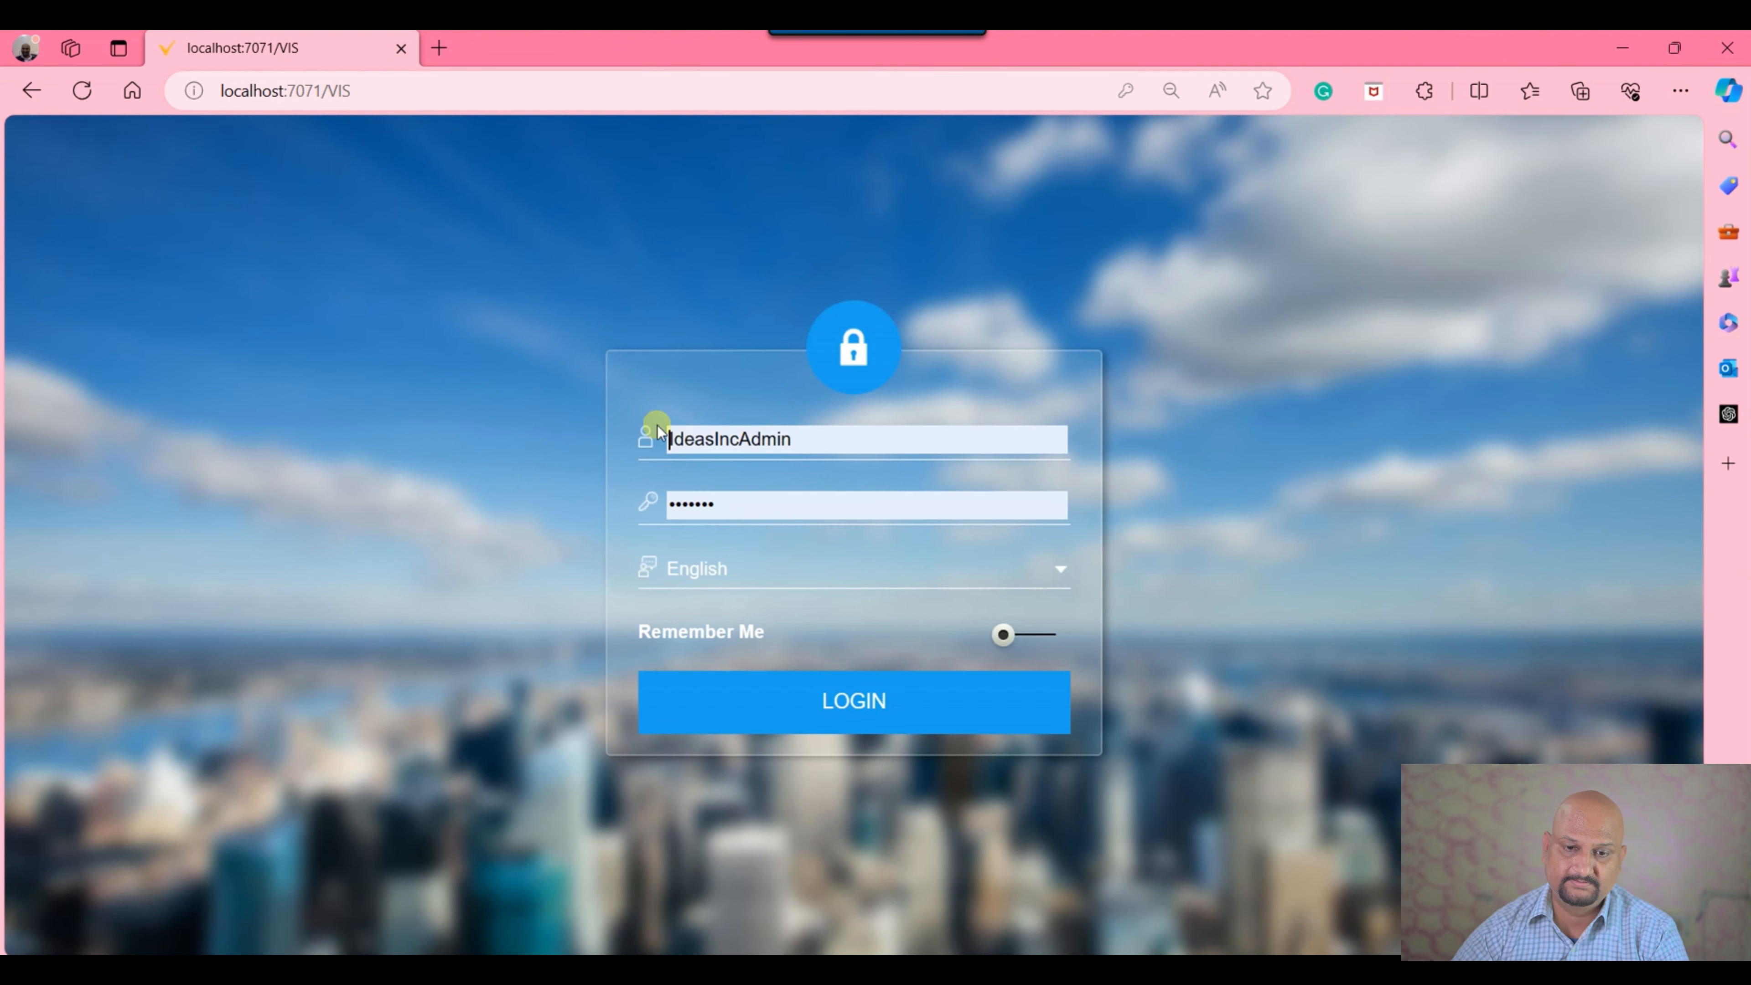
click(854, 701)
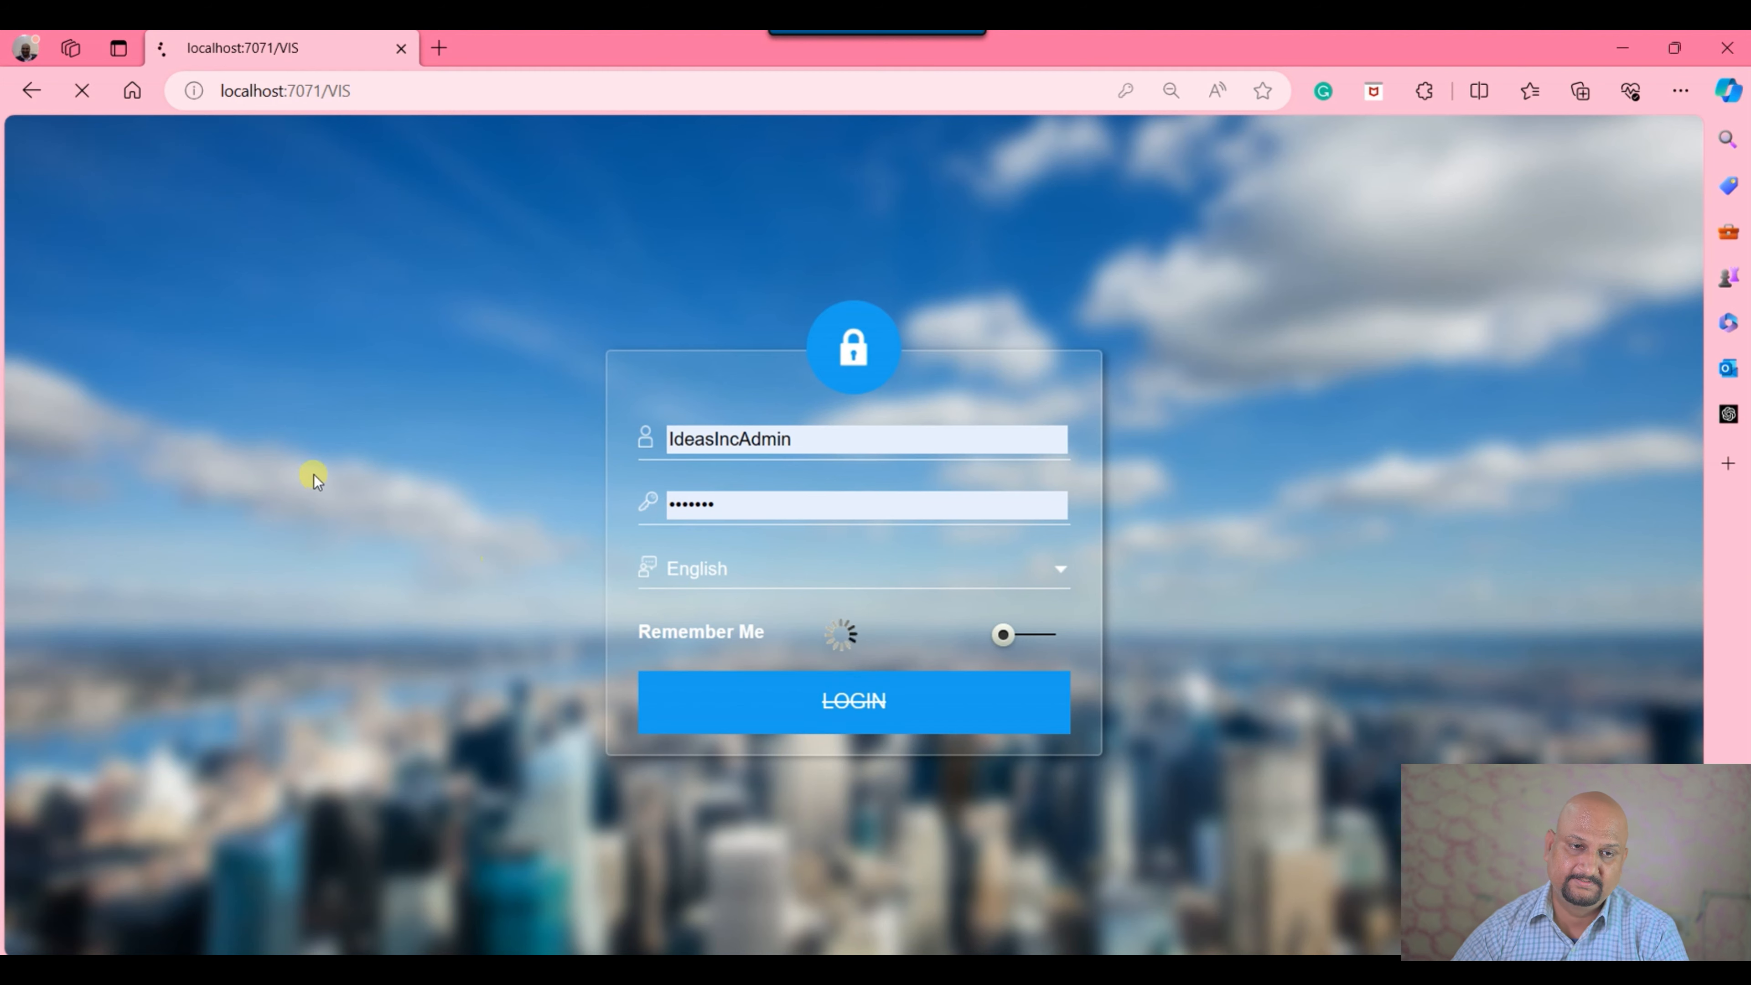
click(851, 701)
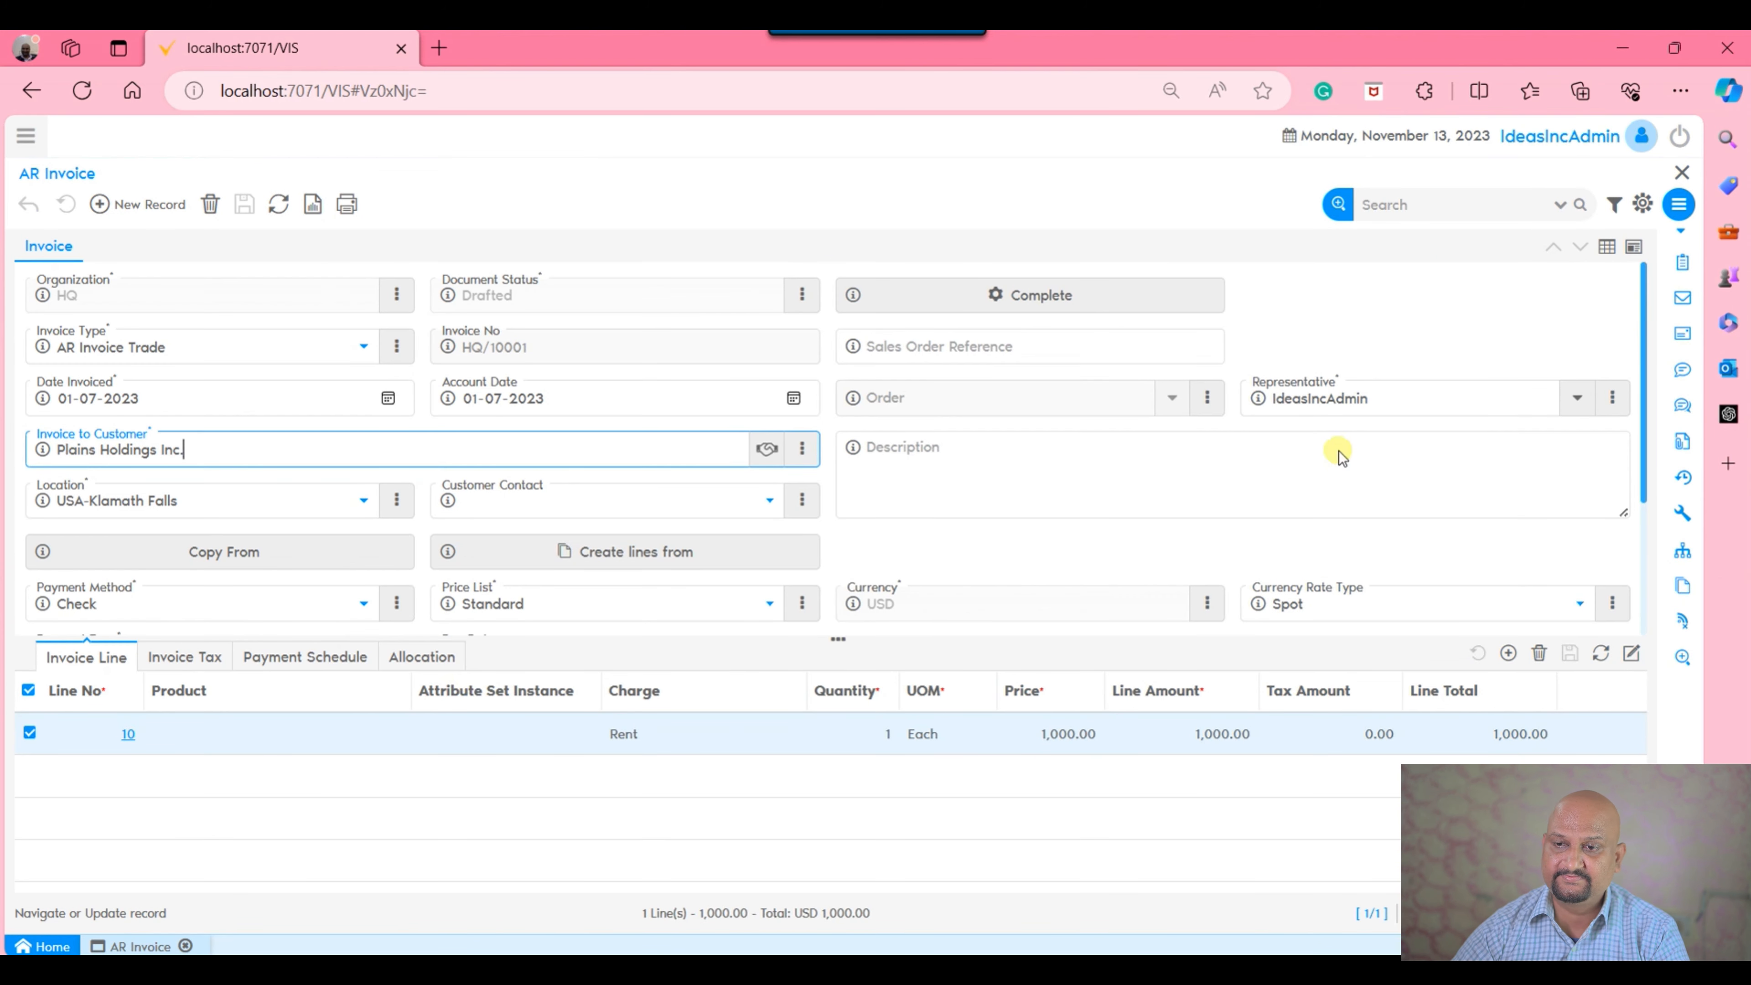
Uncheck Show Accounting Tabs, run Cache Reset and log in again.
click(1640, 136)
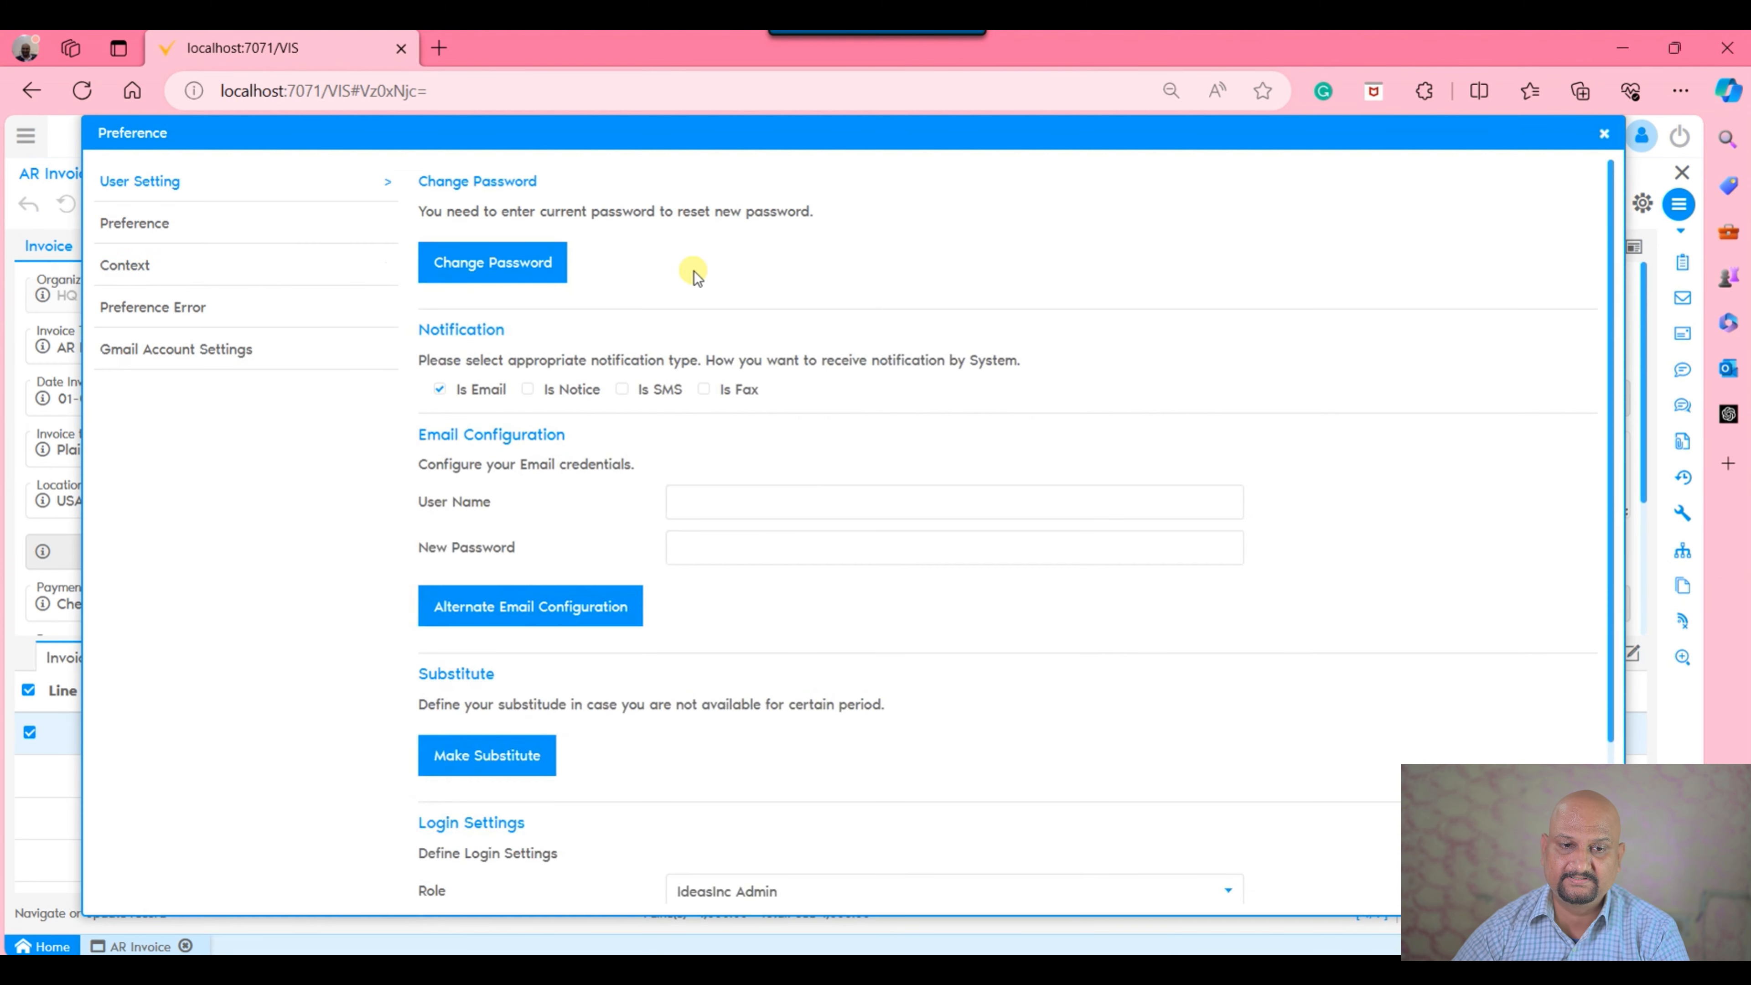
click(134, 222)
text(cac)
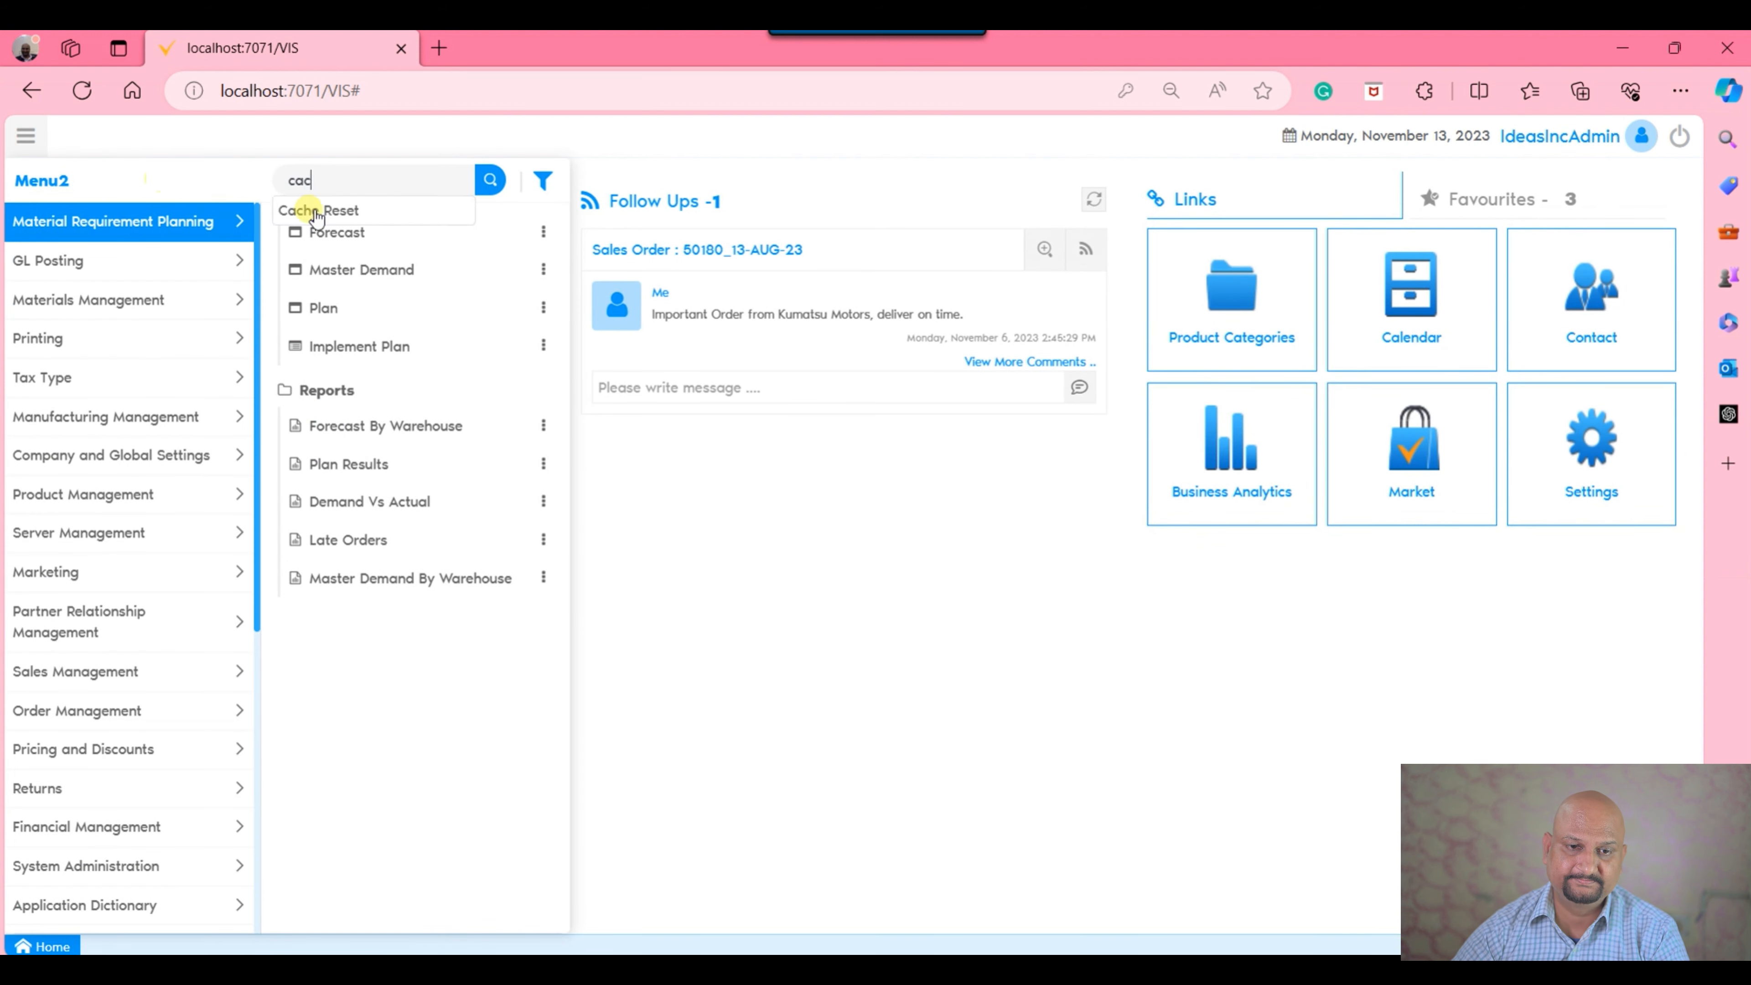
click(317, 210)
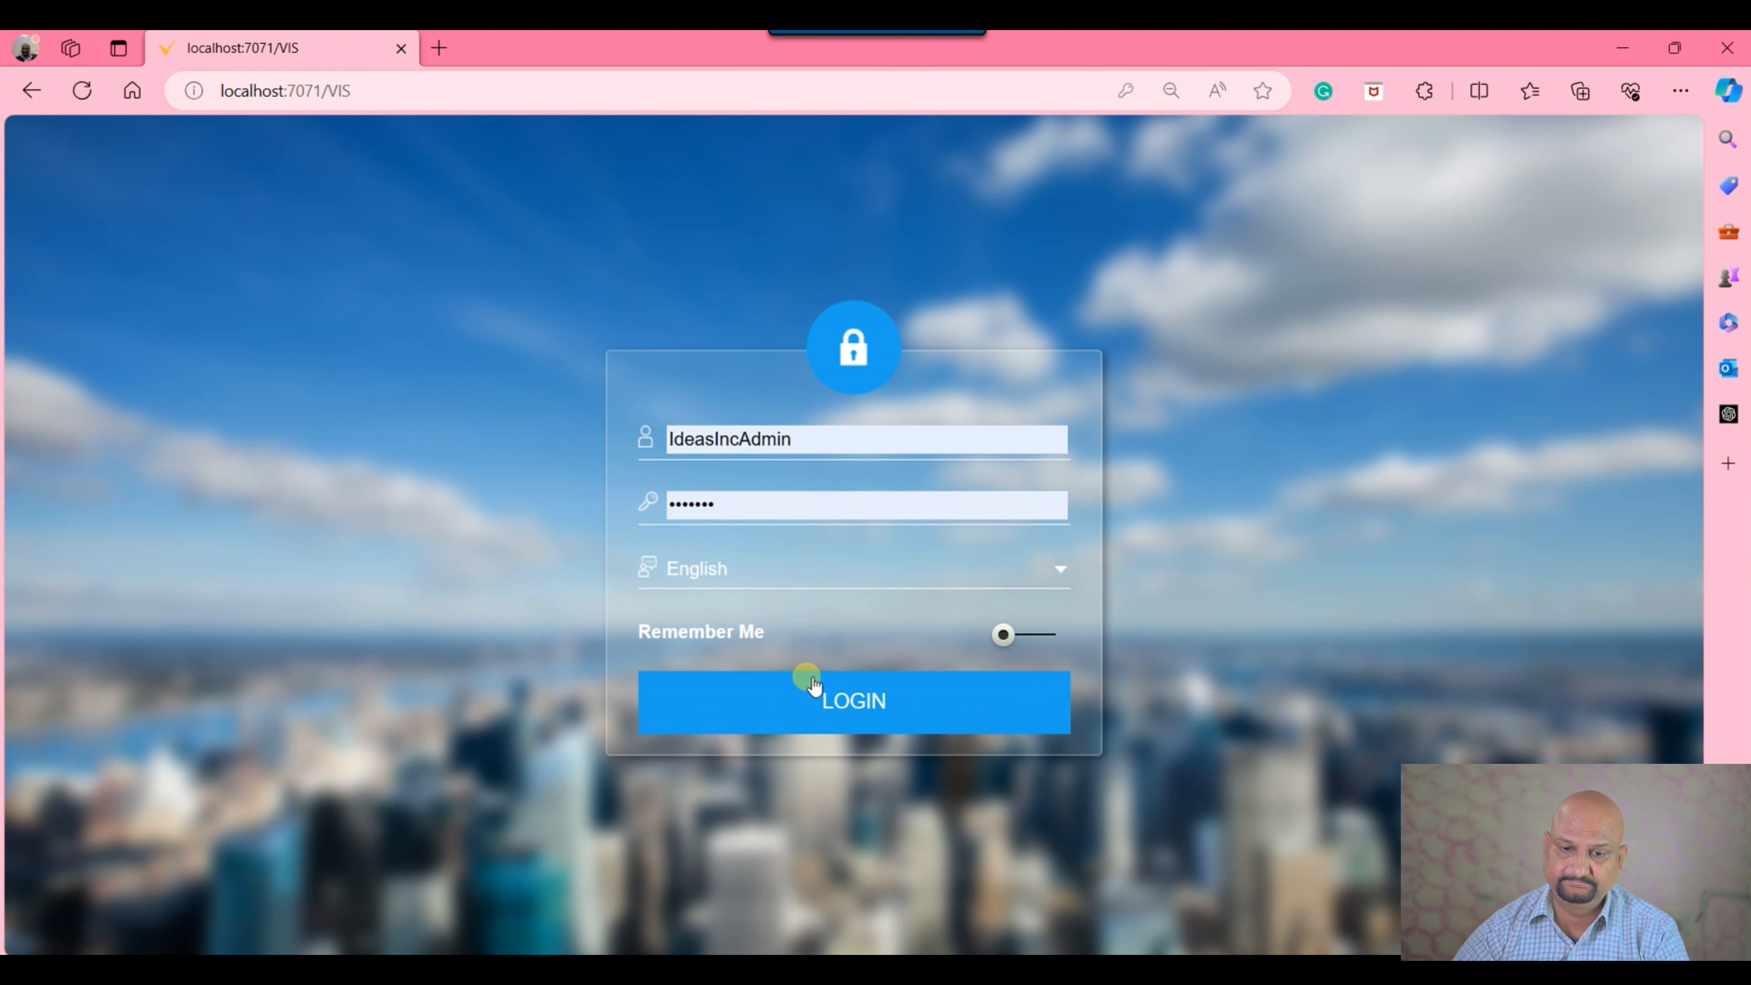
click(852, 702)
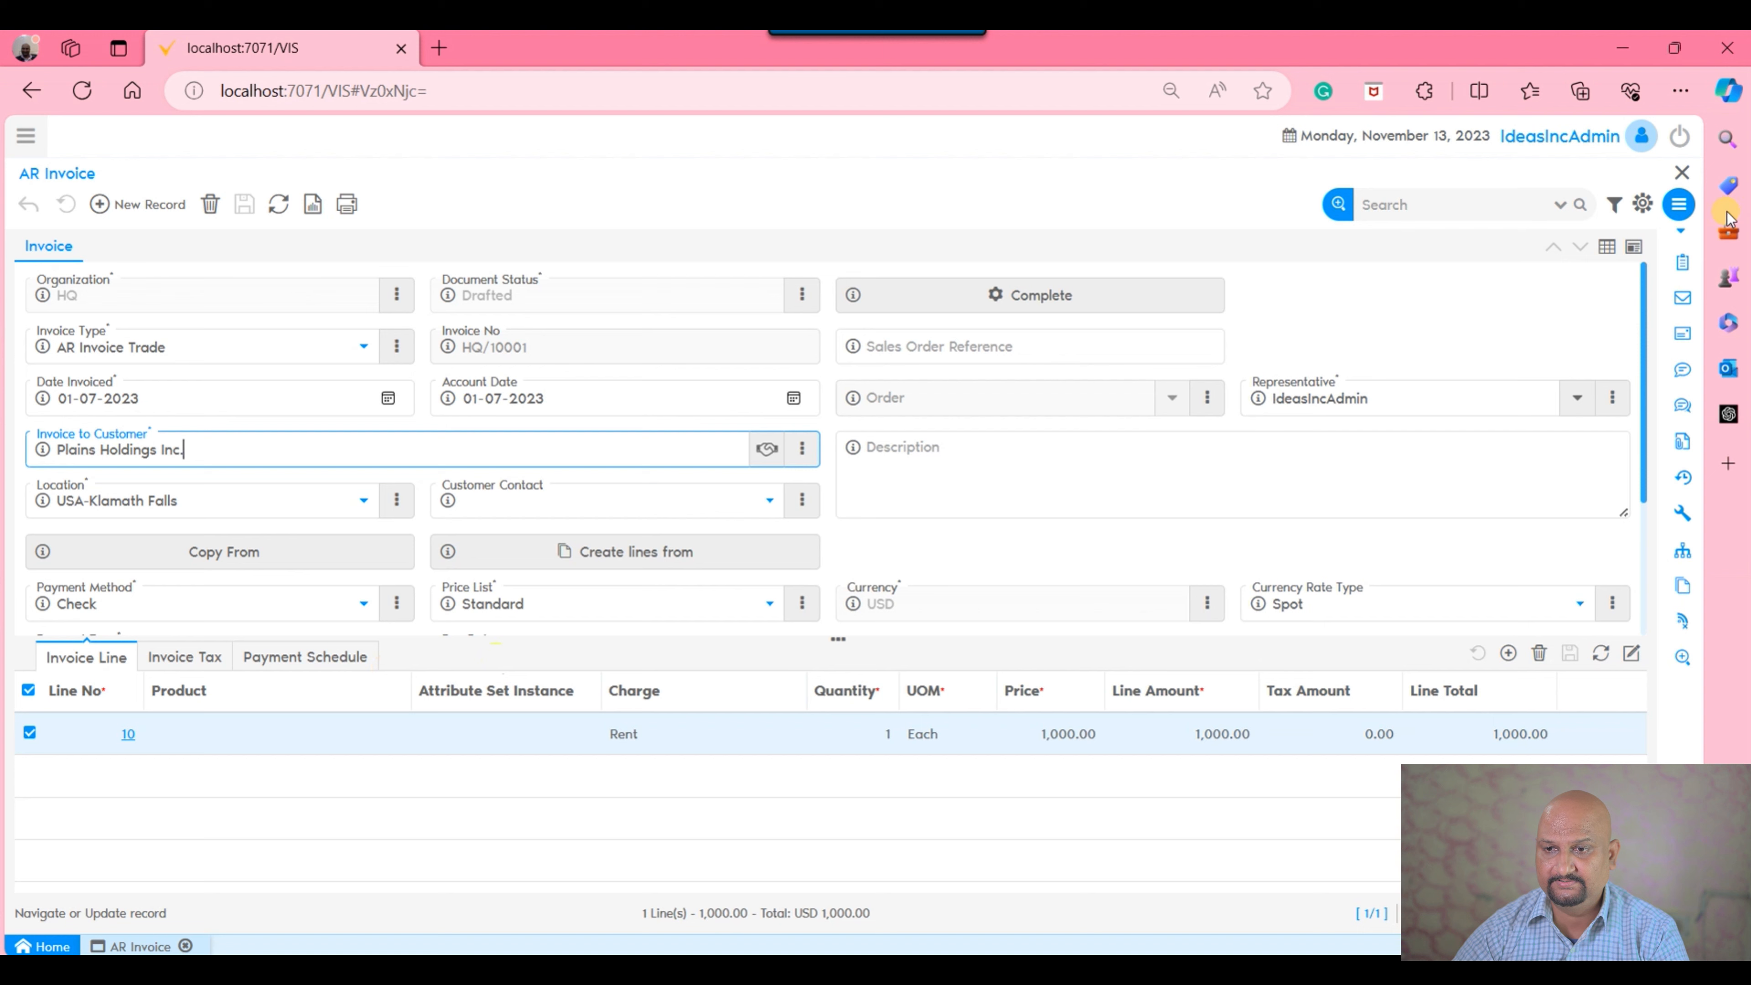
Turn Show Accounting Tabs back on in the window settings preferences.
click(1642, 204)
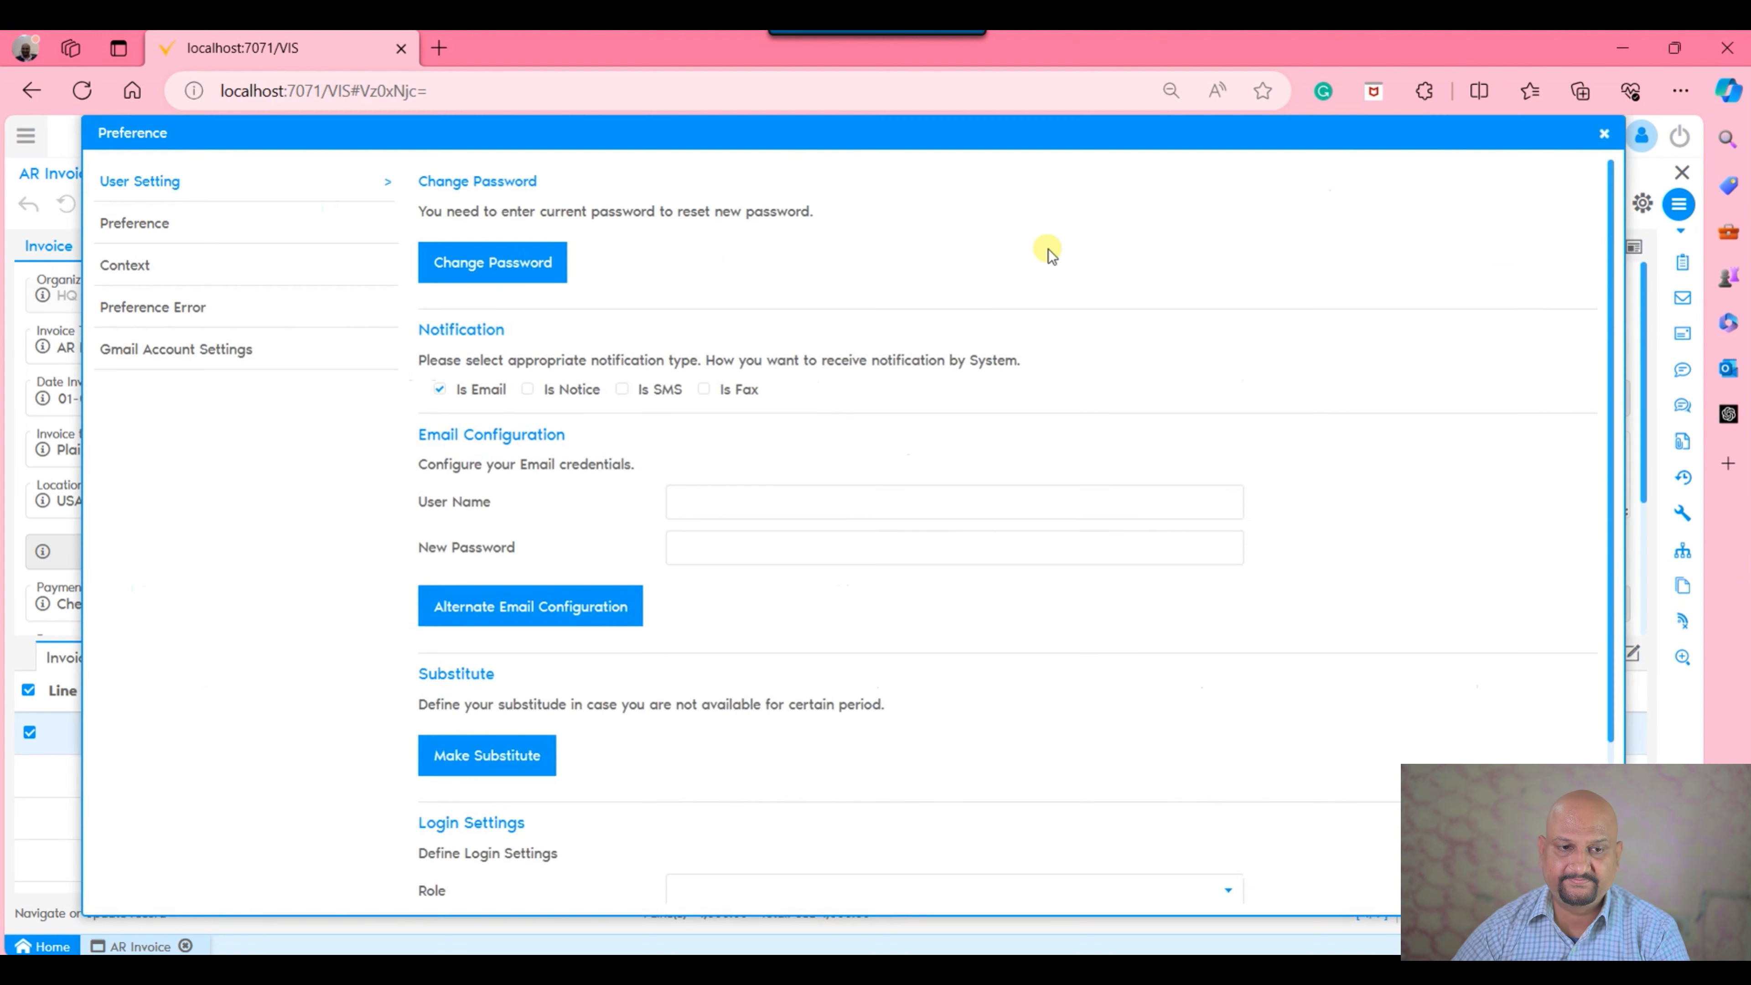
click(134, 223)
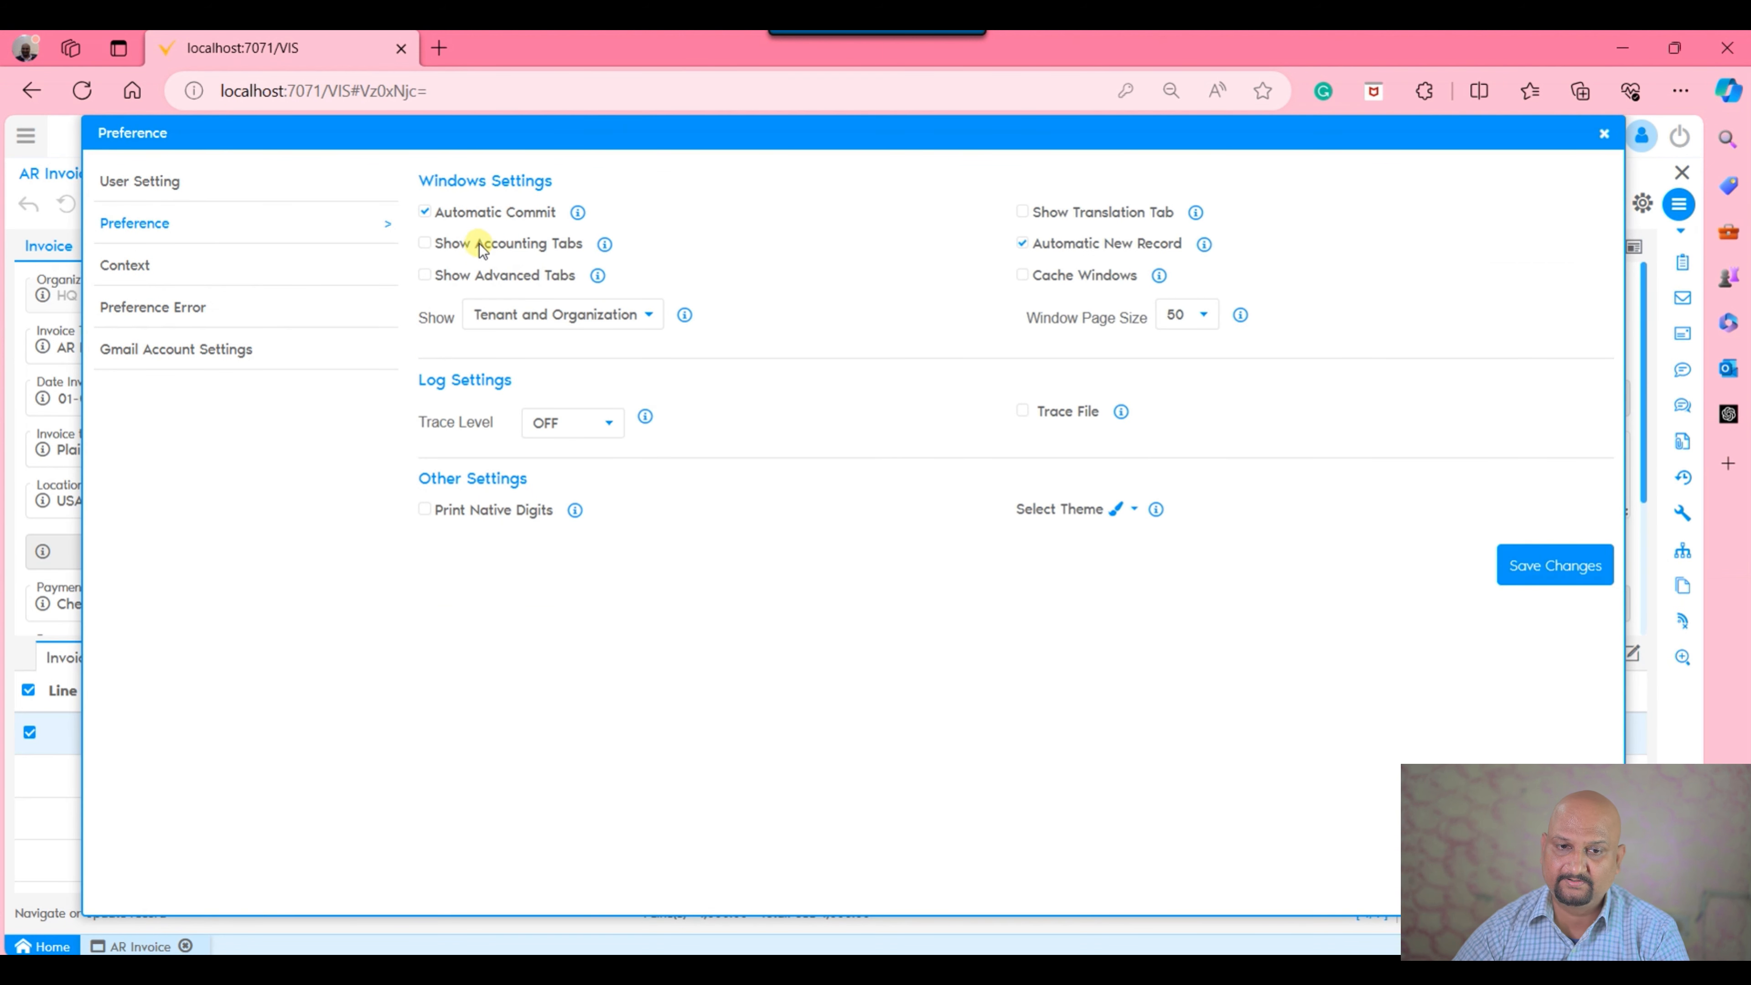
click(1605, 134)
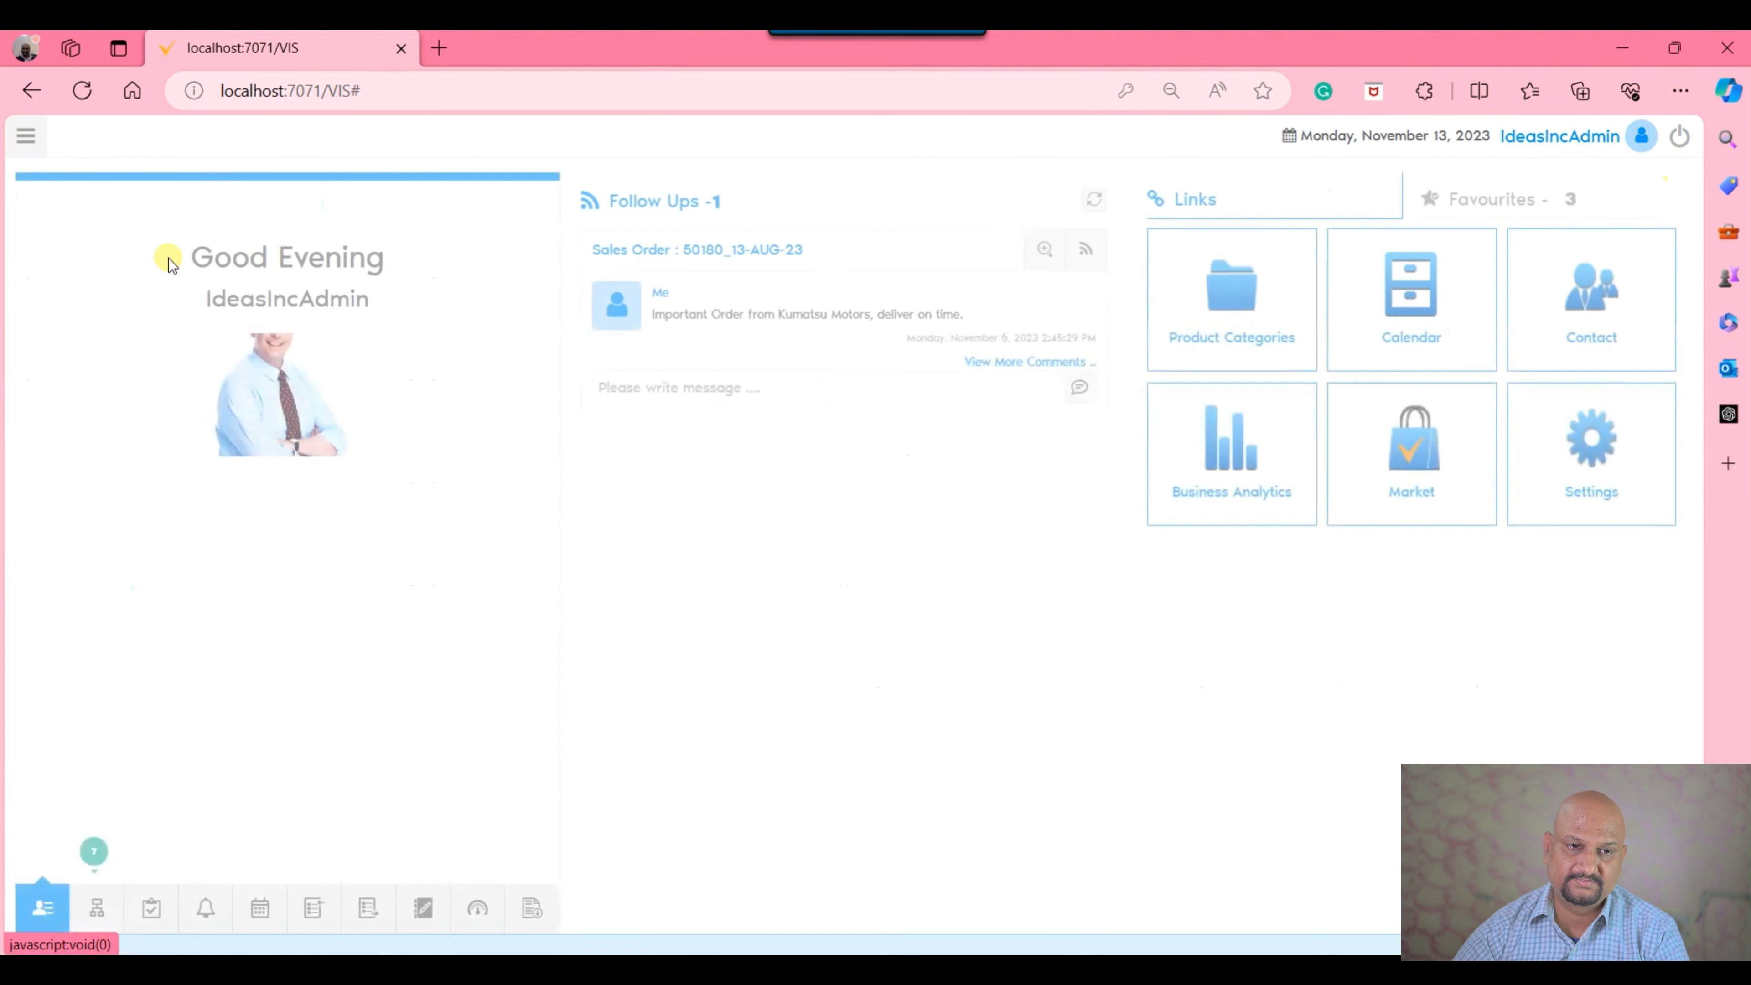
Run Cache Reset from the application menu and log in to the home page.
click(25, 135)
text(cac)
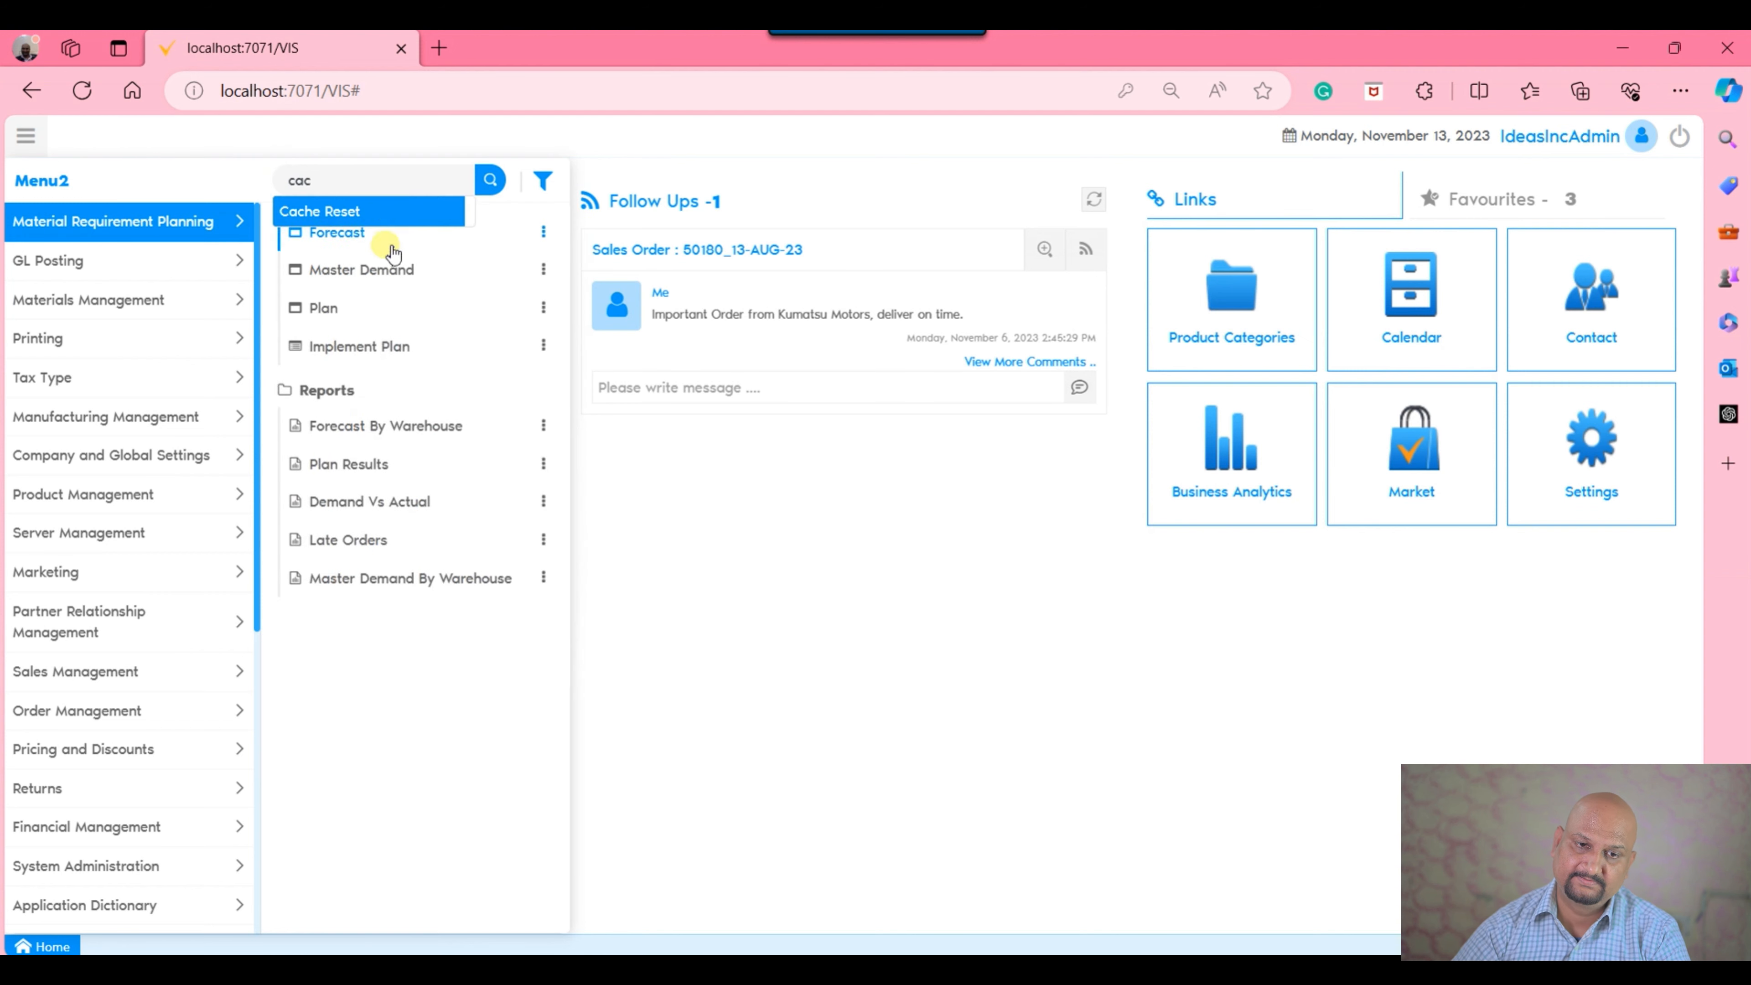
click(319, 210)
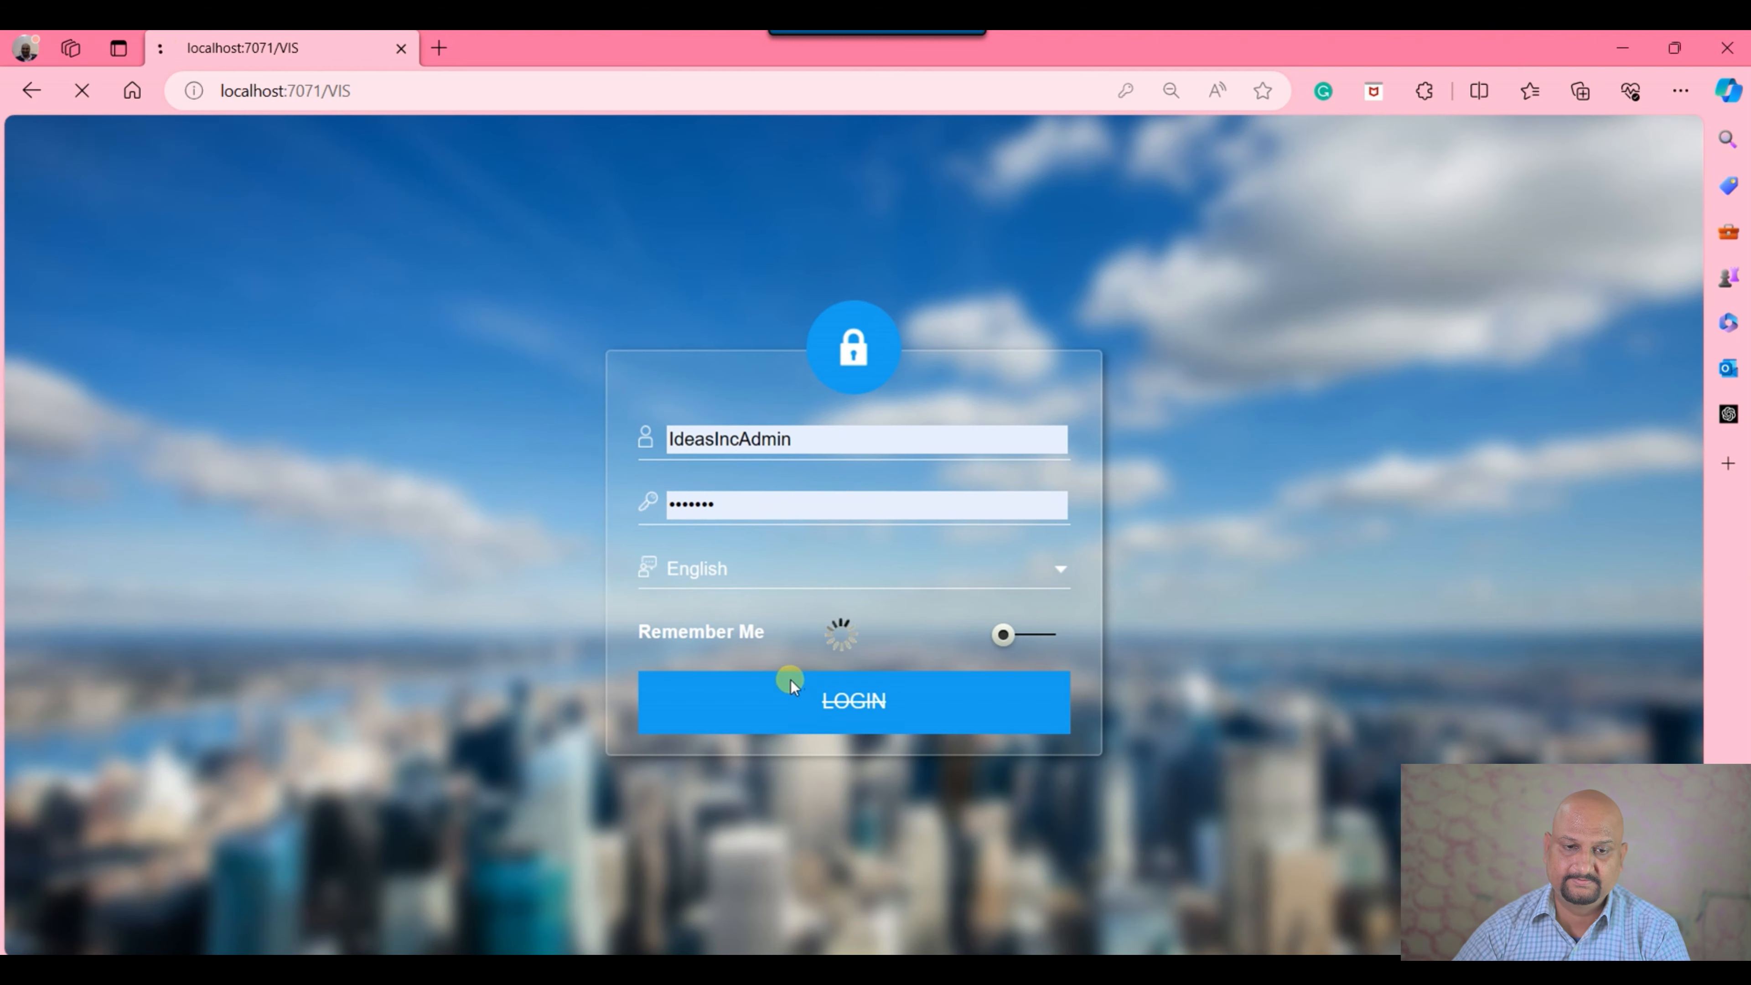
click(854, 701)
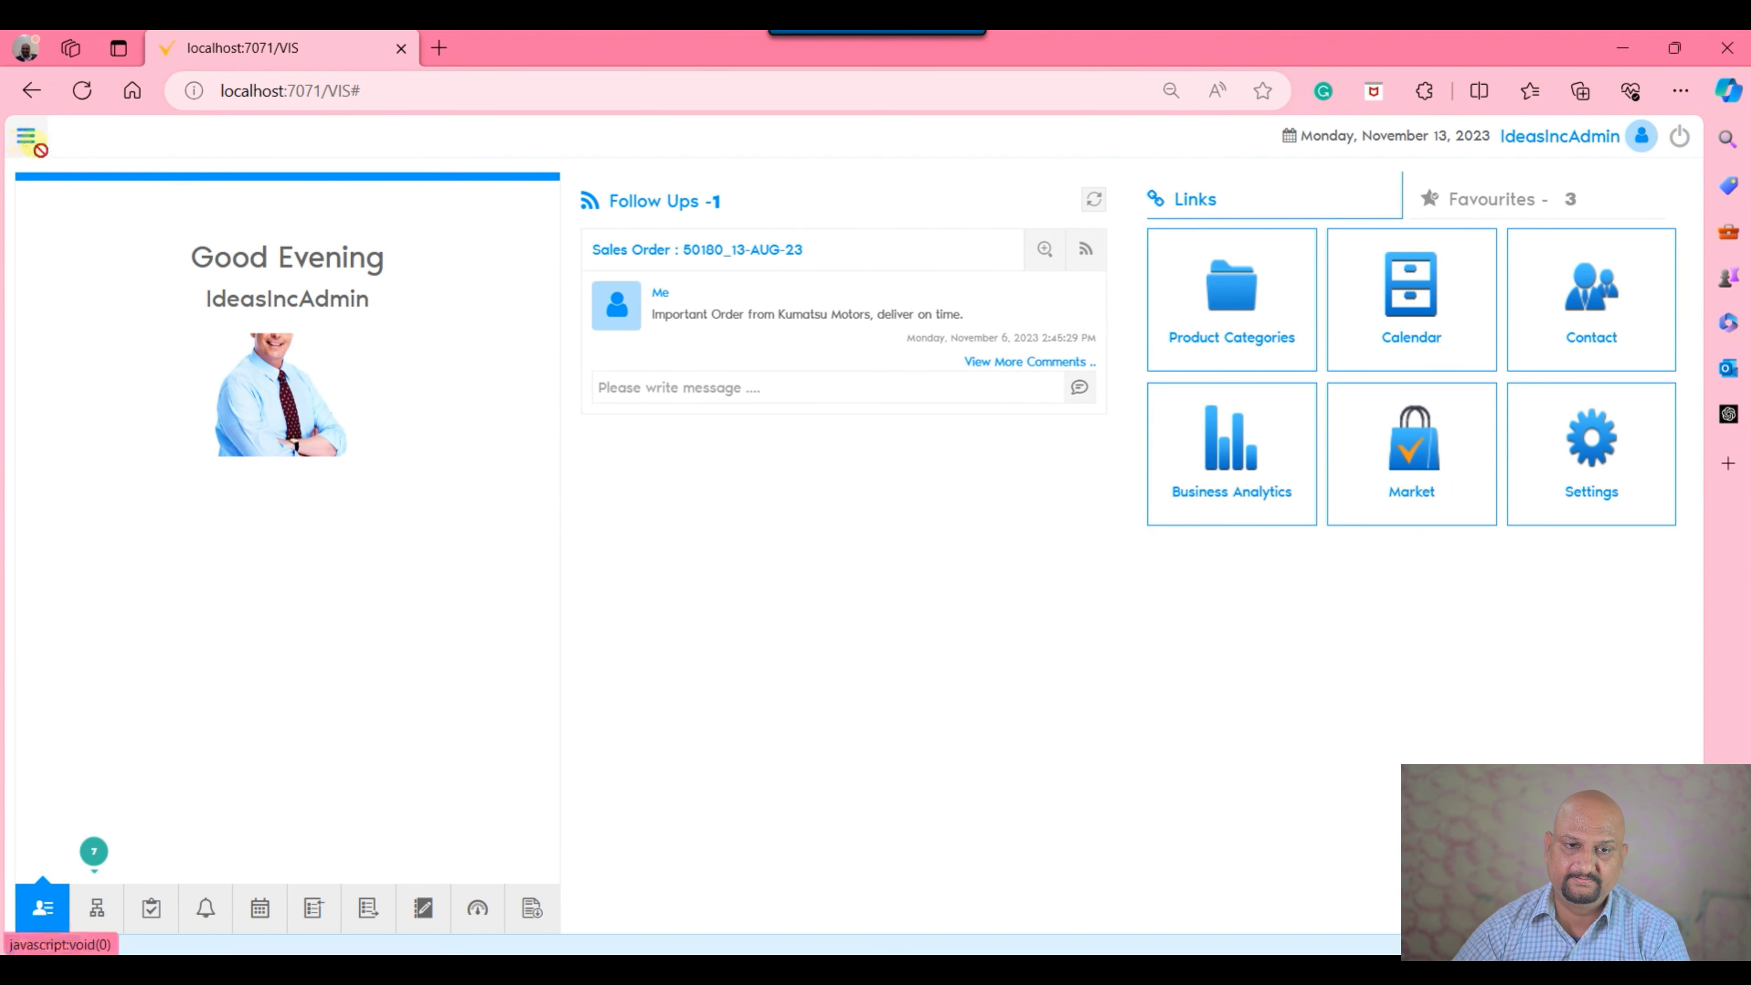
Reopen the Plains Holdings AR invoice from the main menu, where the Allocation tab appears again.
click(26, 135)
text(ar i)
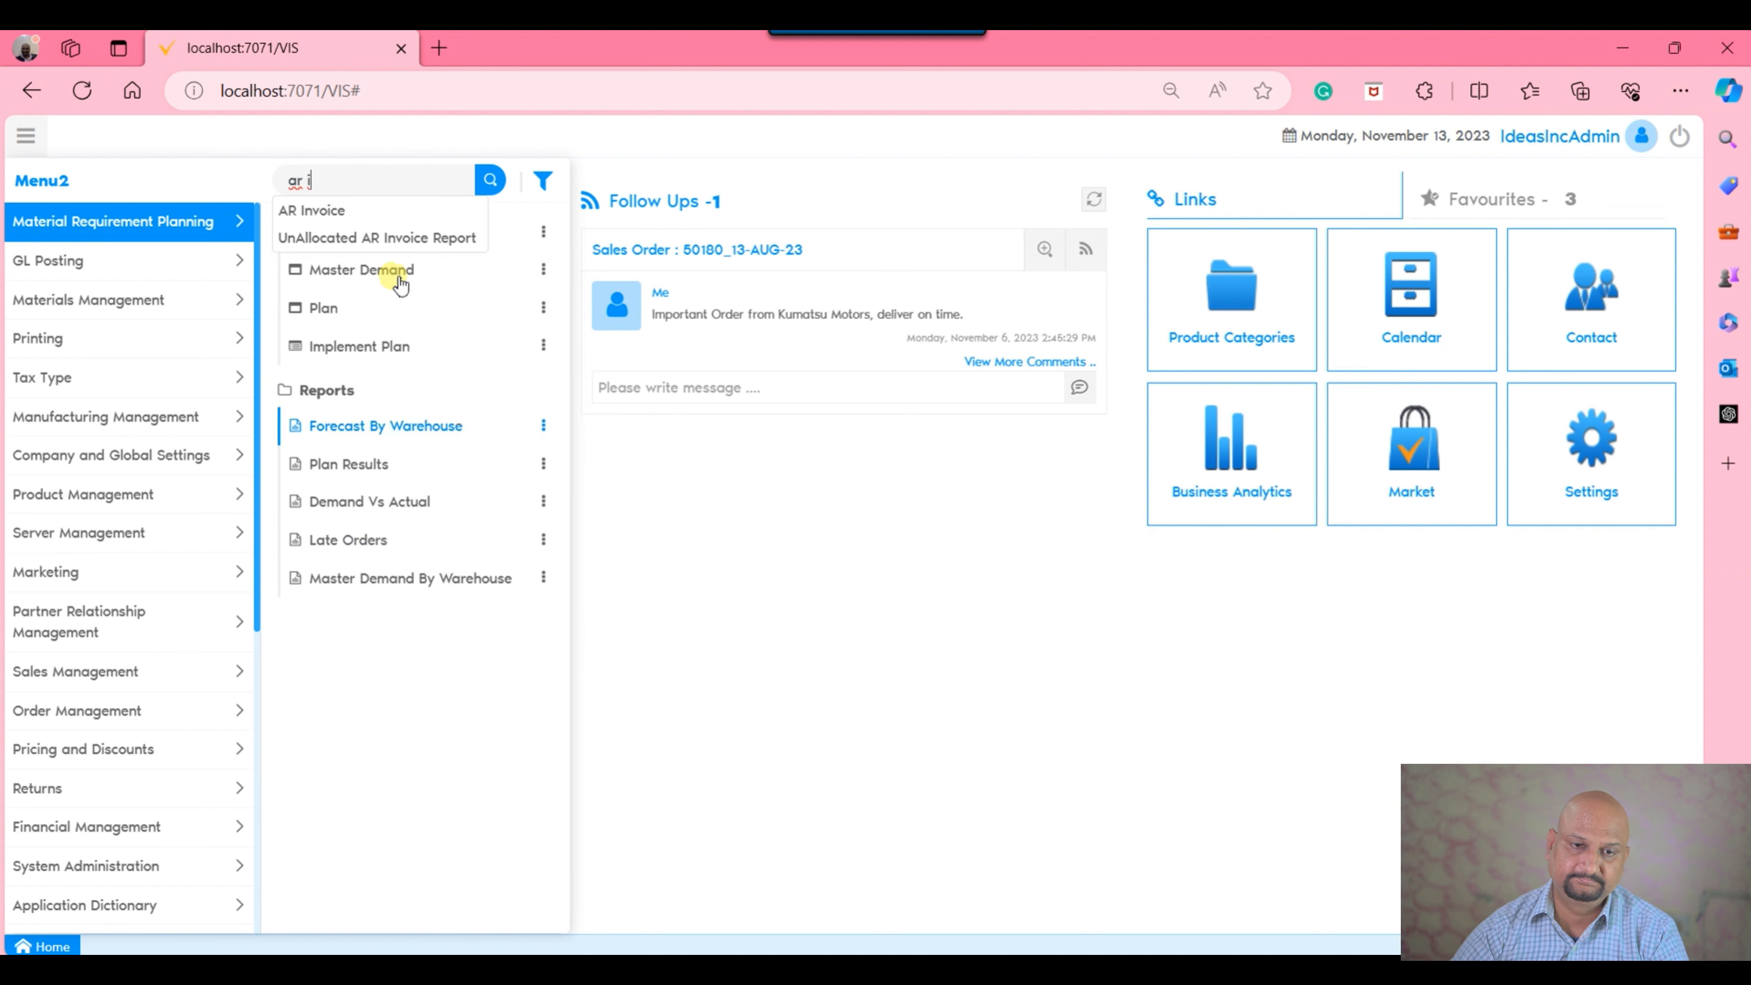
click(312, 209)
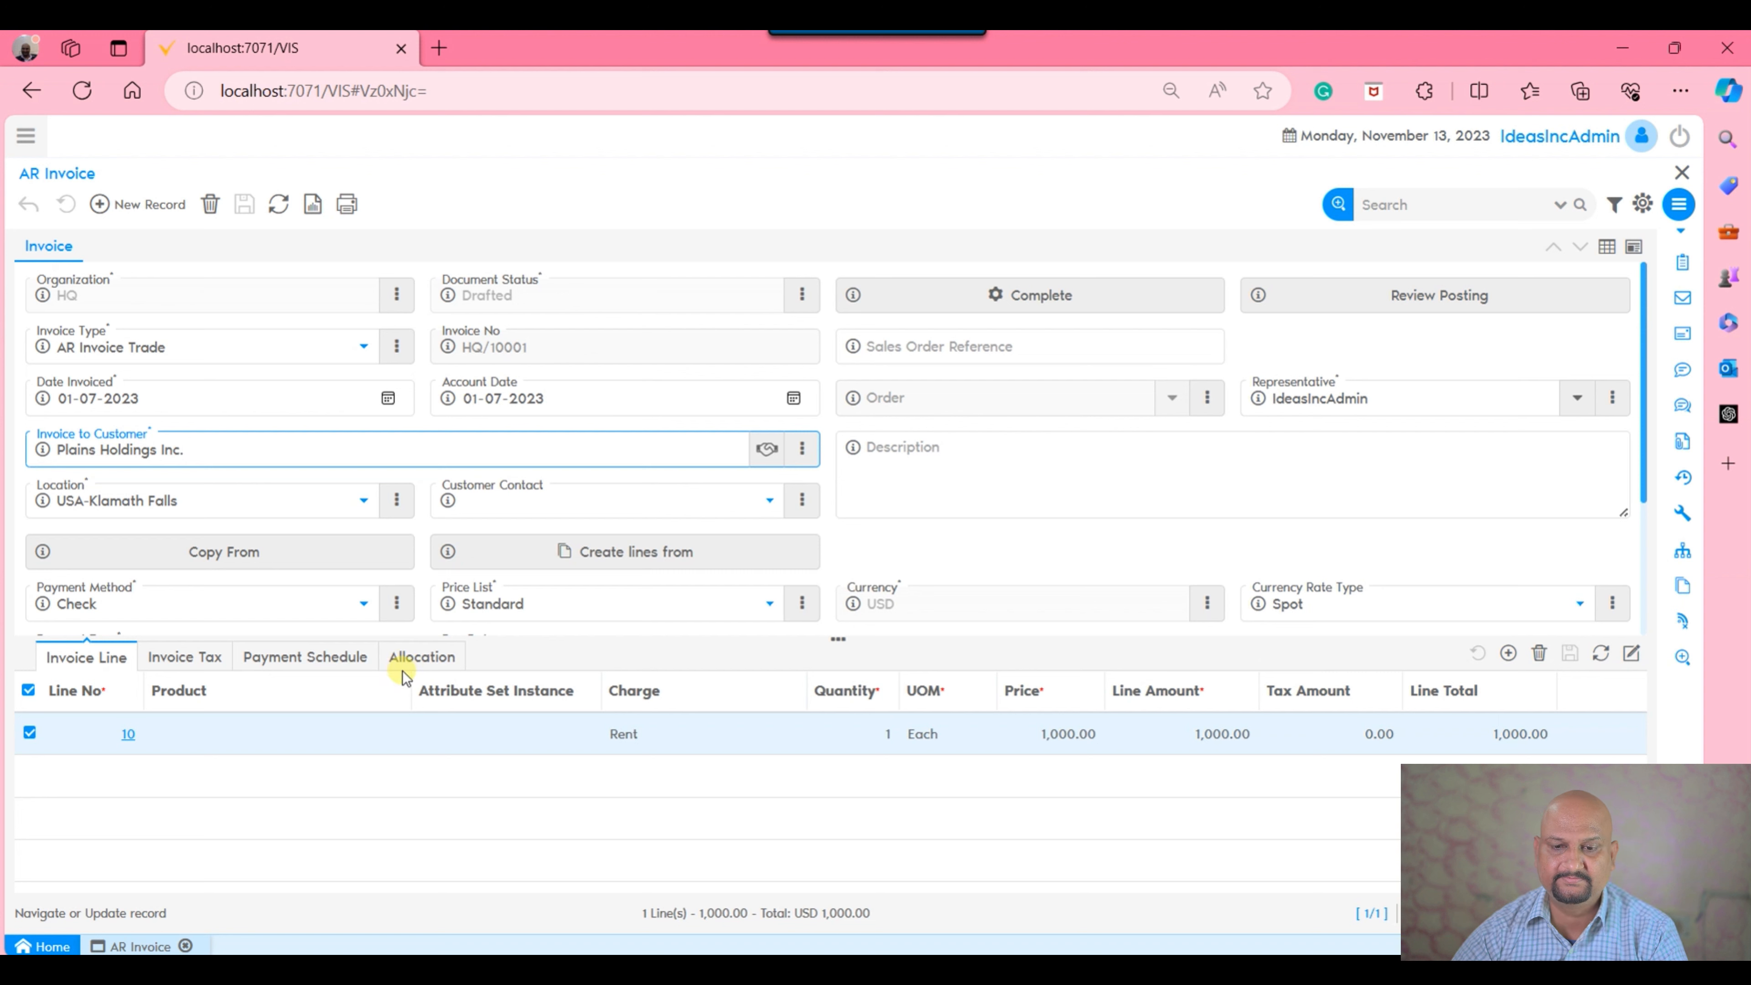
click(223, 449)
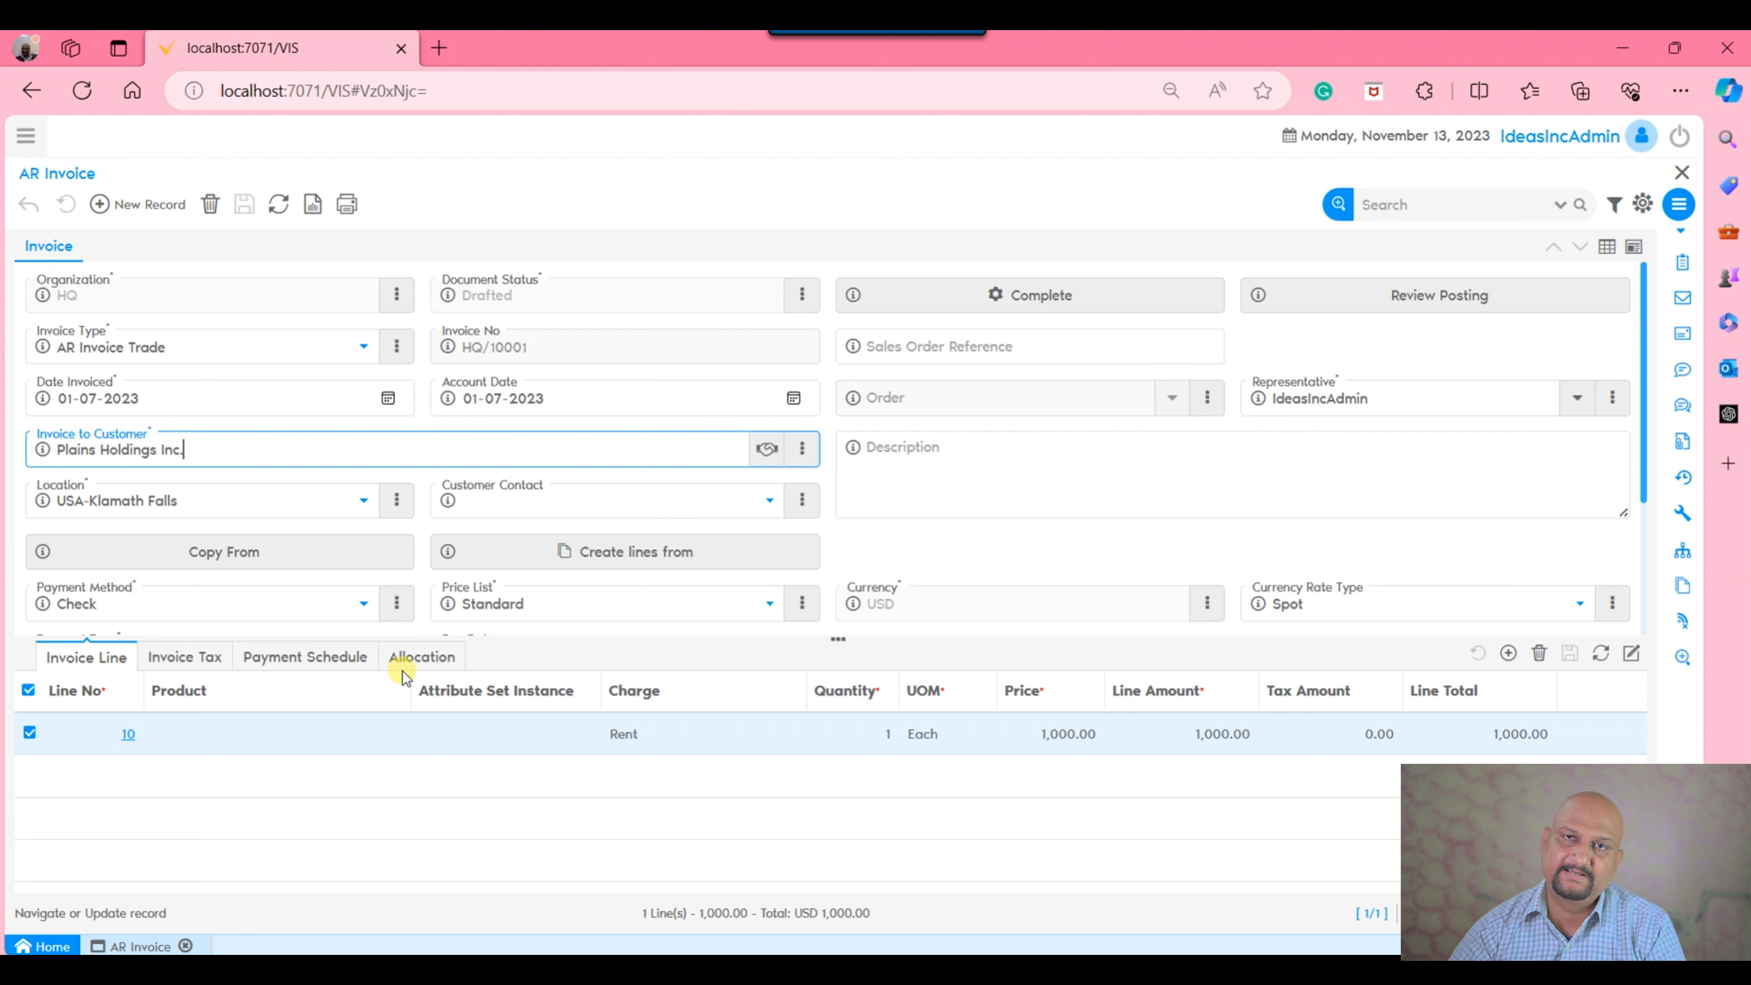